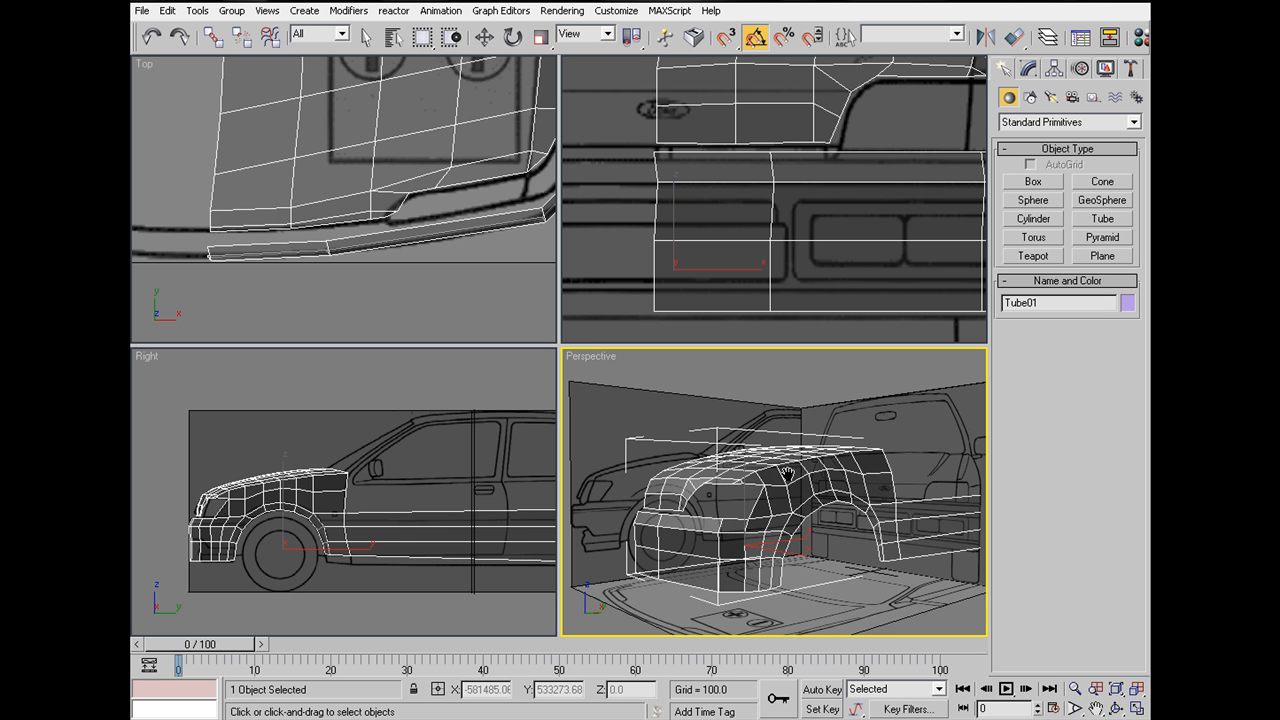
mouse_move(737, 526)
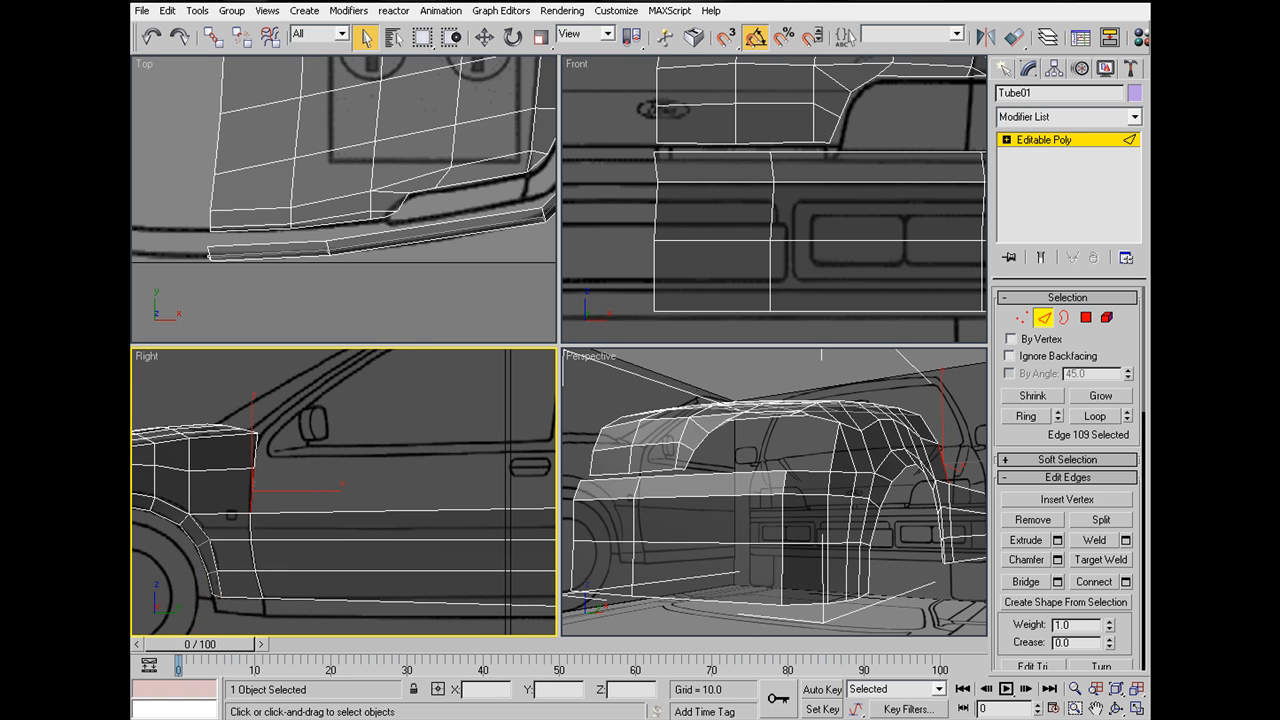
Step: Extrude the front fender border edges back to begin the rear quarter panel above the arch
click(473, 36)
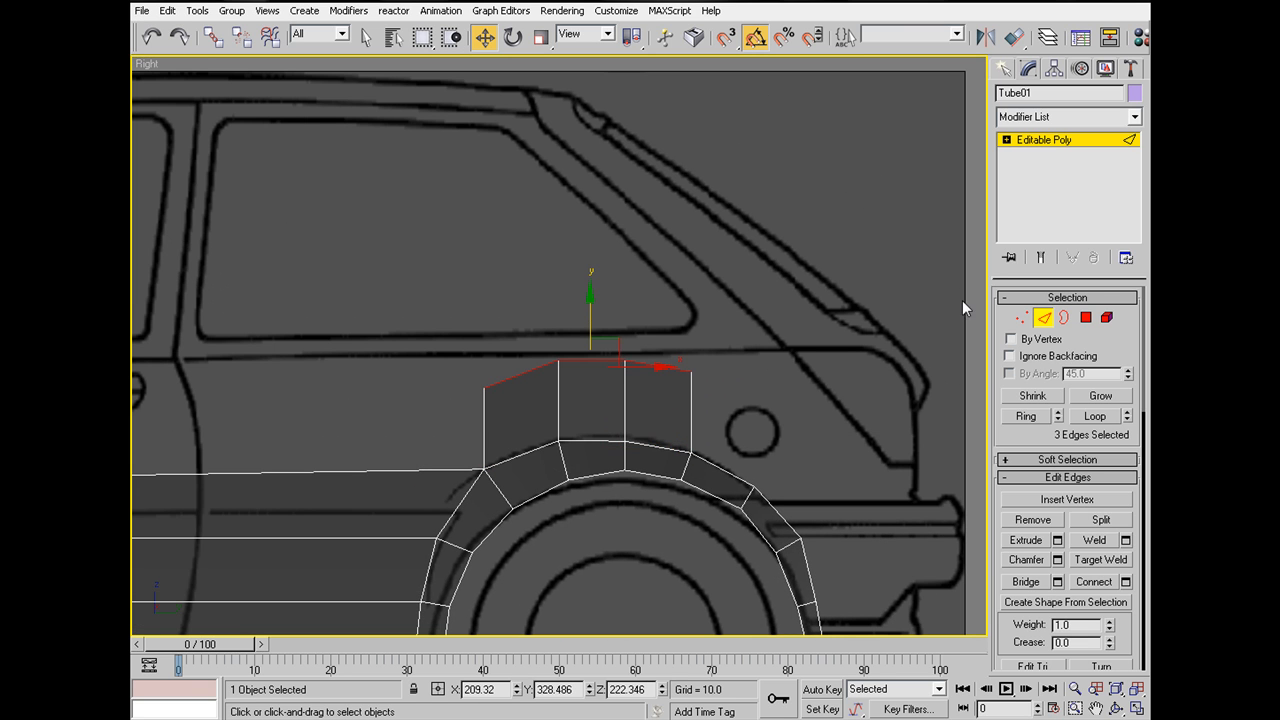
Step: Move the rear arch panel's top vertices onto the blueprint body line, then select a vertical edge
click(1022, 317)
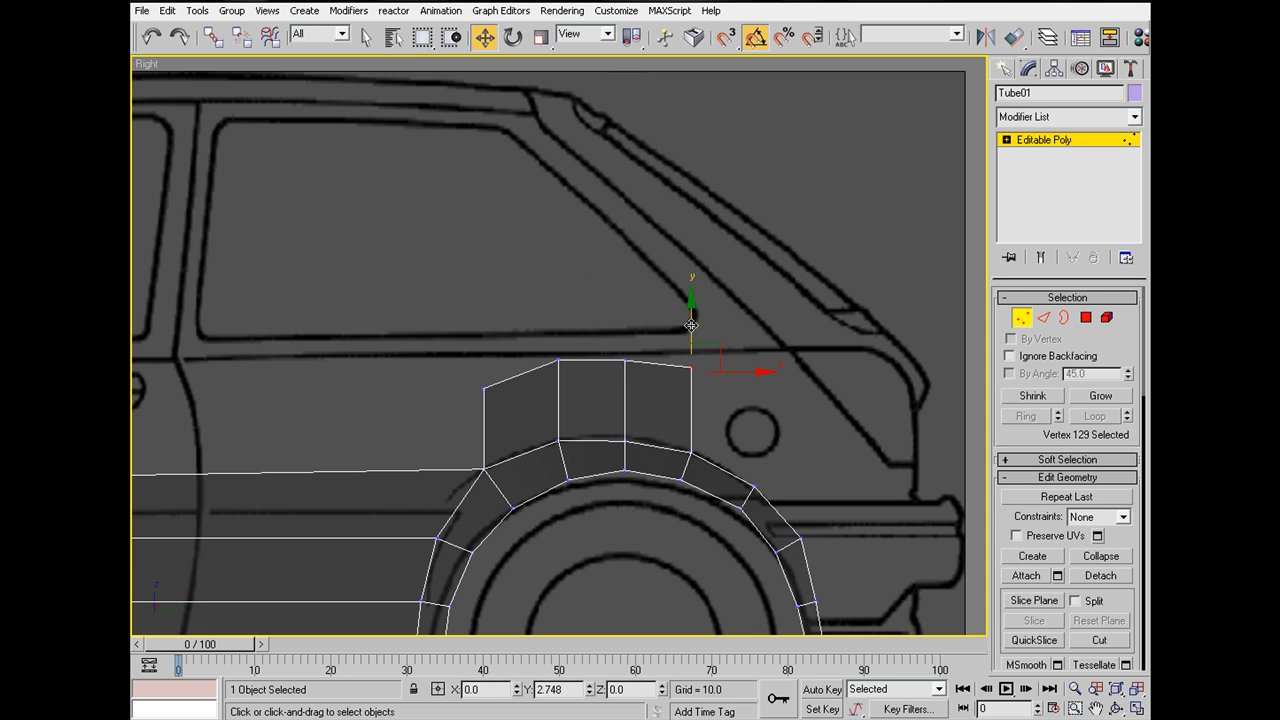
click(465, 372)
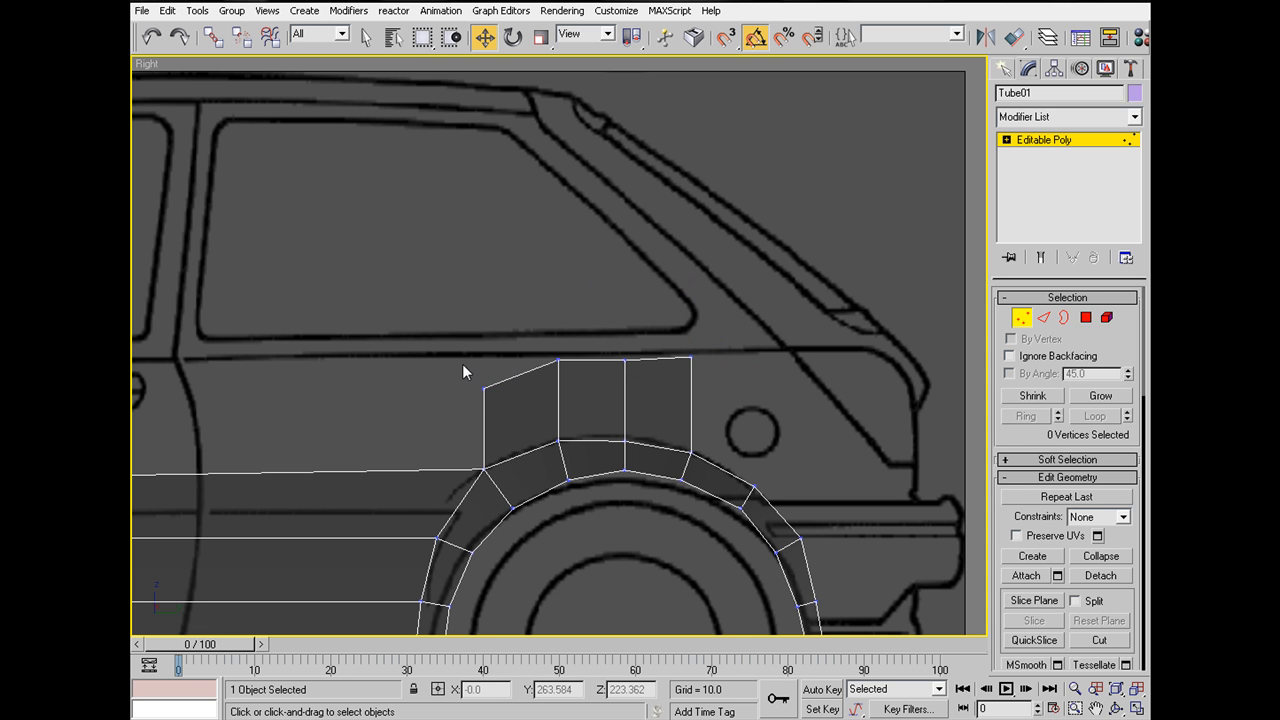
click(486, 359)
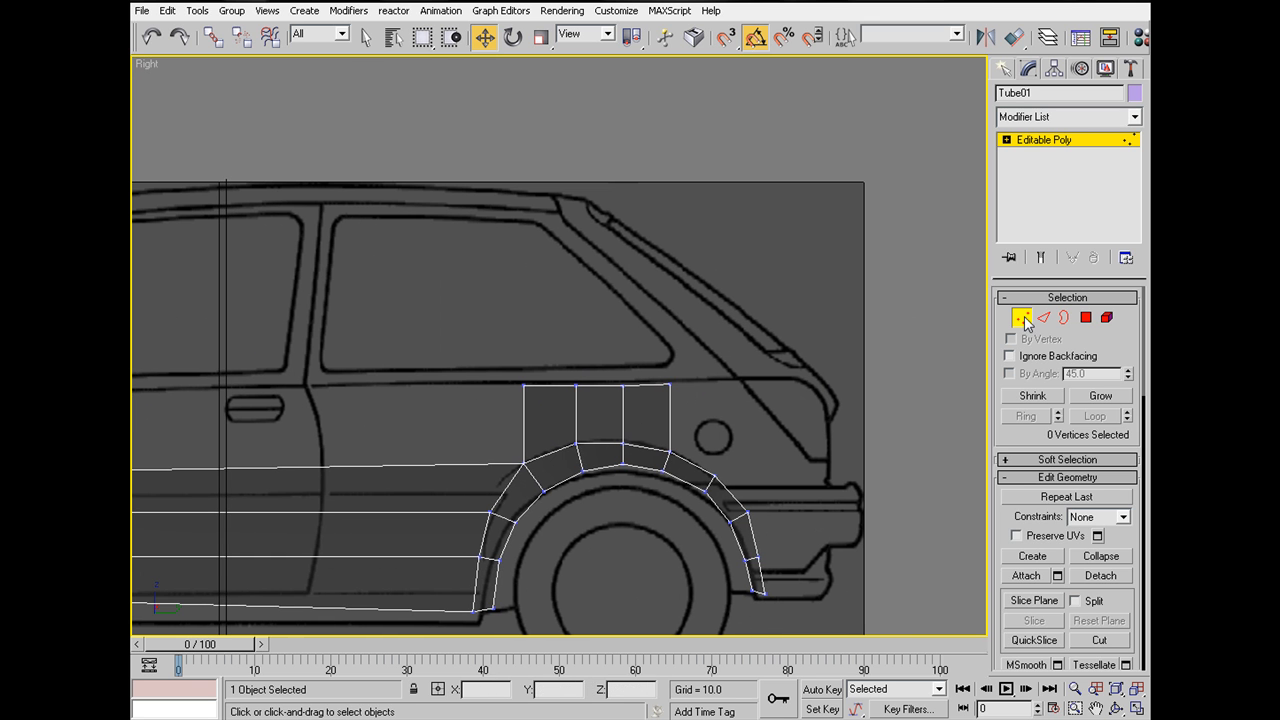
click(1032, 318)
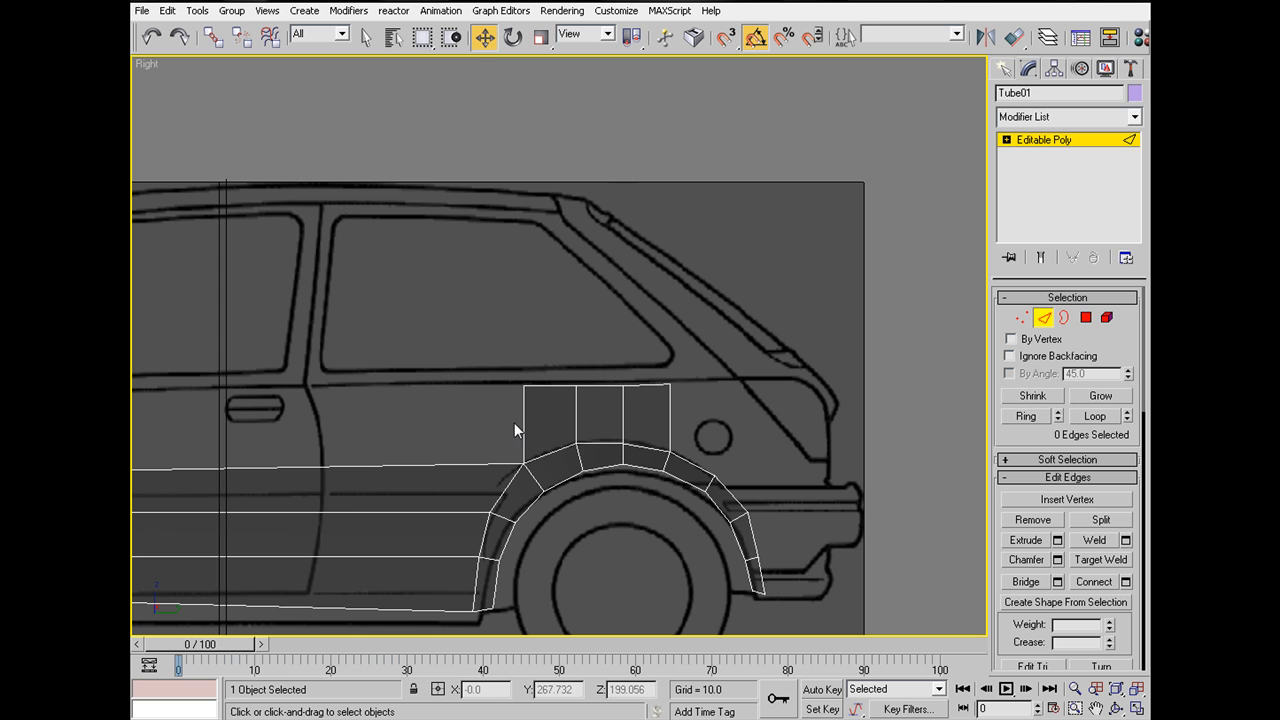
click(528, 425)
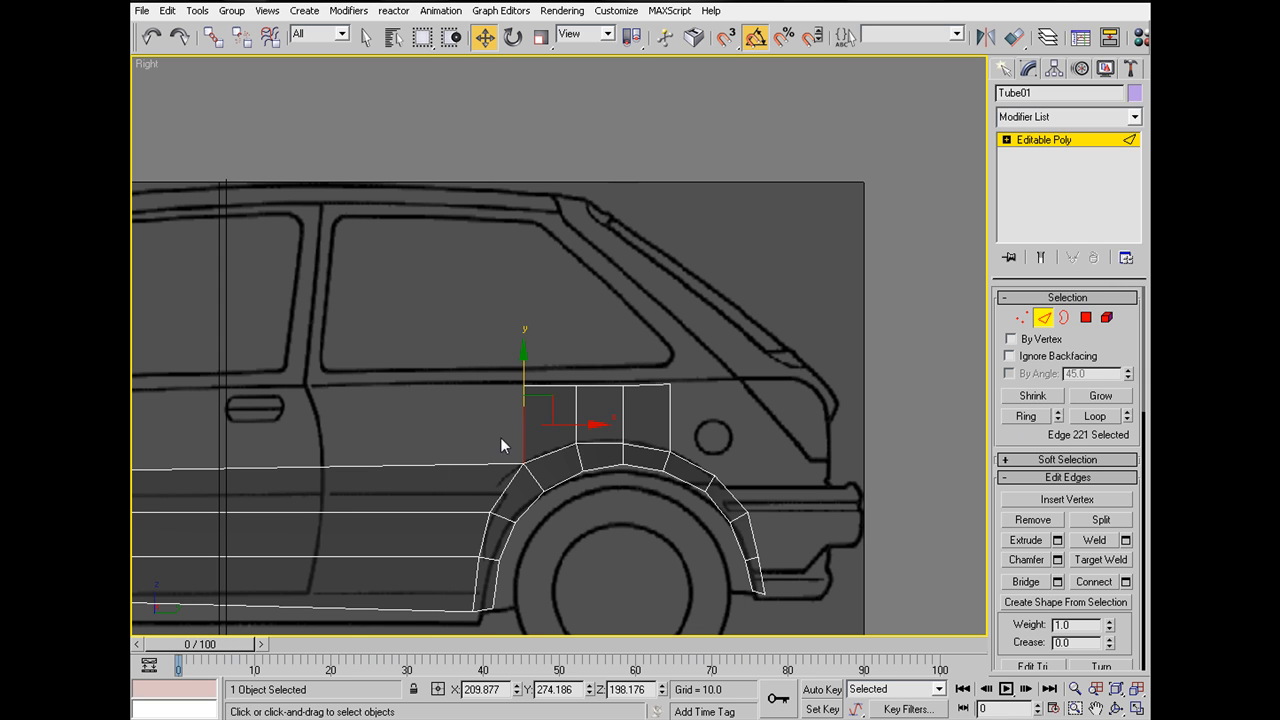
mouse_move(1018, 427)
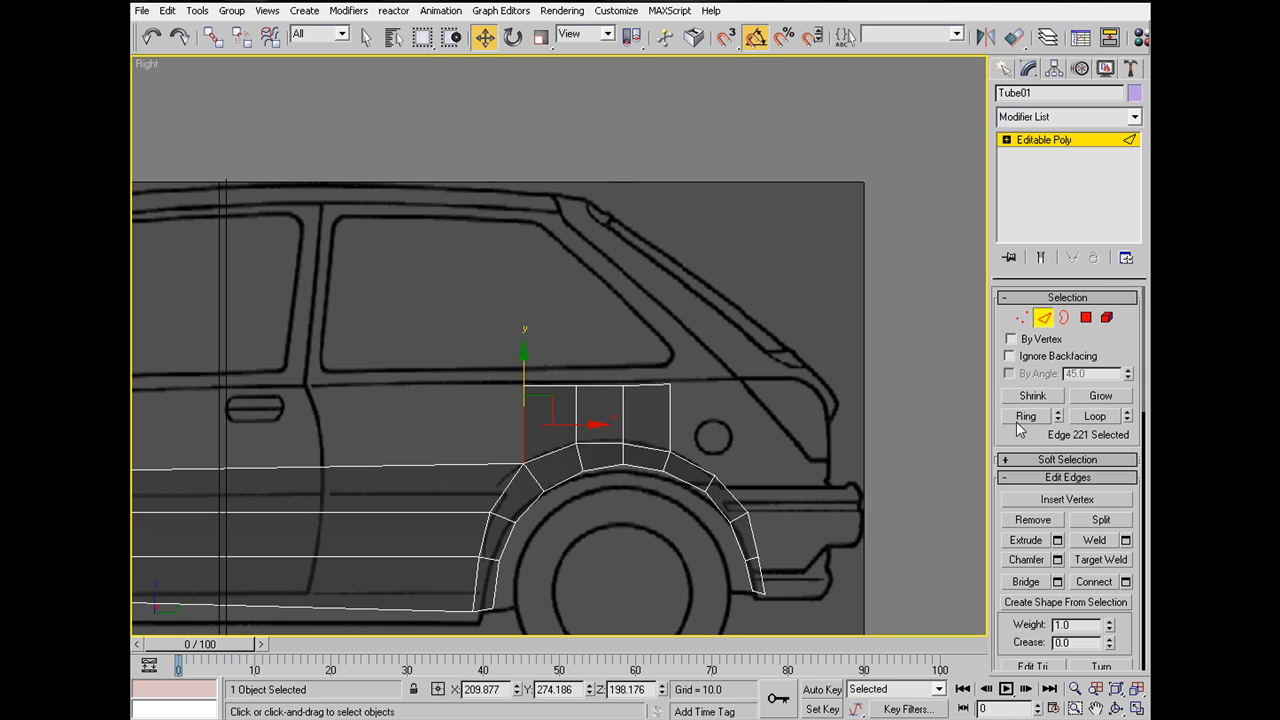
Step: Ring-select the vertical edges, connect them with 1 segment, and select a new edge
click(1024, 416)
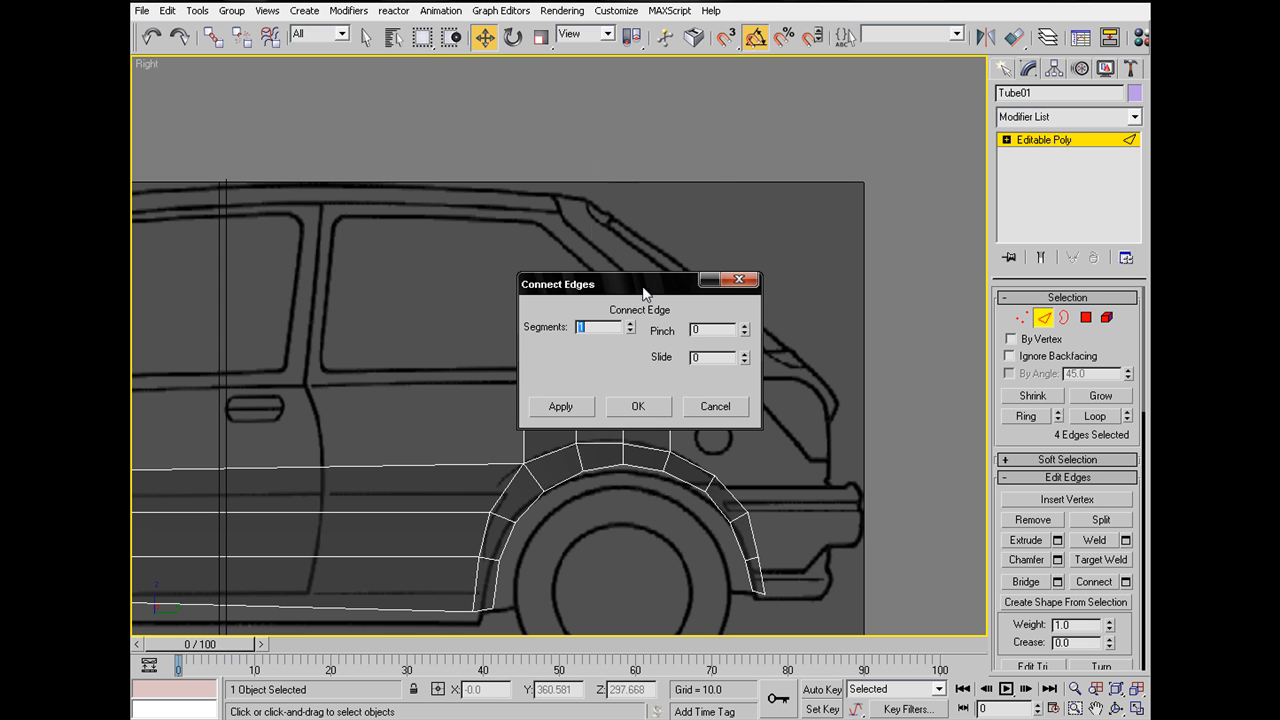
drag(640, 283, 720, 153)
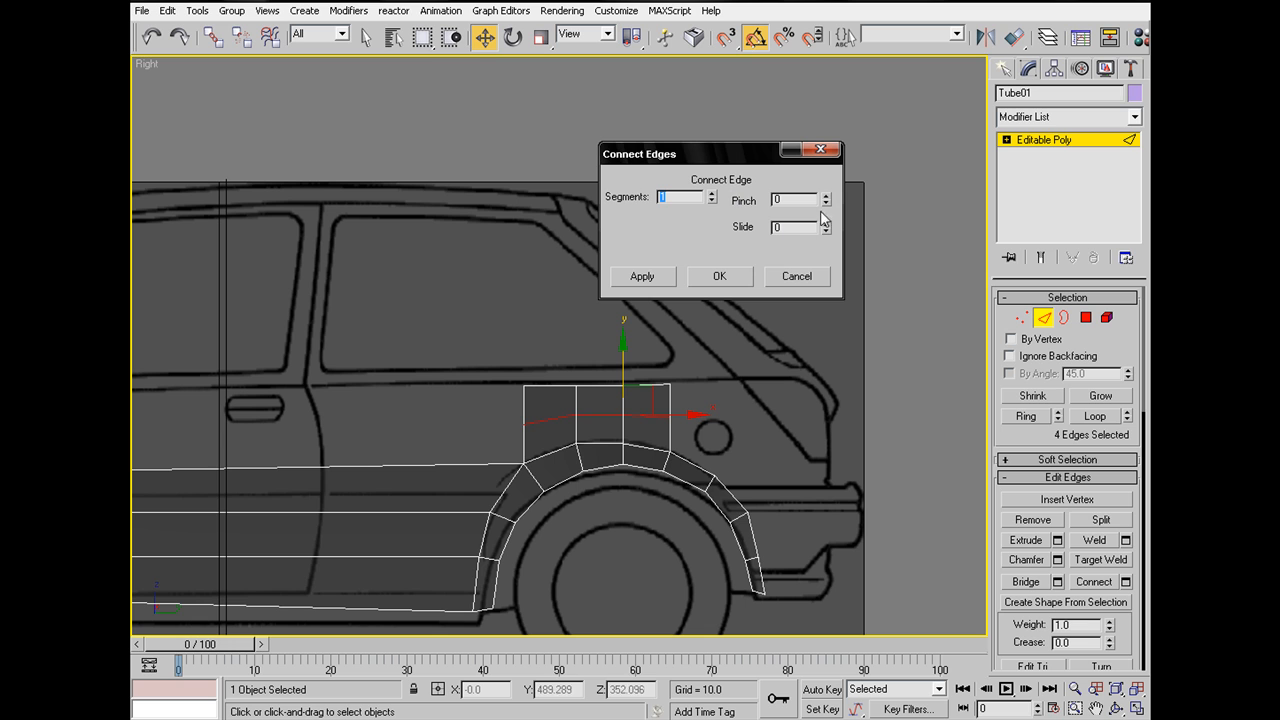
click(720, 276)
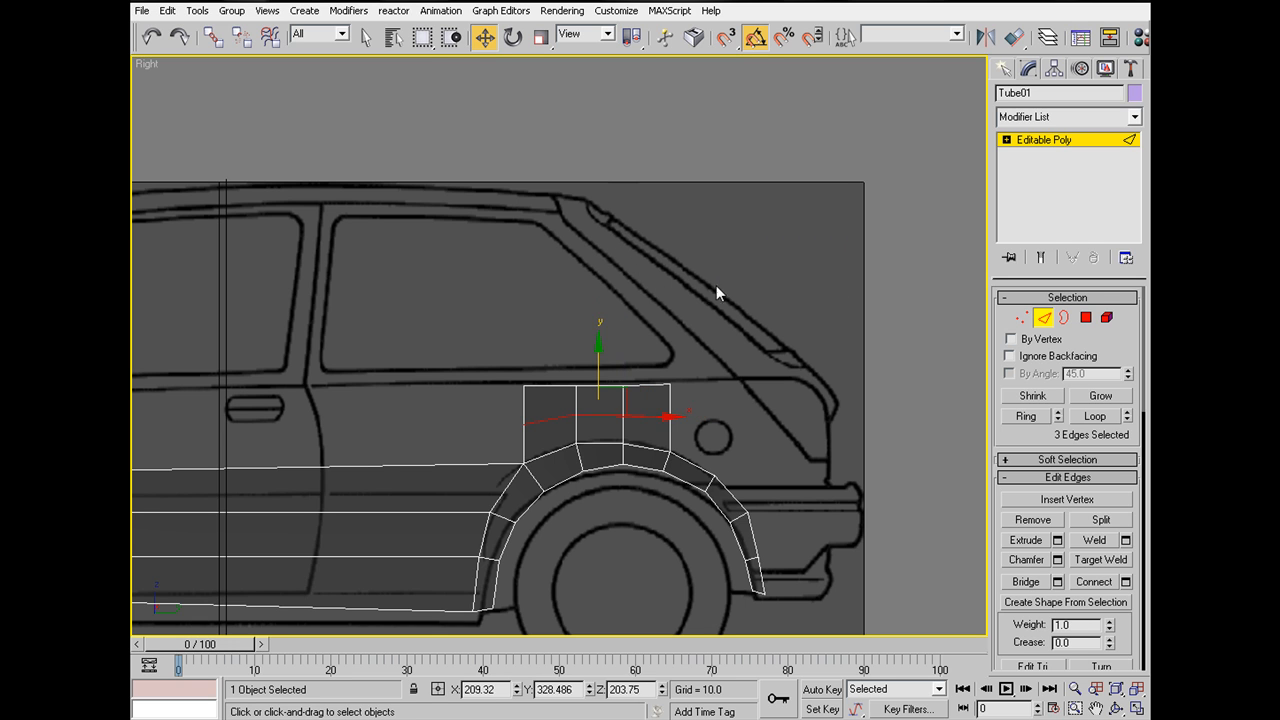
click(650, 415)
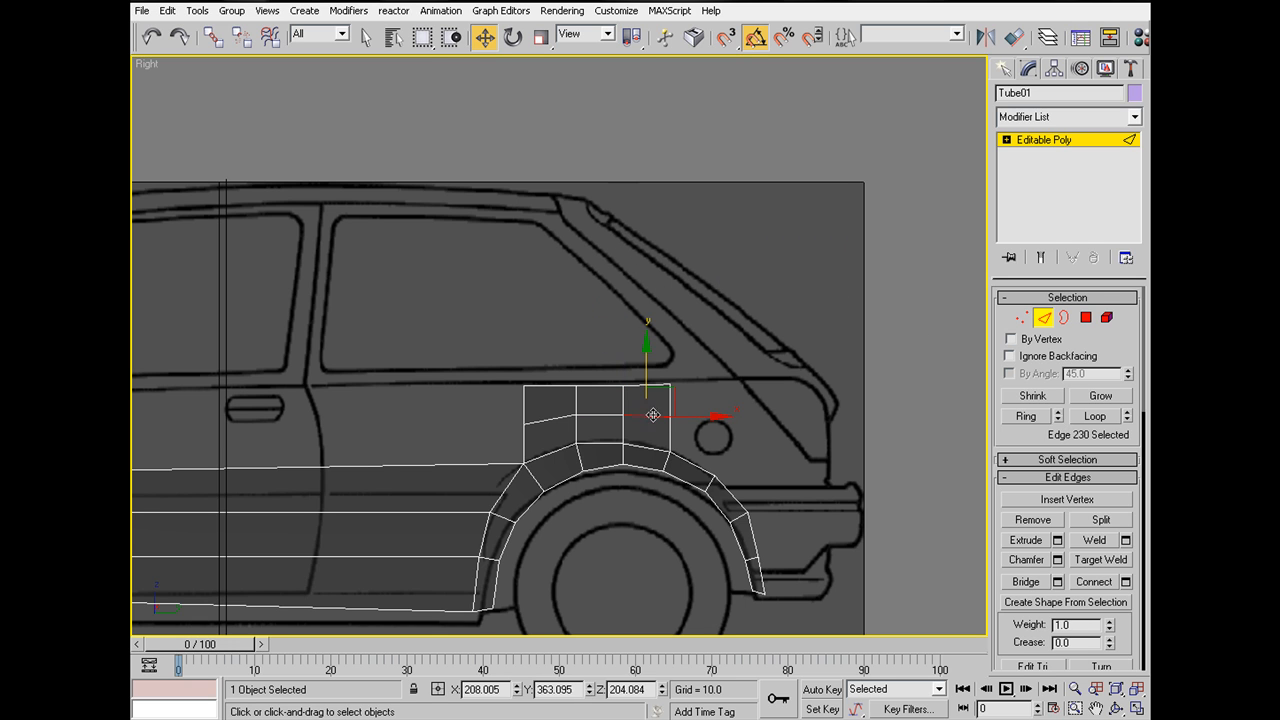
click(615, 415)
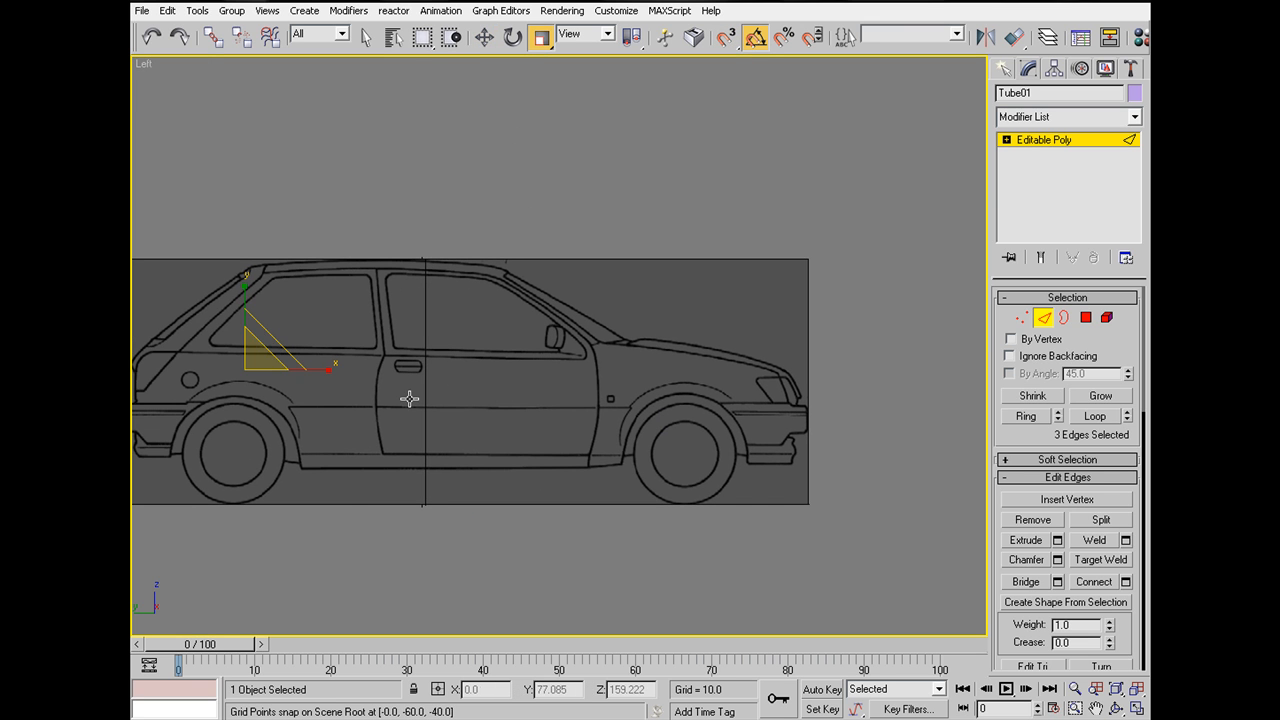
Step: In Top view, move the rear strip's upper outer corner vertex onto the body outline
click(135, 64)
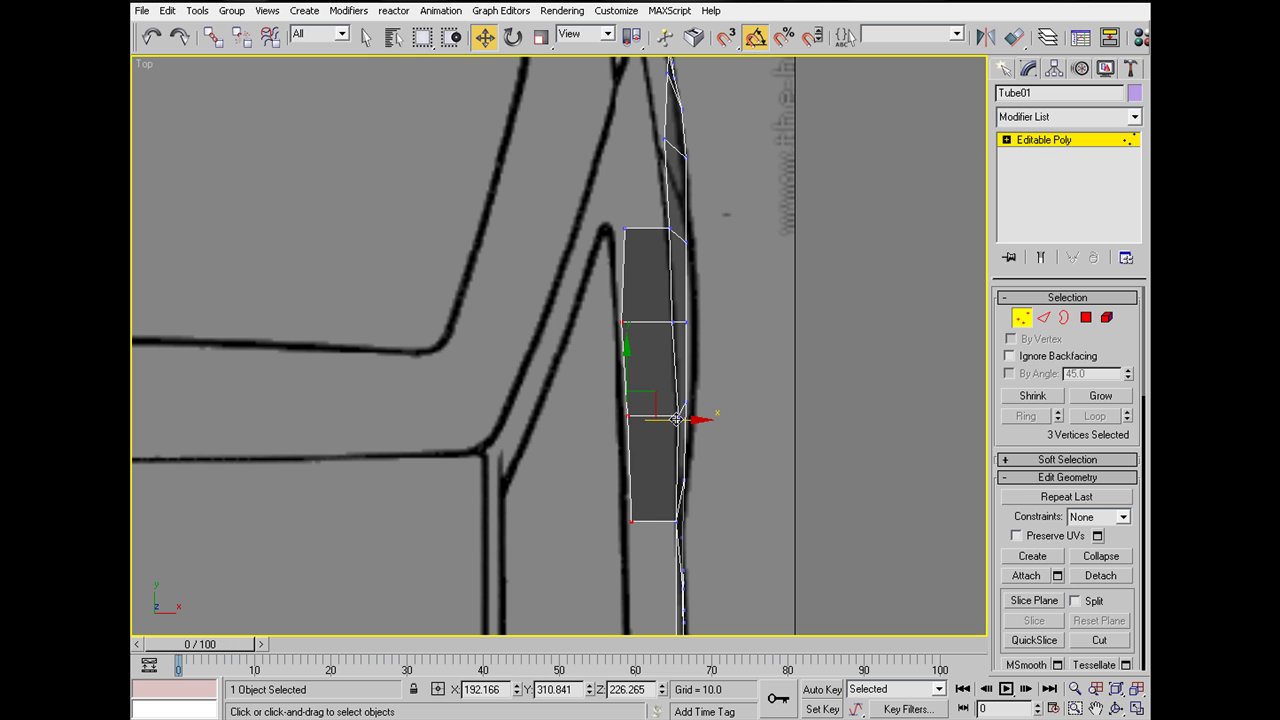
click(601, 322)
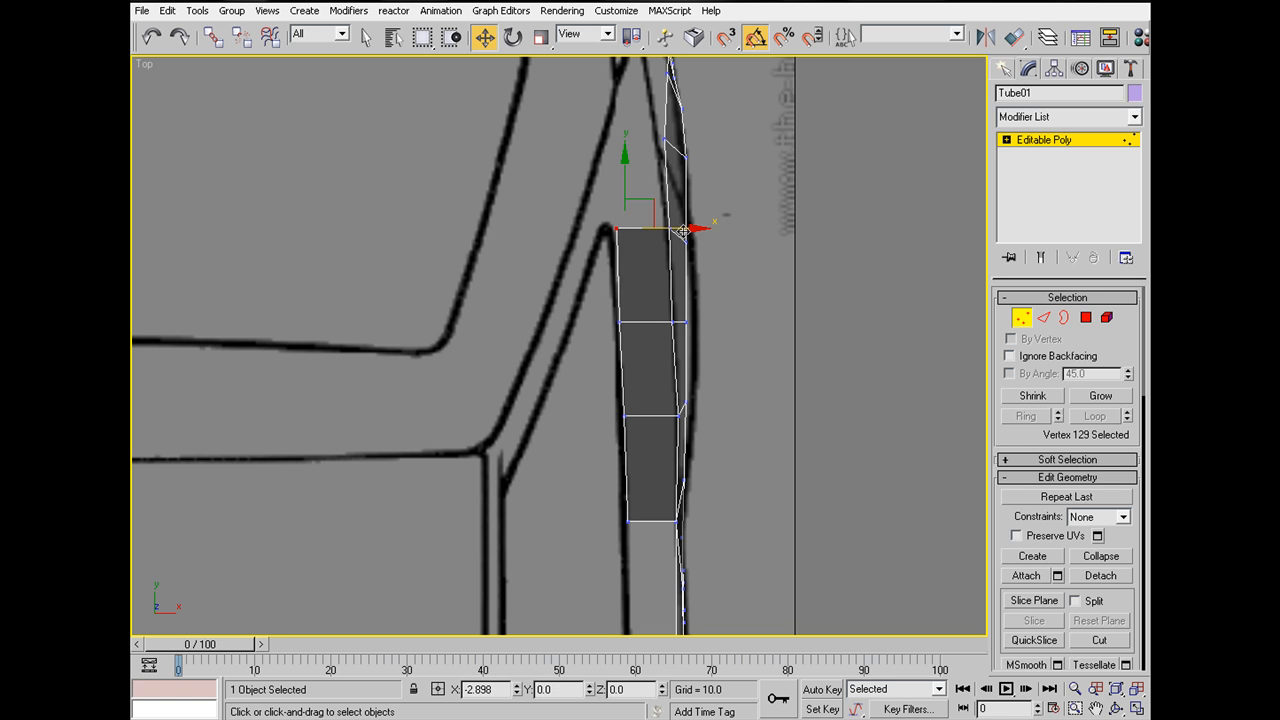
click(897, 334)
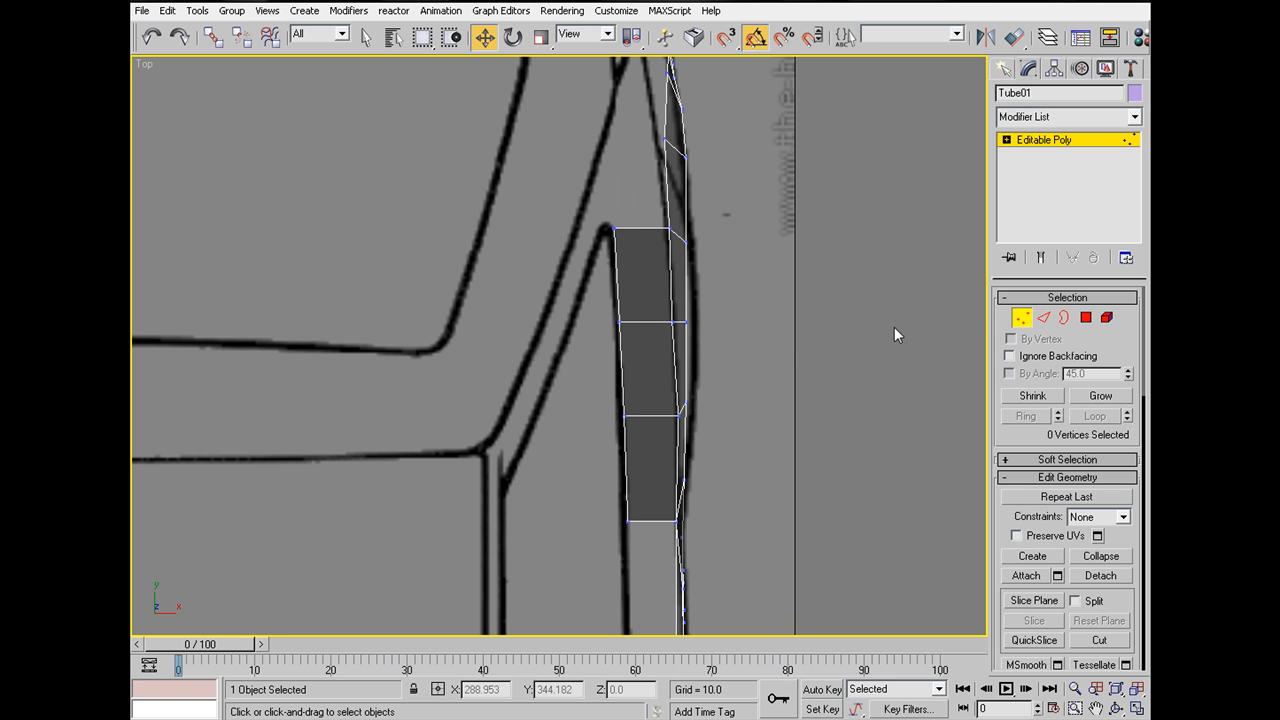
click(678, 230)
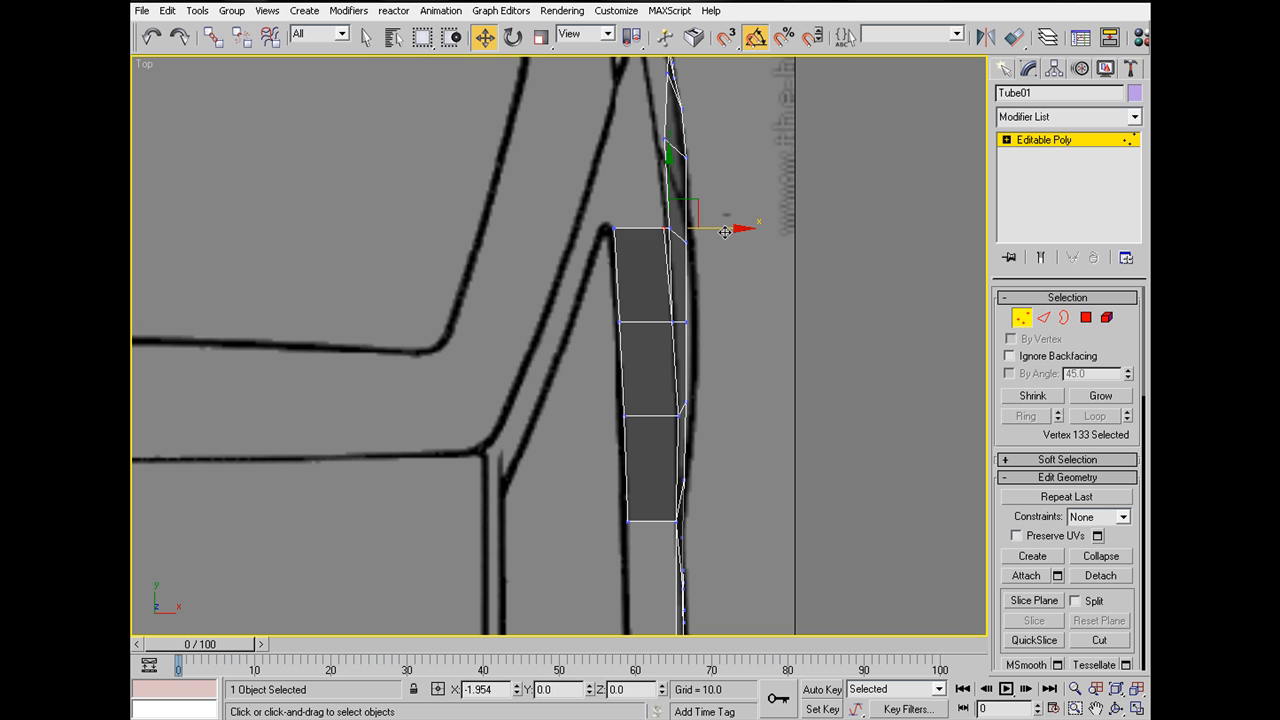
drag(725, 232, 717, 228)
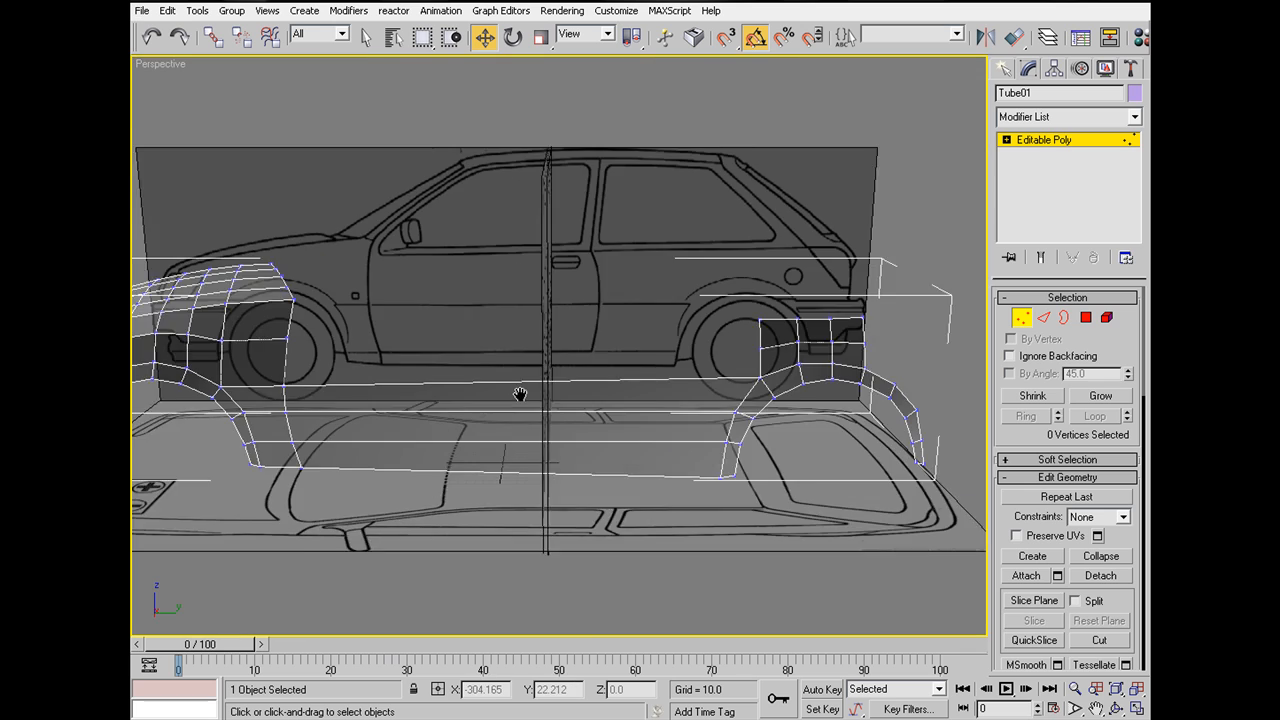
drag(520, 393, 647, 382)
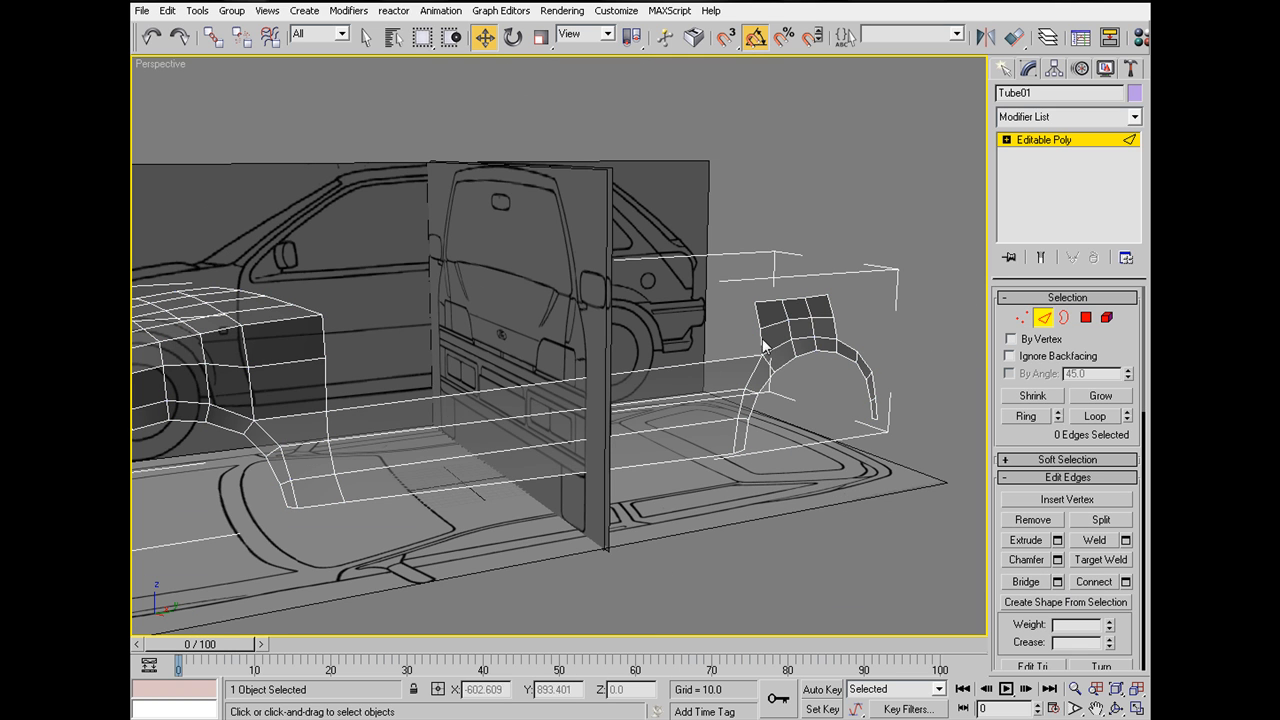
click(813, 320)
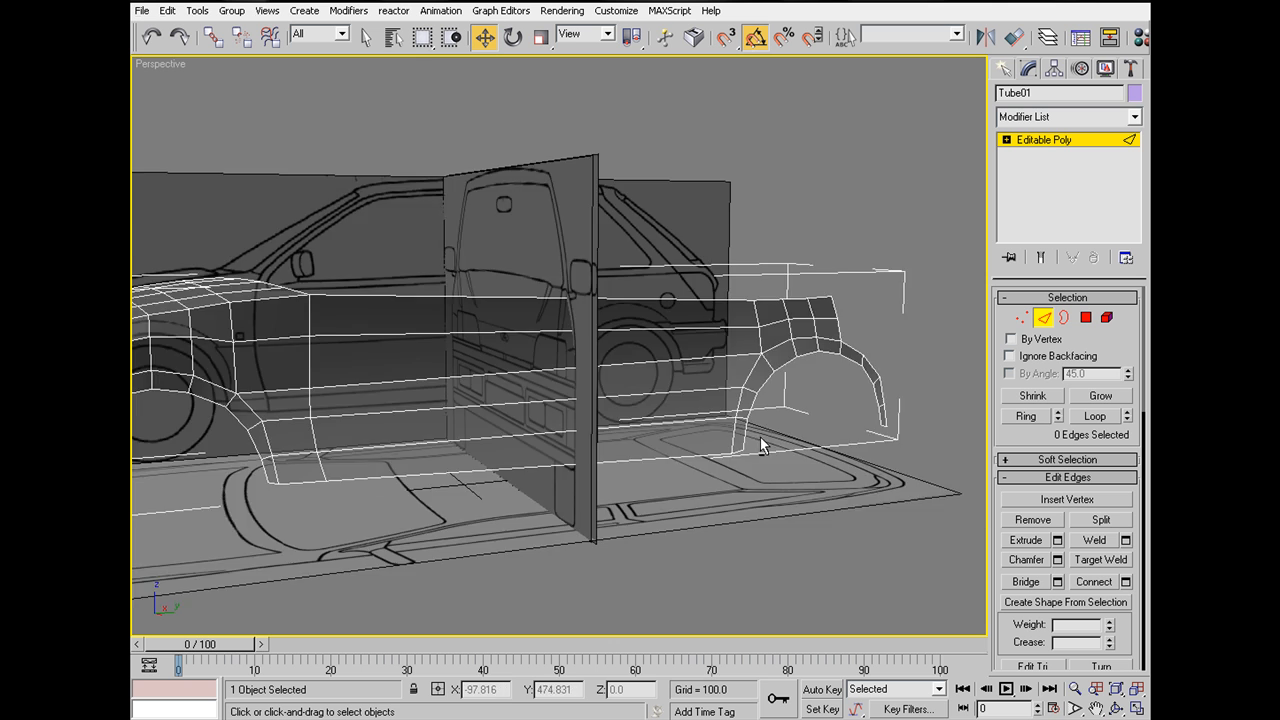
drag(760, 445, 905, 441)
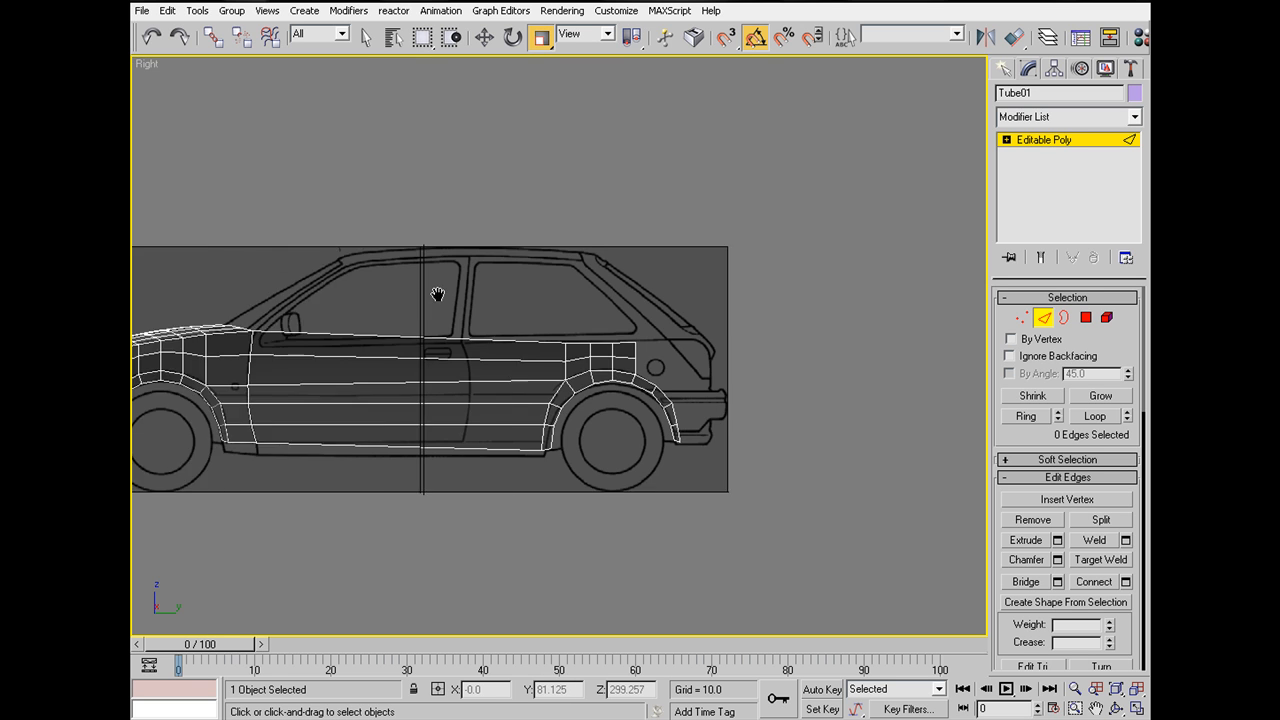
Step: Move two arch strip vertices, including its corner vertex, onto the blueprint wheel-arch outline
scroll(down, 3)
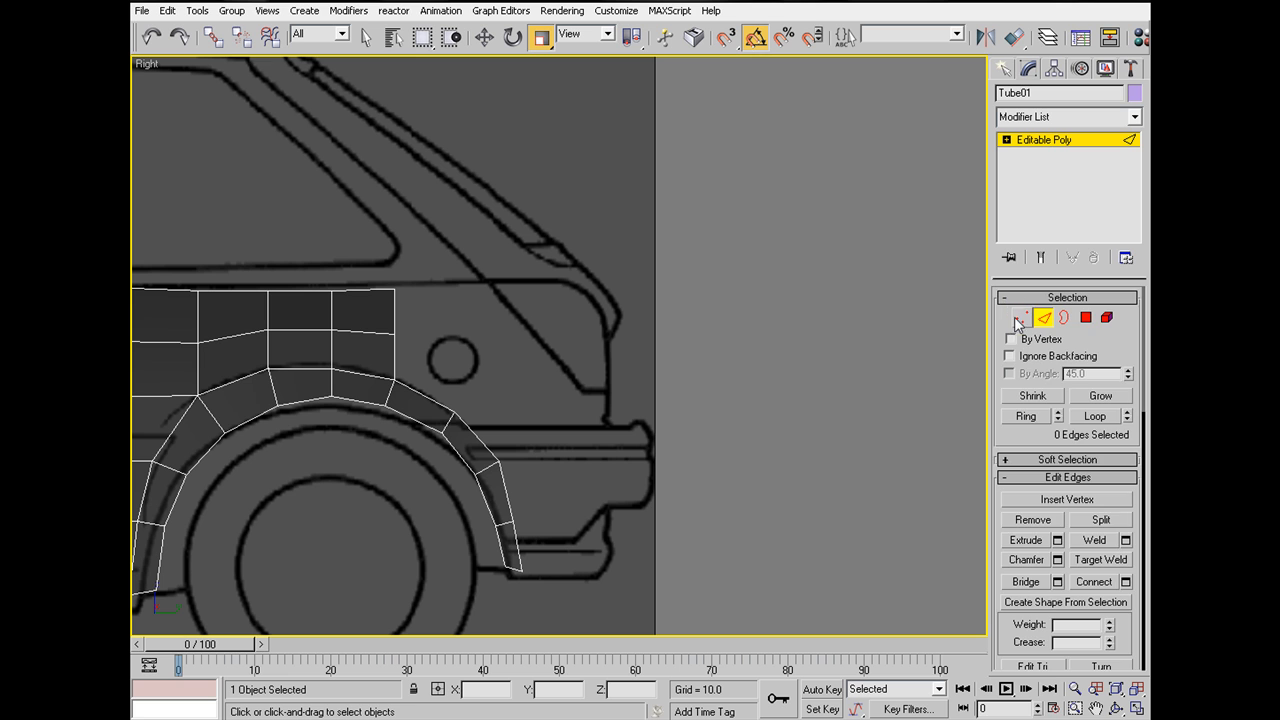
click(1015, 318)
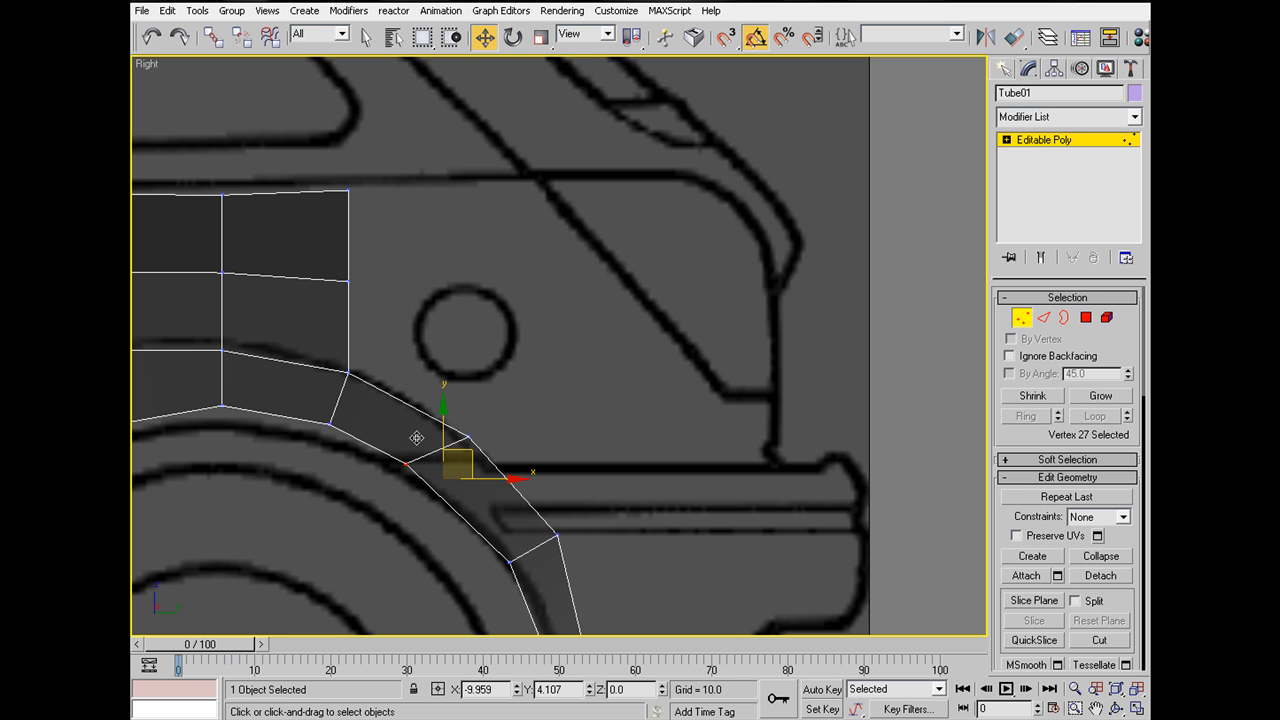
drag(455, 465, 490, 413)
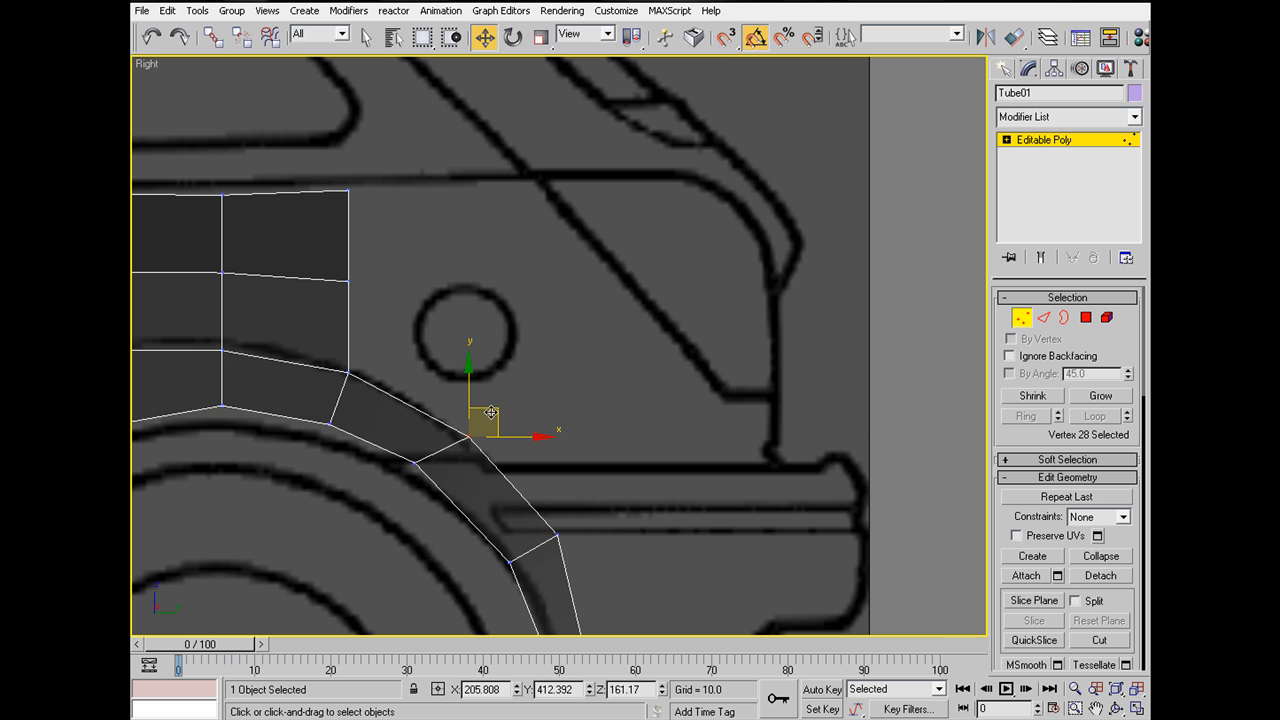
click(415, 449)
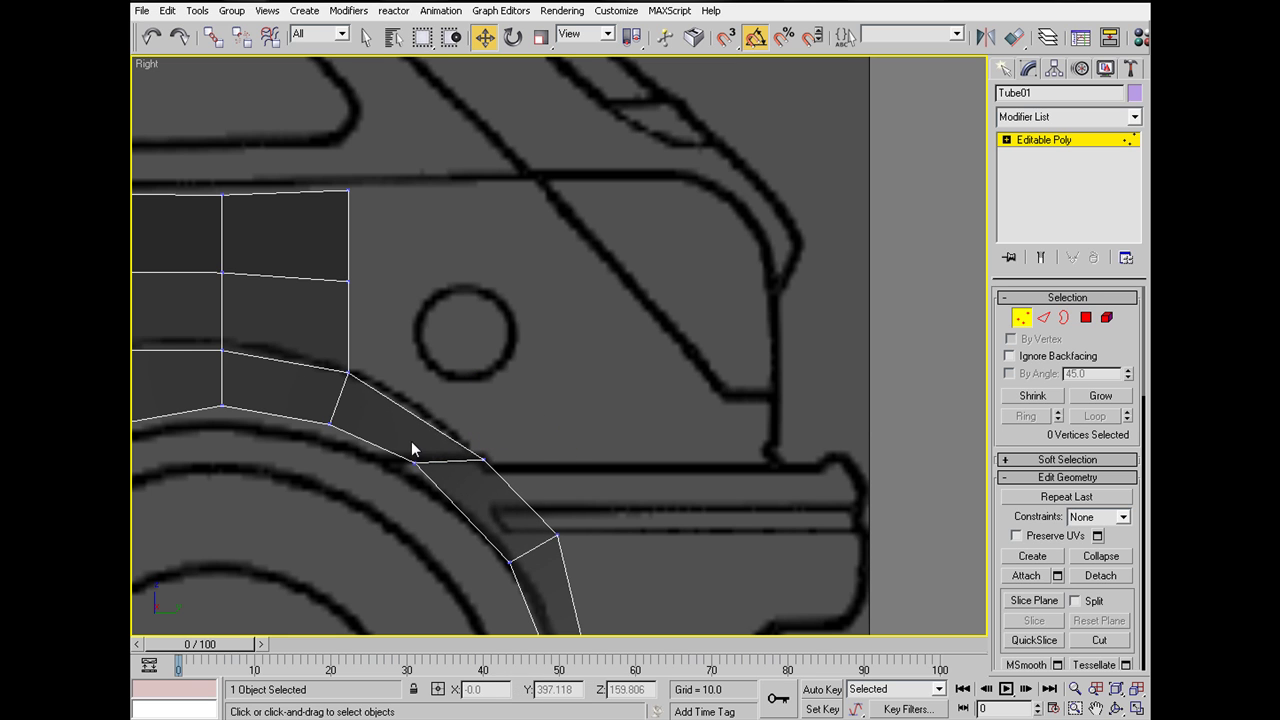
click(408, 429)
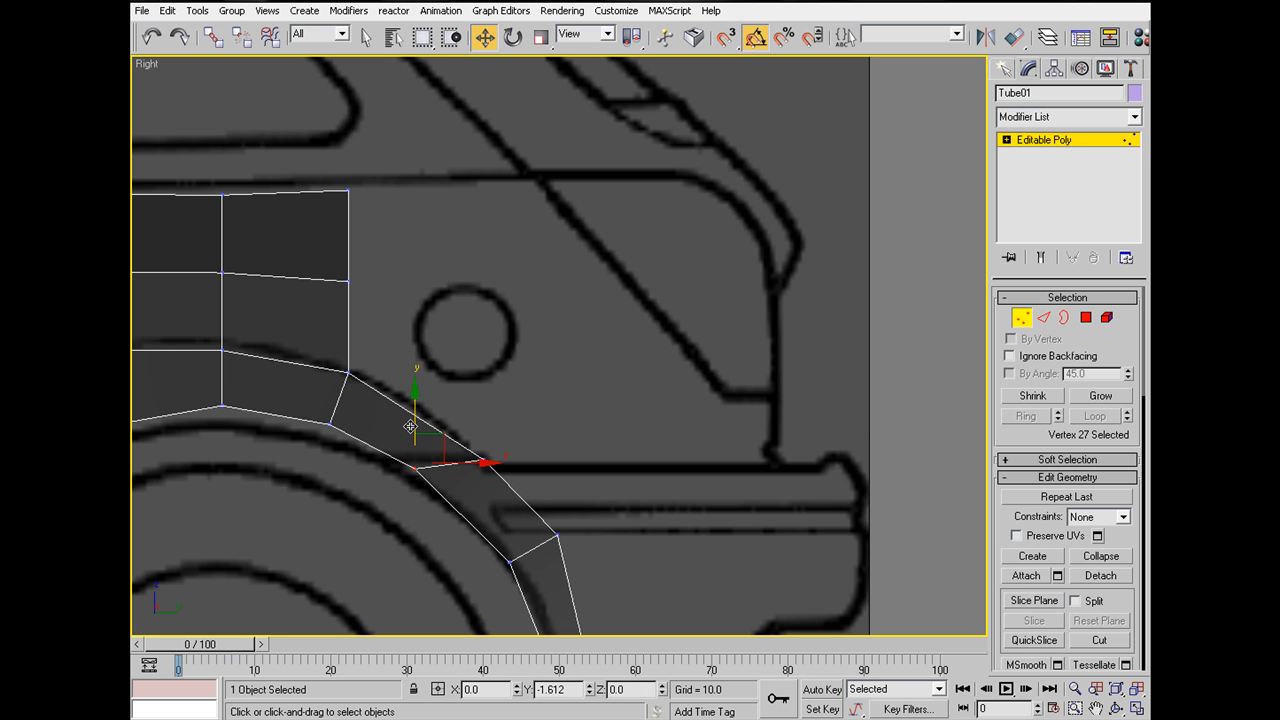
drag(411, 427, 435, 447)
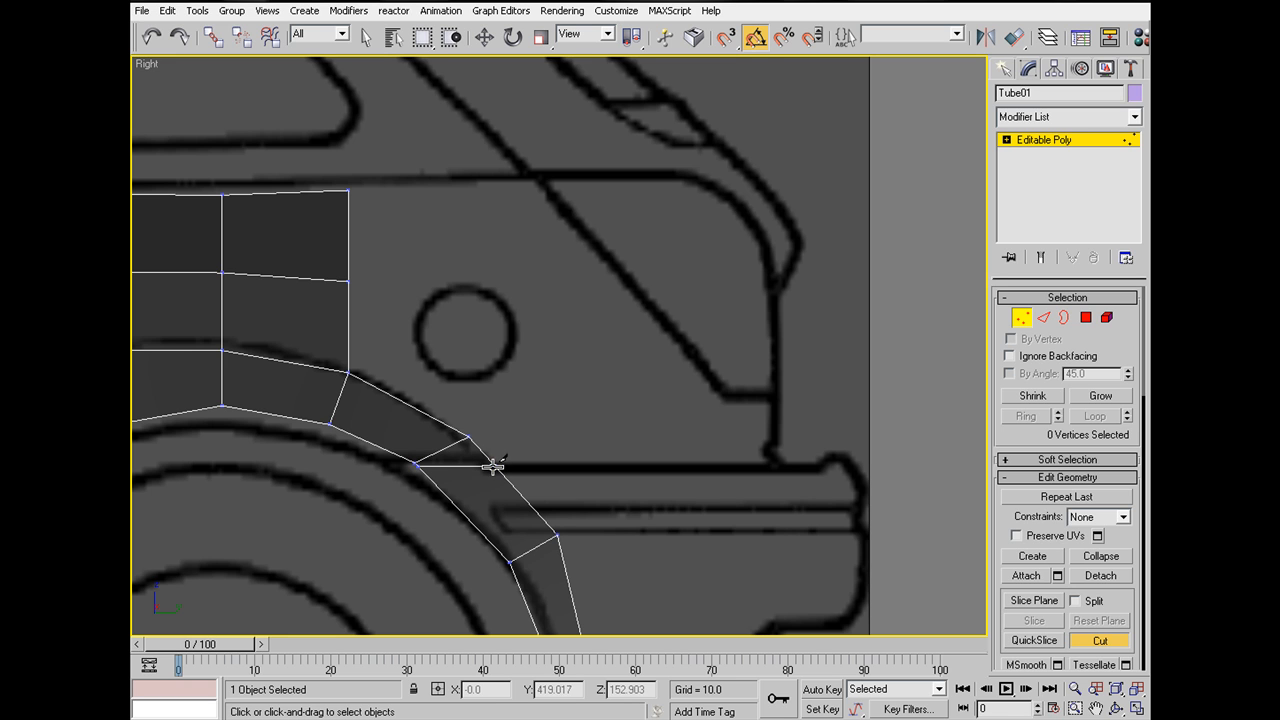
Step: Cut a new edge across the arch polygon and place its new vertex on the arch
click(1028, 318)
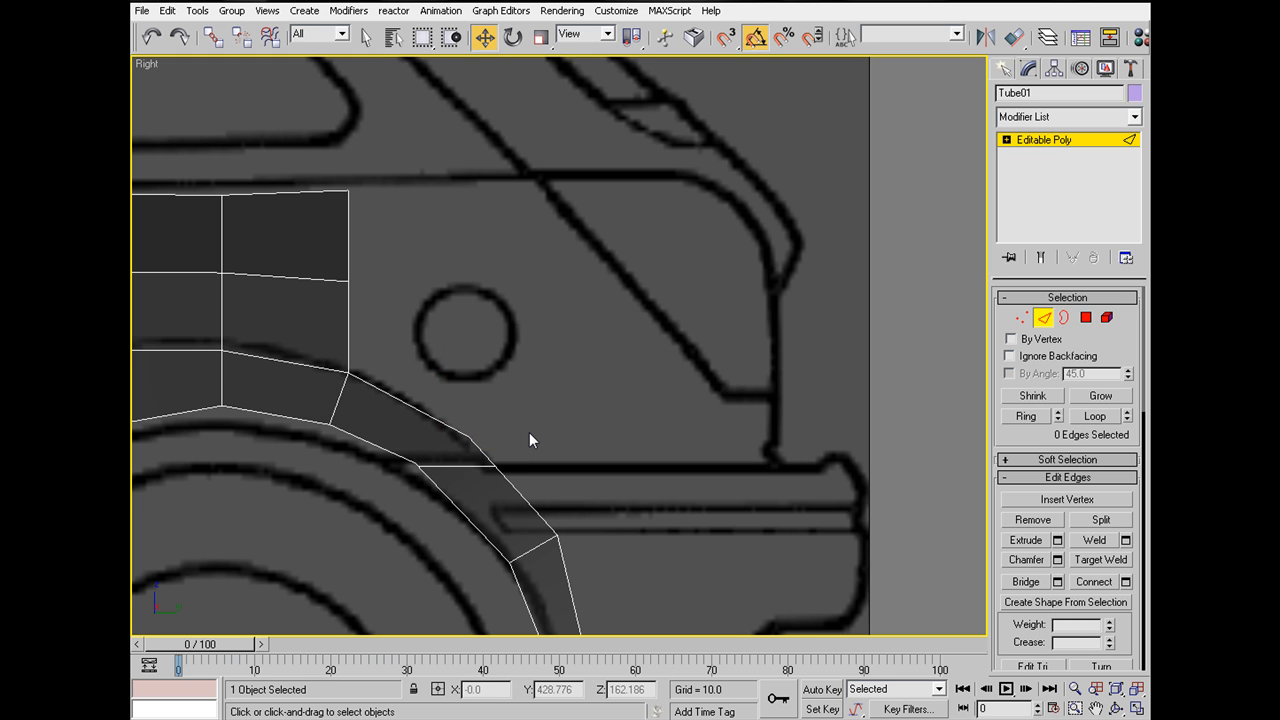
click(1021, 317)
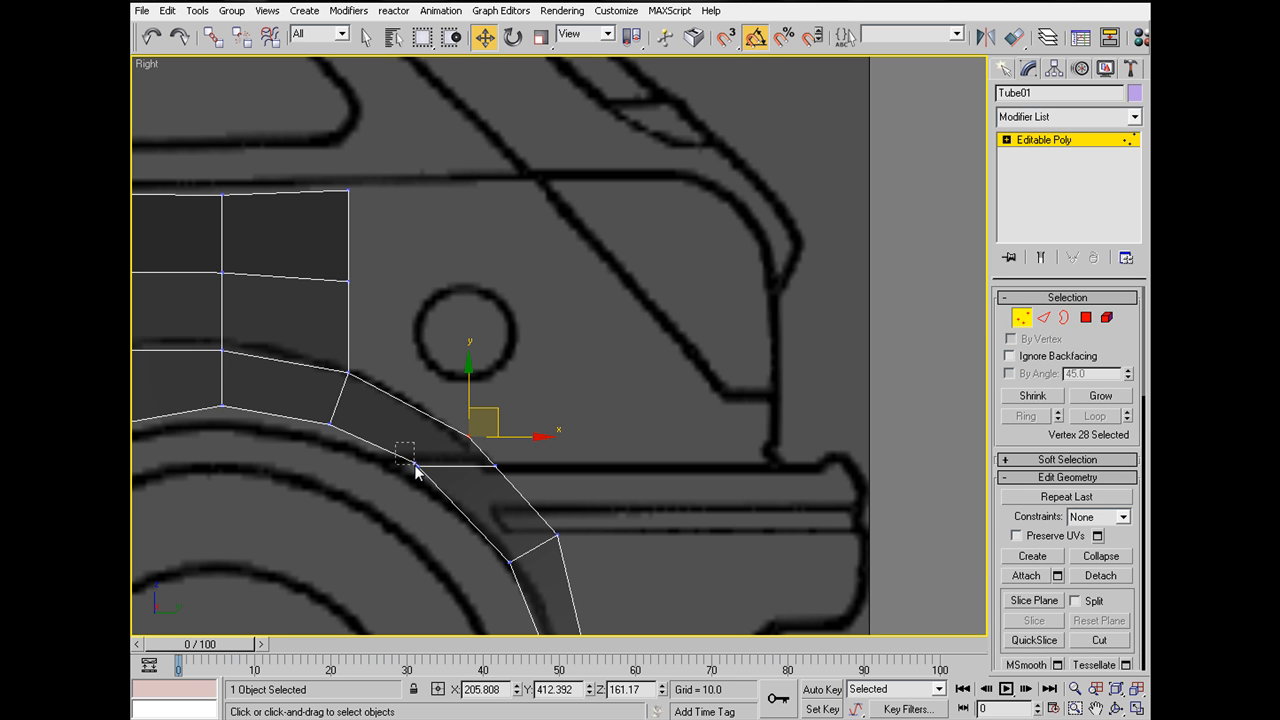
click(472, 380)
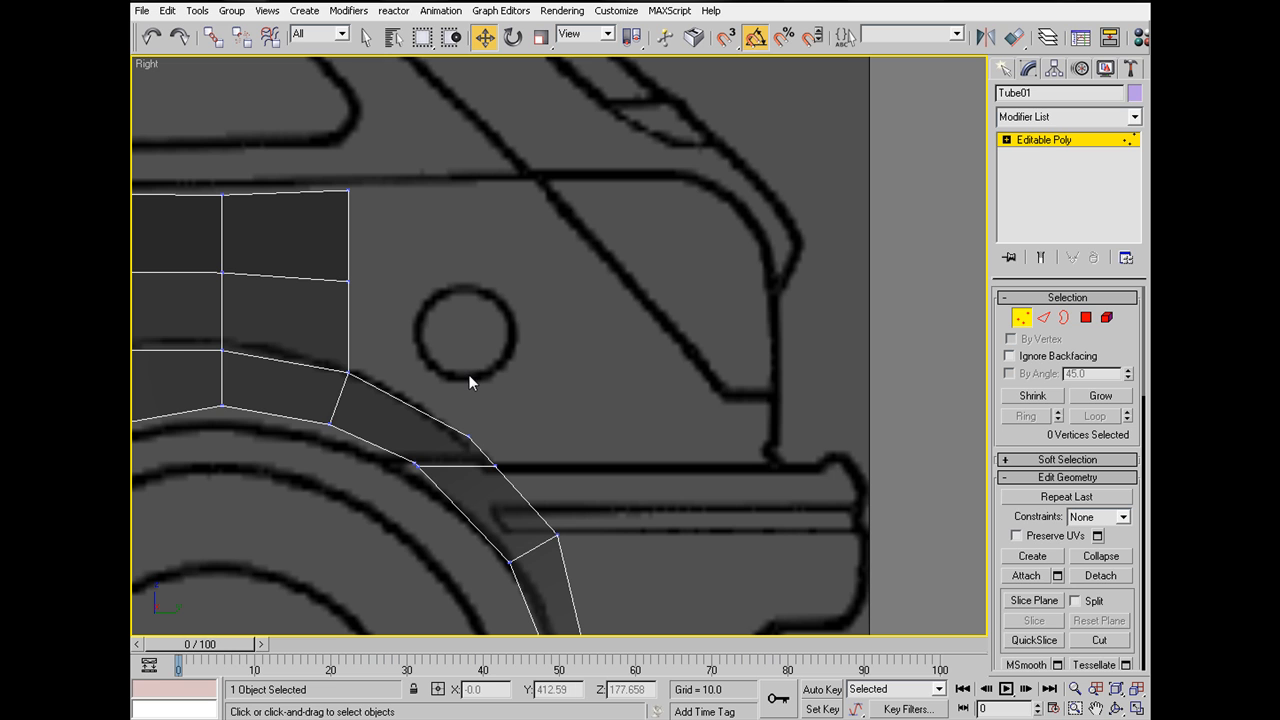
click(415, 462)
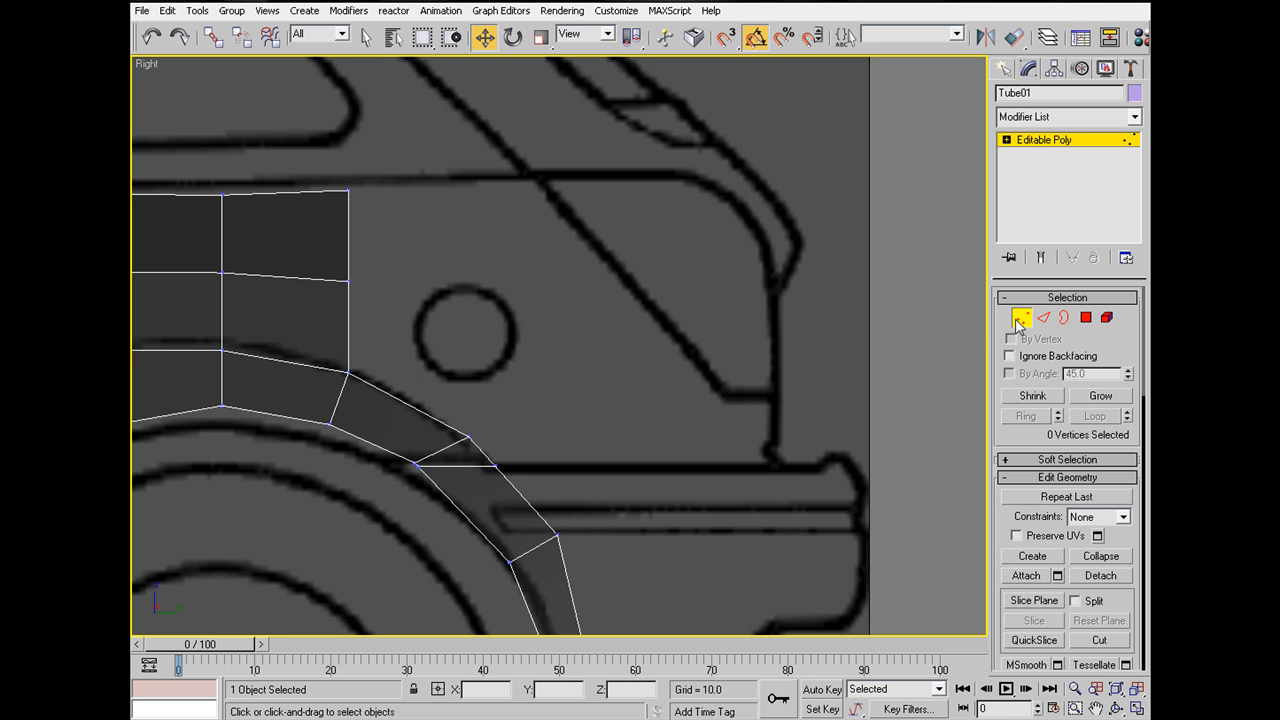
click(1042, 318)
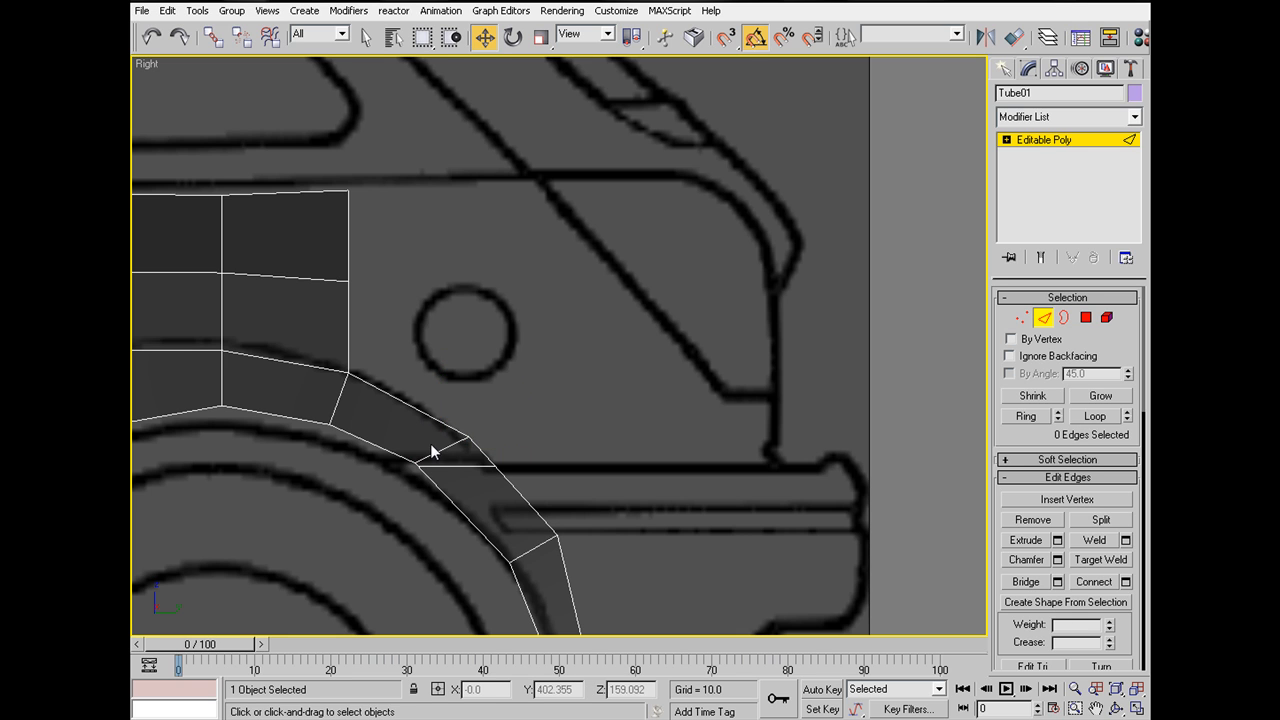
click(435, 460)
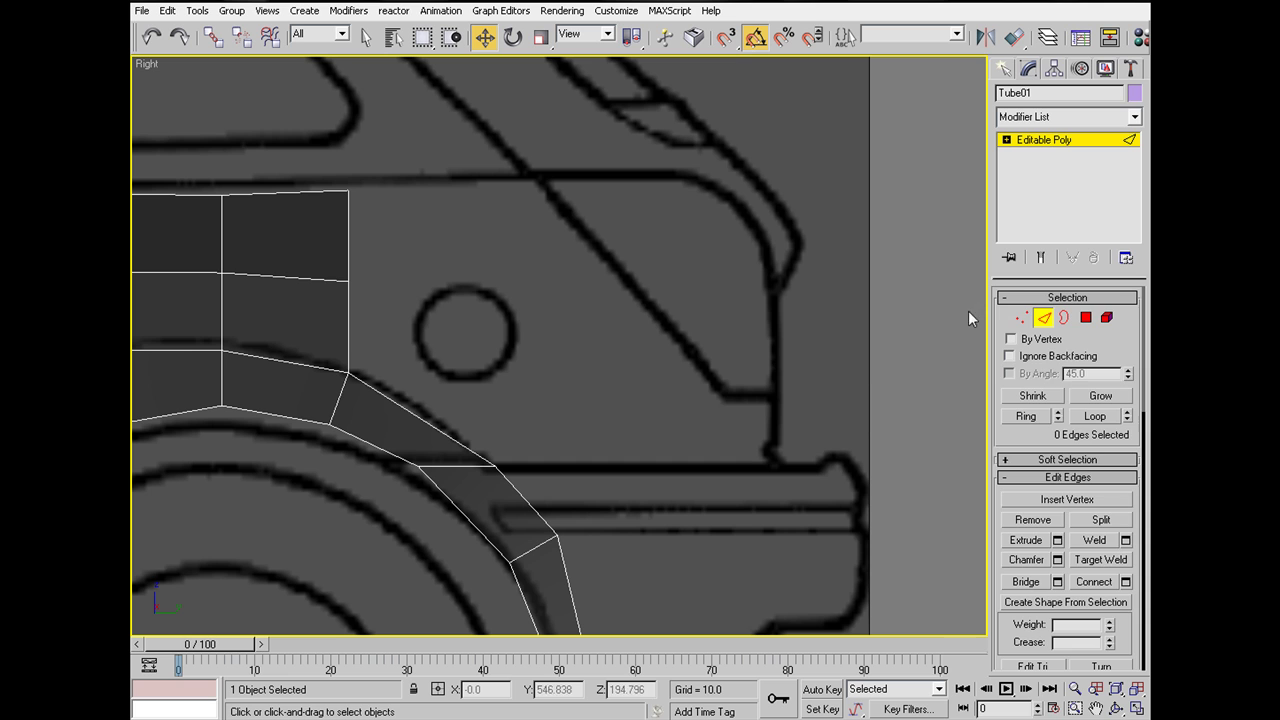
click(1022, 317)
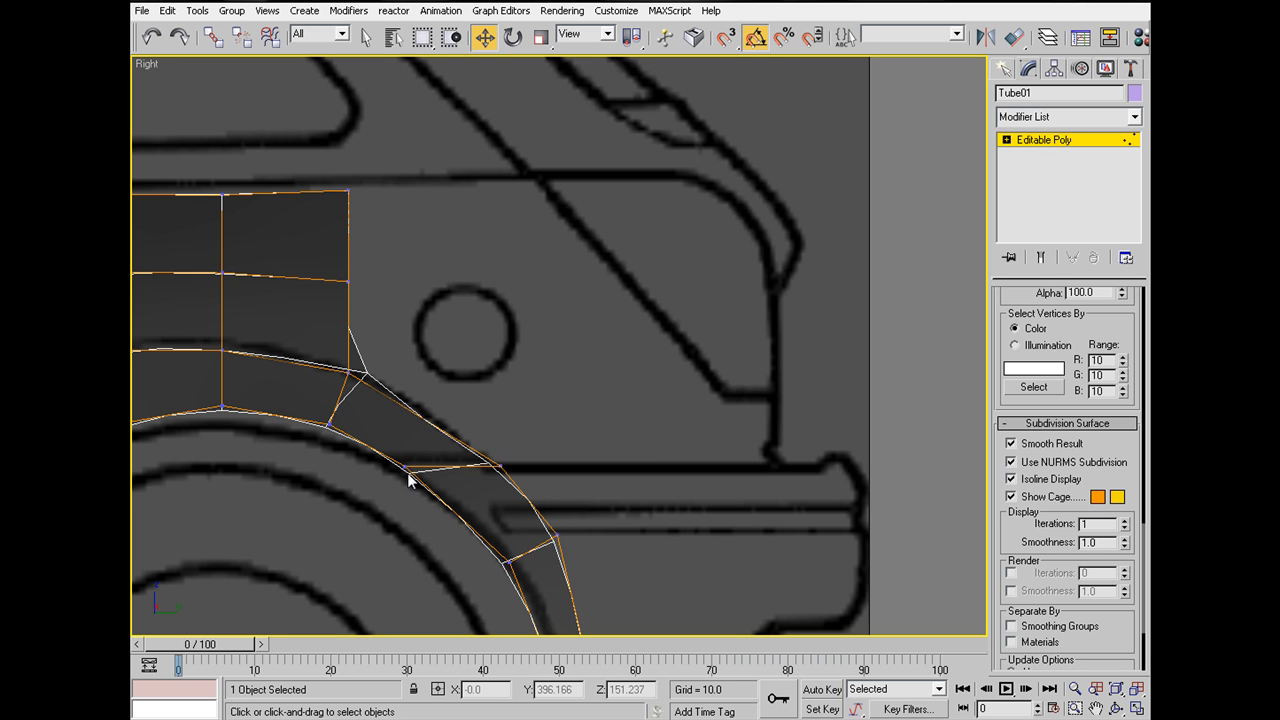
click(411, 482)
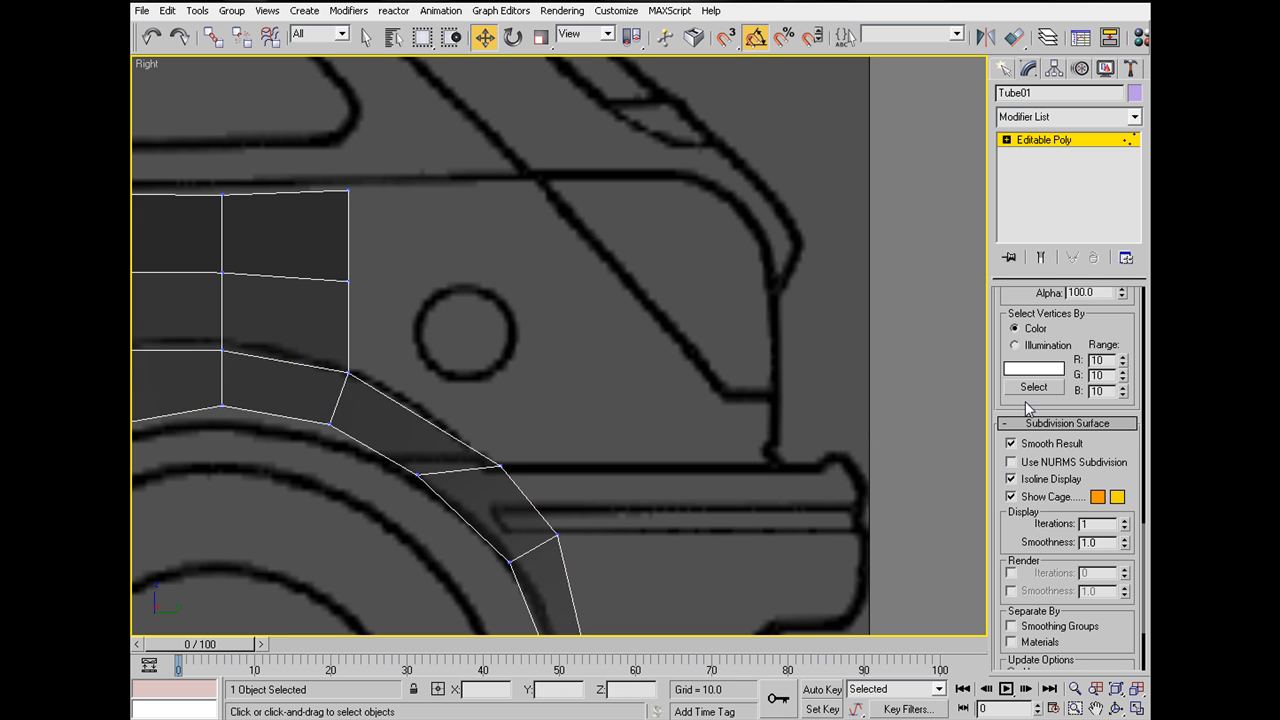
click(1019, 317)
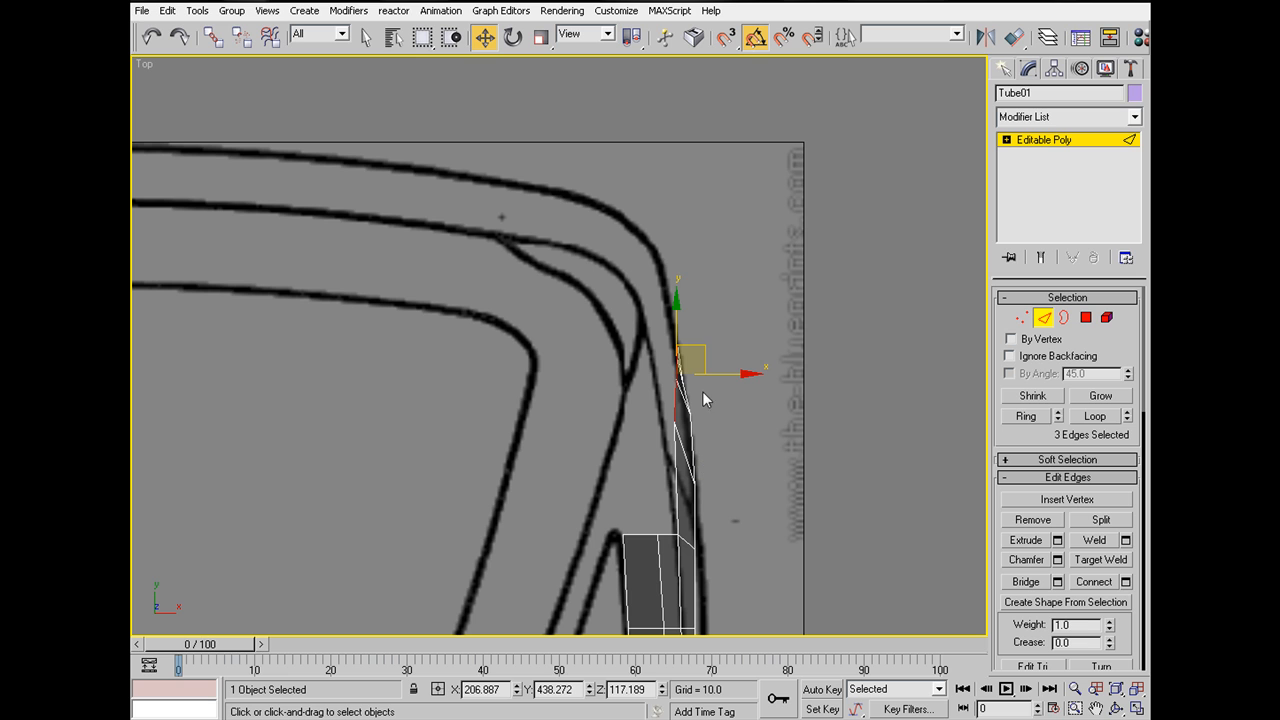
Step: Drag the three end edges along the top blueprint outline
drag(680, 395, 680, 270)
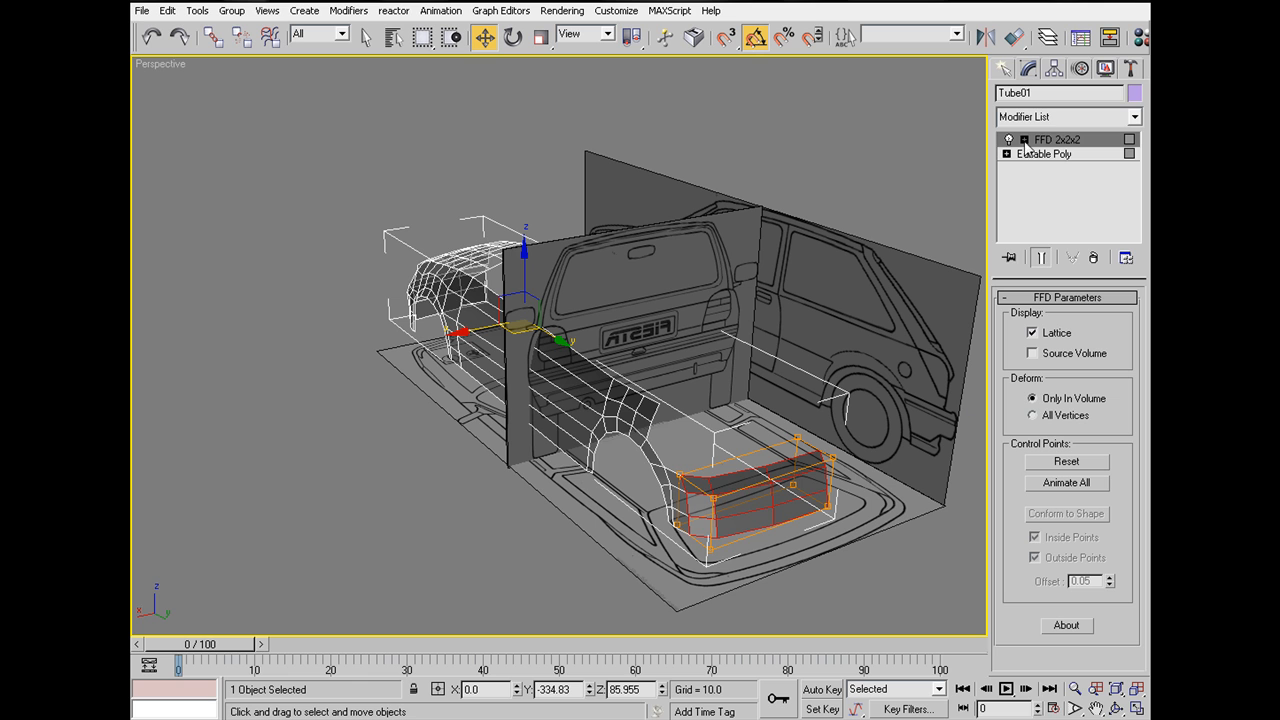
Step: Move FFD 2x2x2 control points in Top view to taper the bumper front, then Collapse All
click(1021, 138)
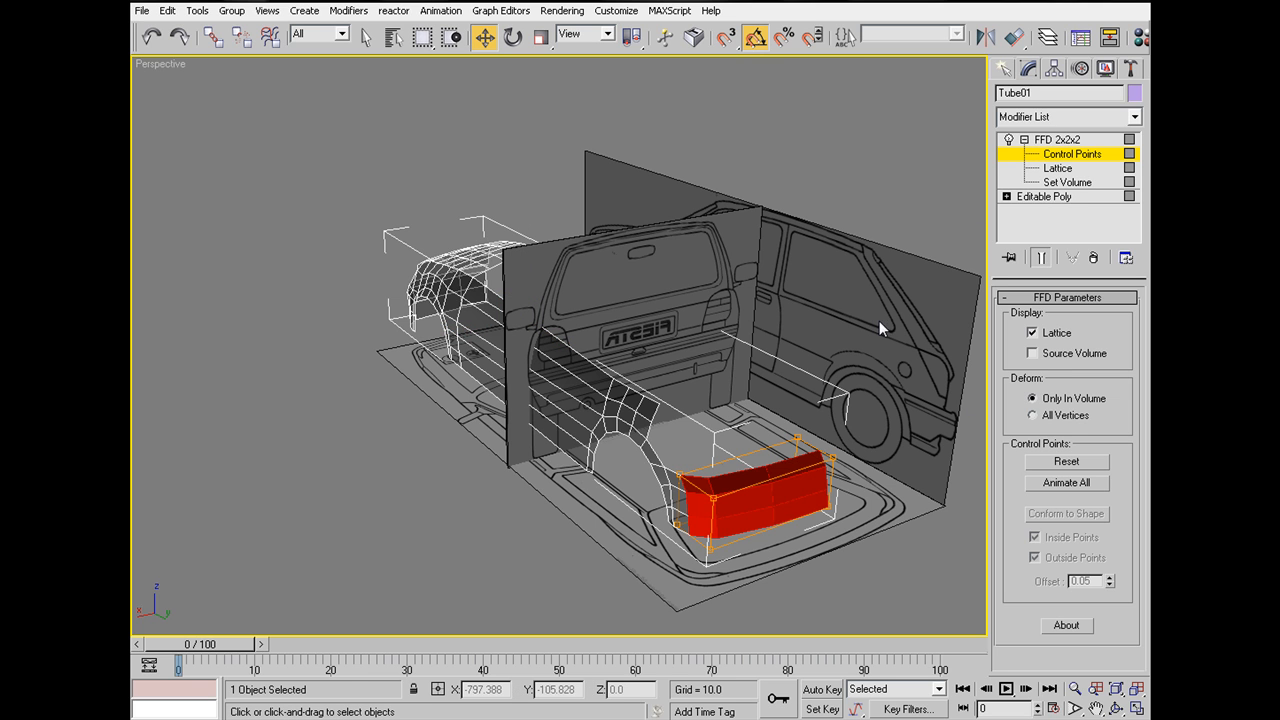
click(160, 66)
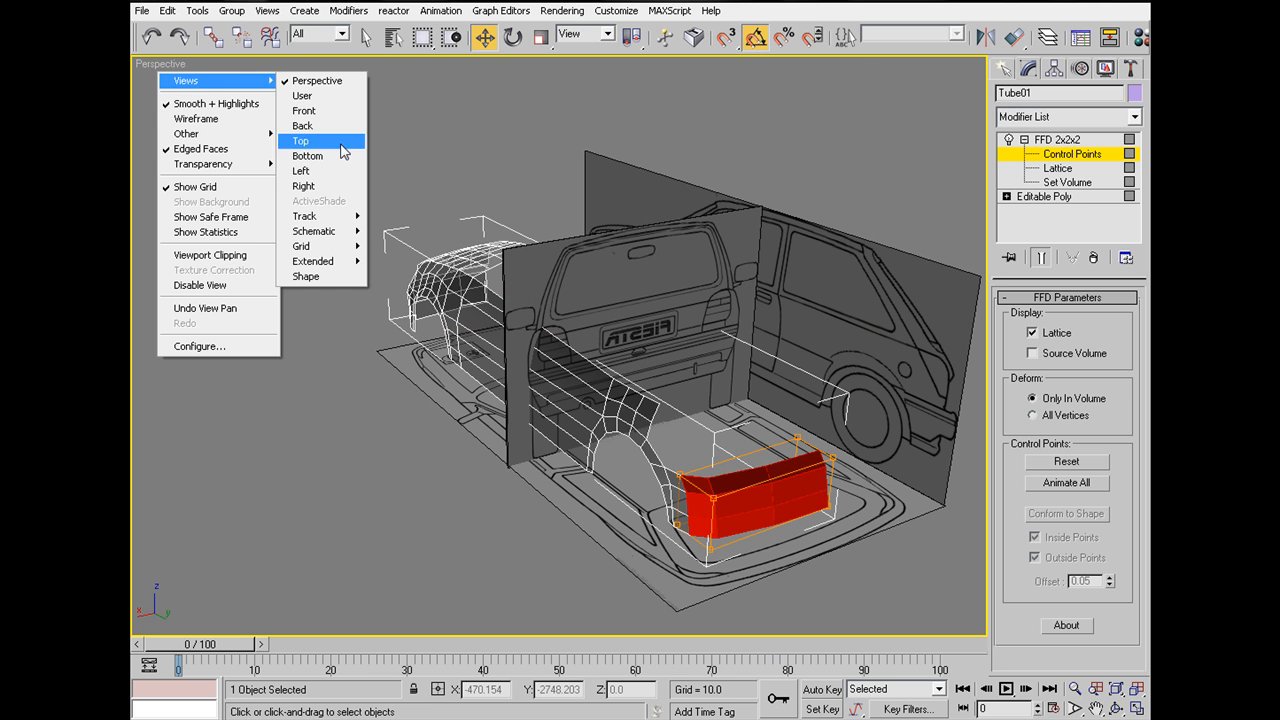
click(303, 185)
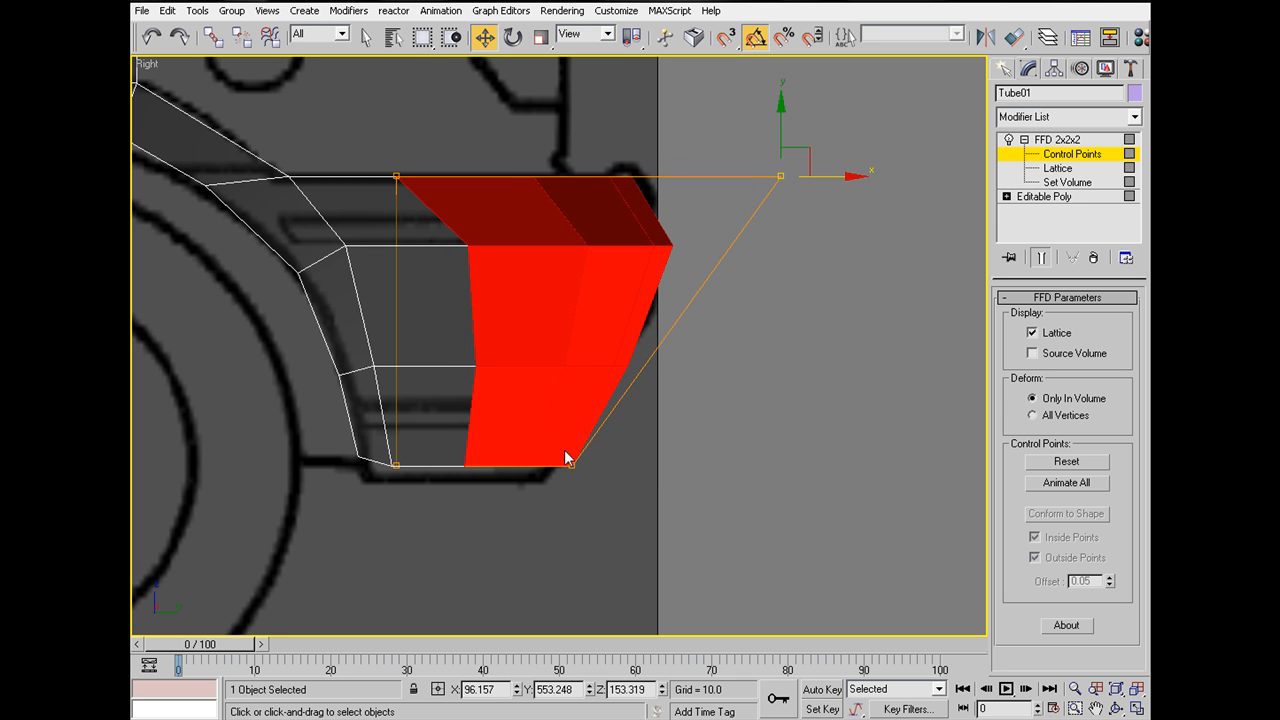
drag(568, 458, 618, 463)
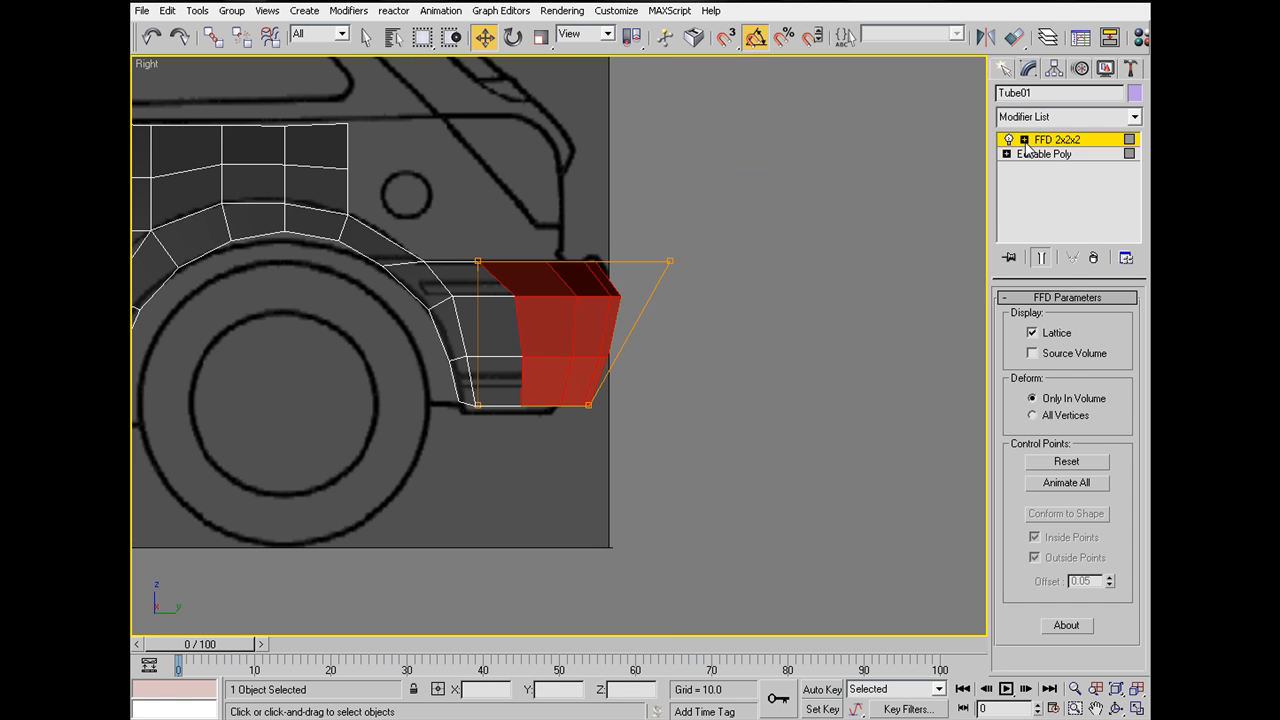
right_click(1057, 139)
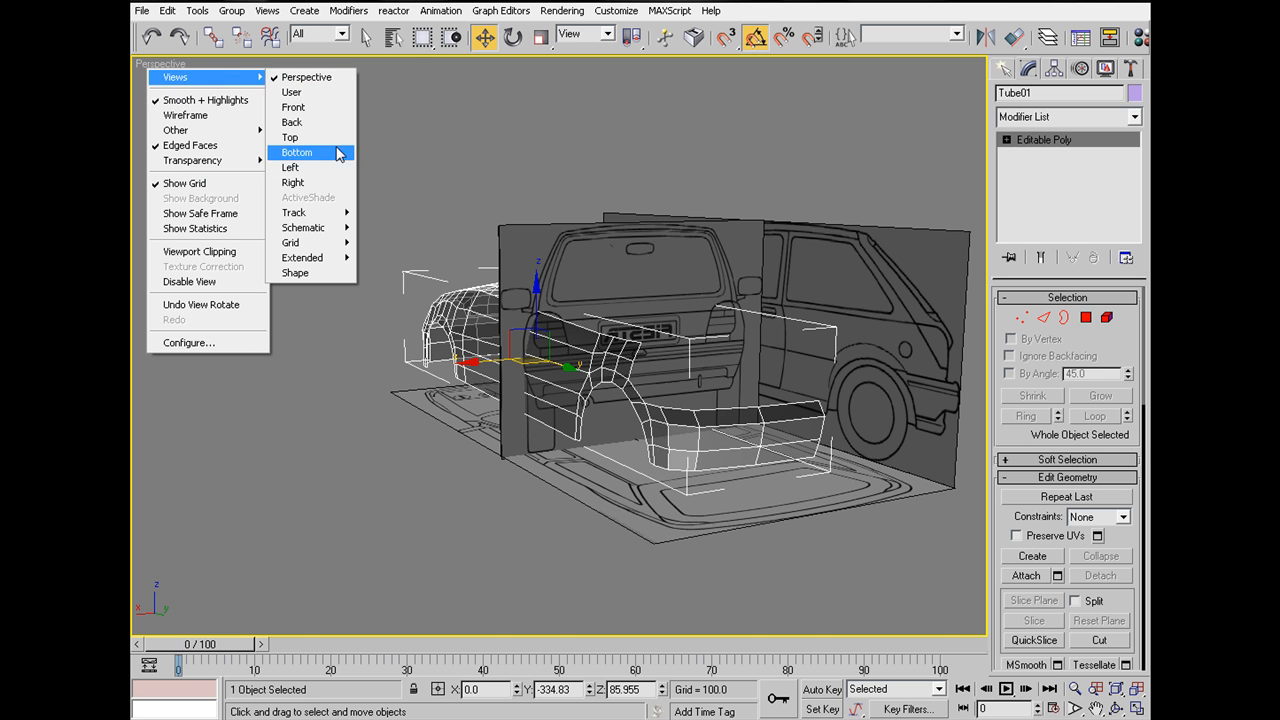
Step: In side view, Shift-drag the upper panel's end edges into a short row past the lamp circle
click(290, 167)
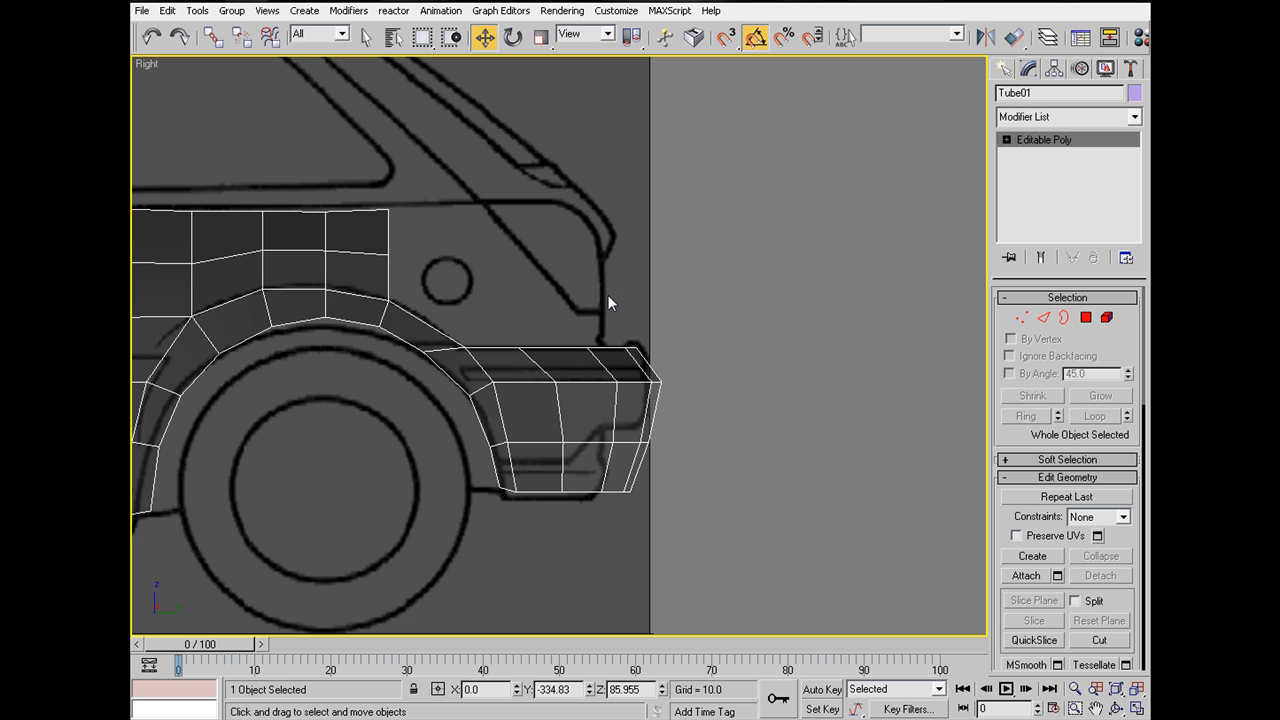
click(1043, 318)
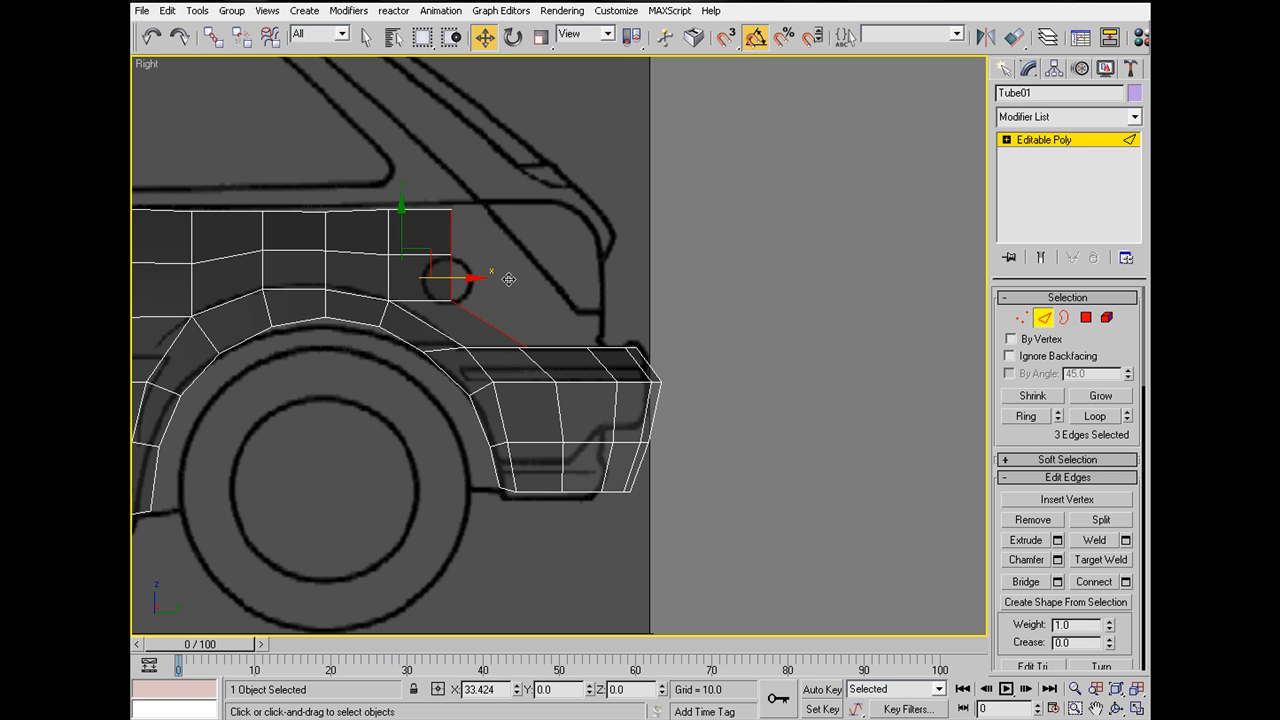
drag(470, 277, 492, 271)
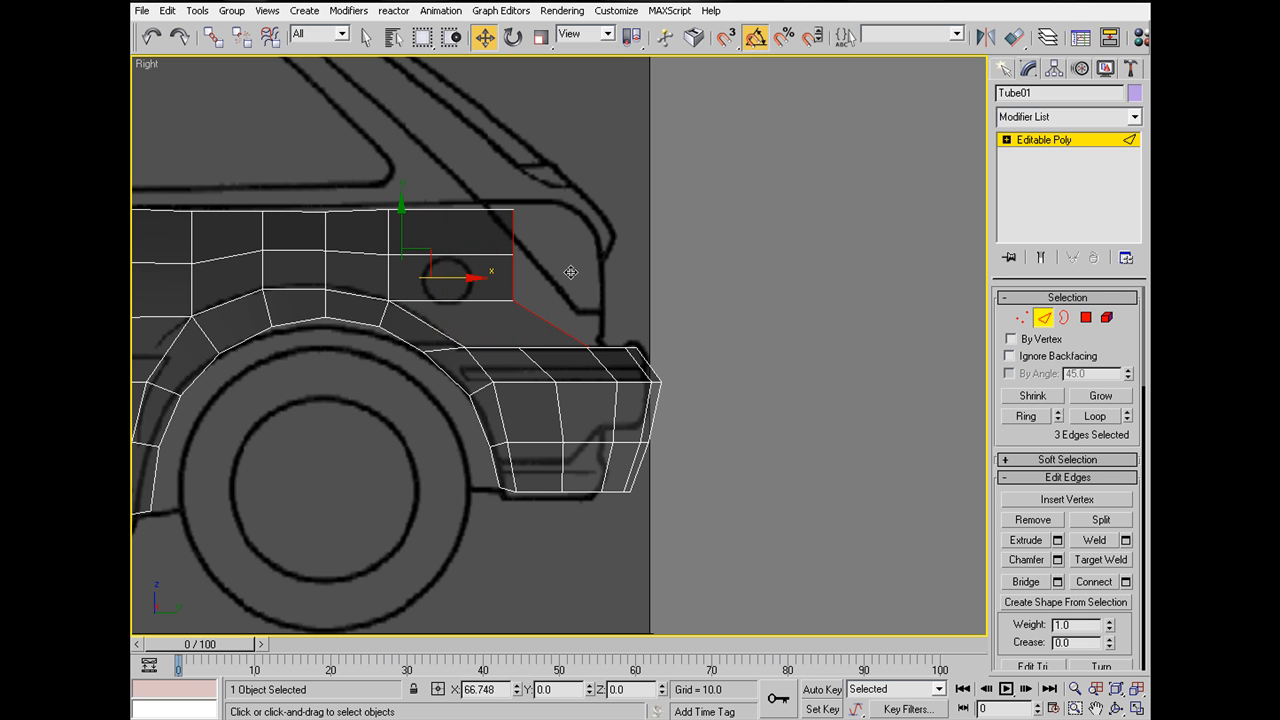
click(1021, 318)
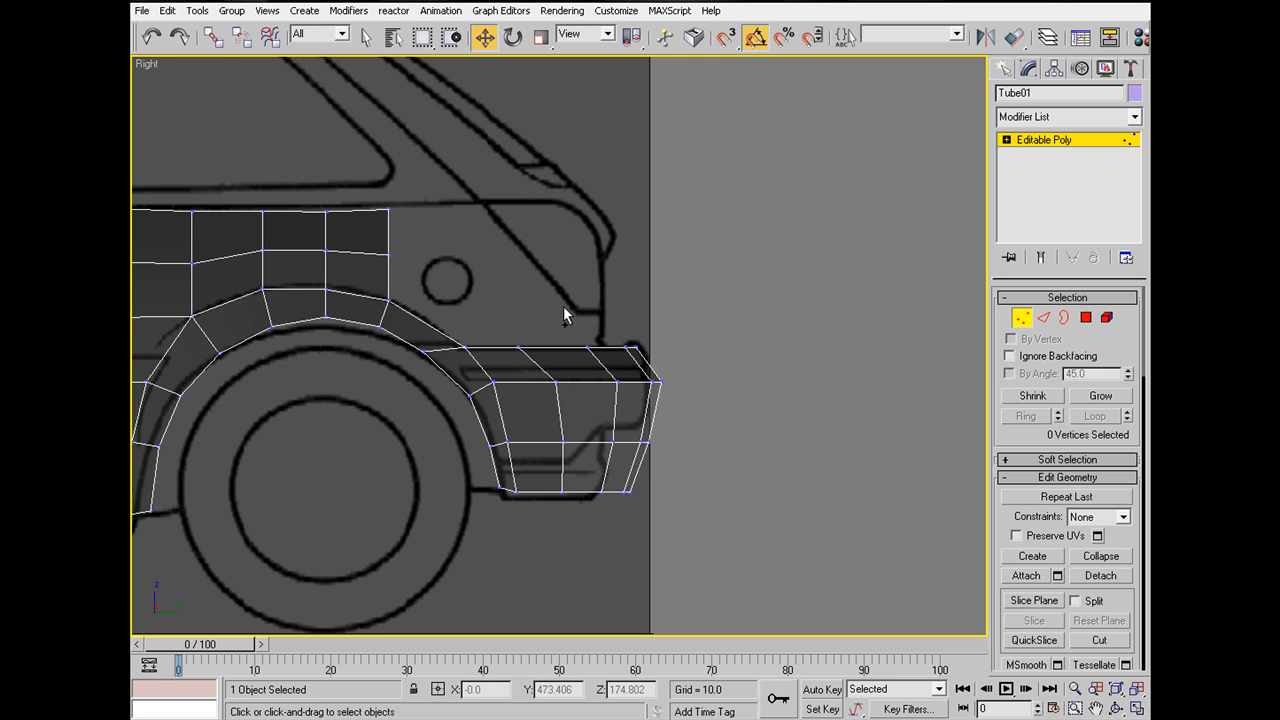
click(1029, 318)
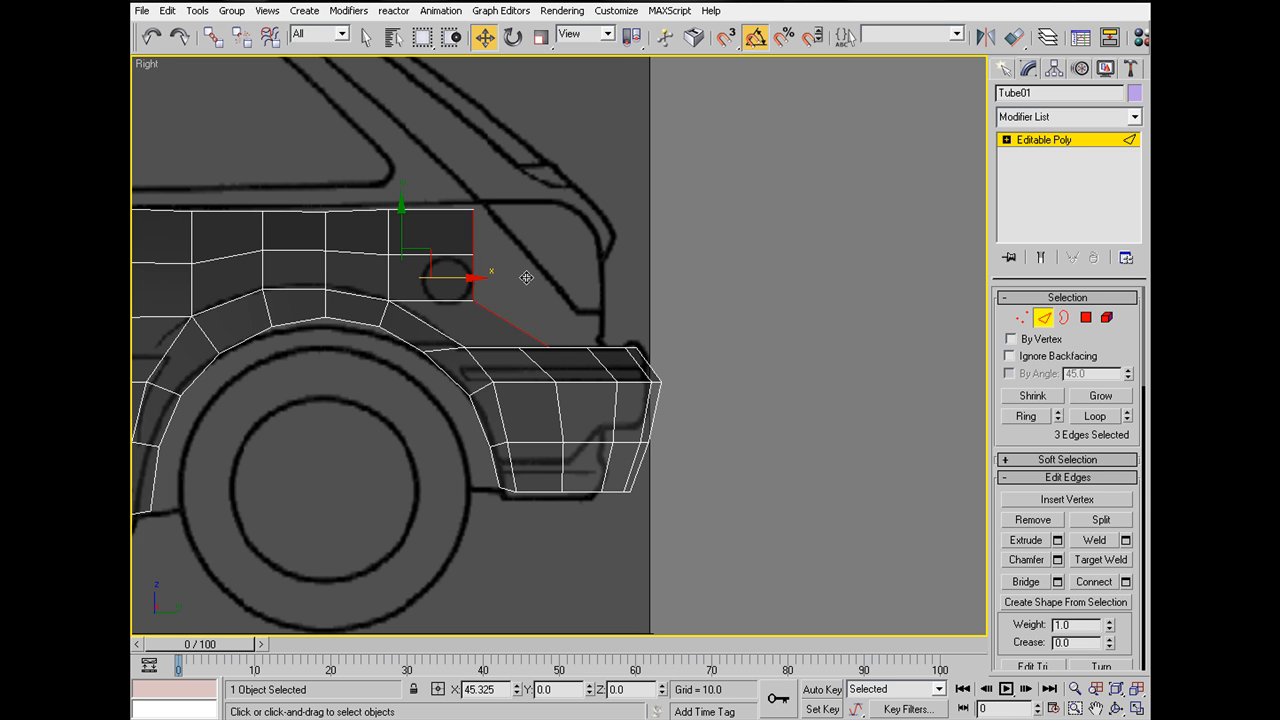
drag(470, 278, 460, 278)
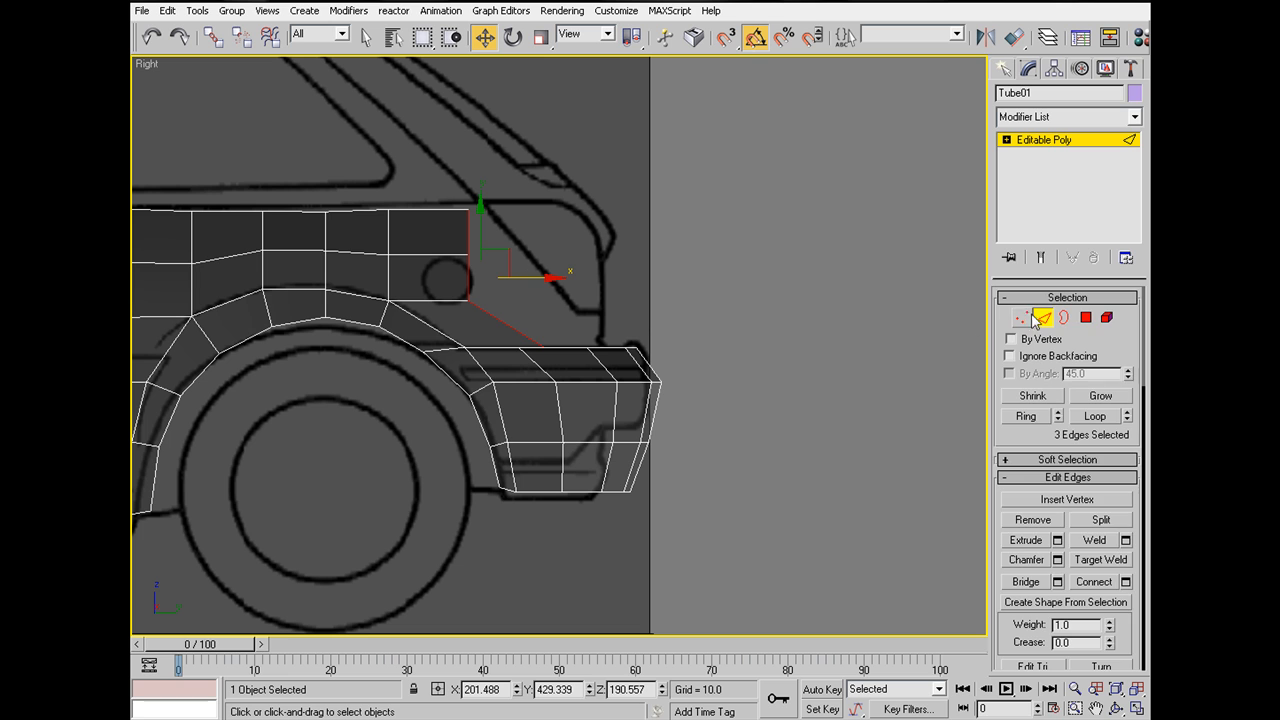
Step: Adjust the new row's vertices using the vertex quad menu tools
click(1022, 317)
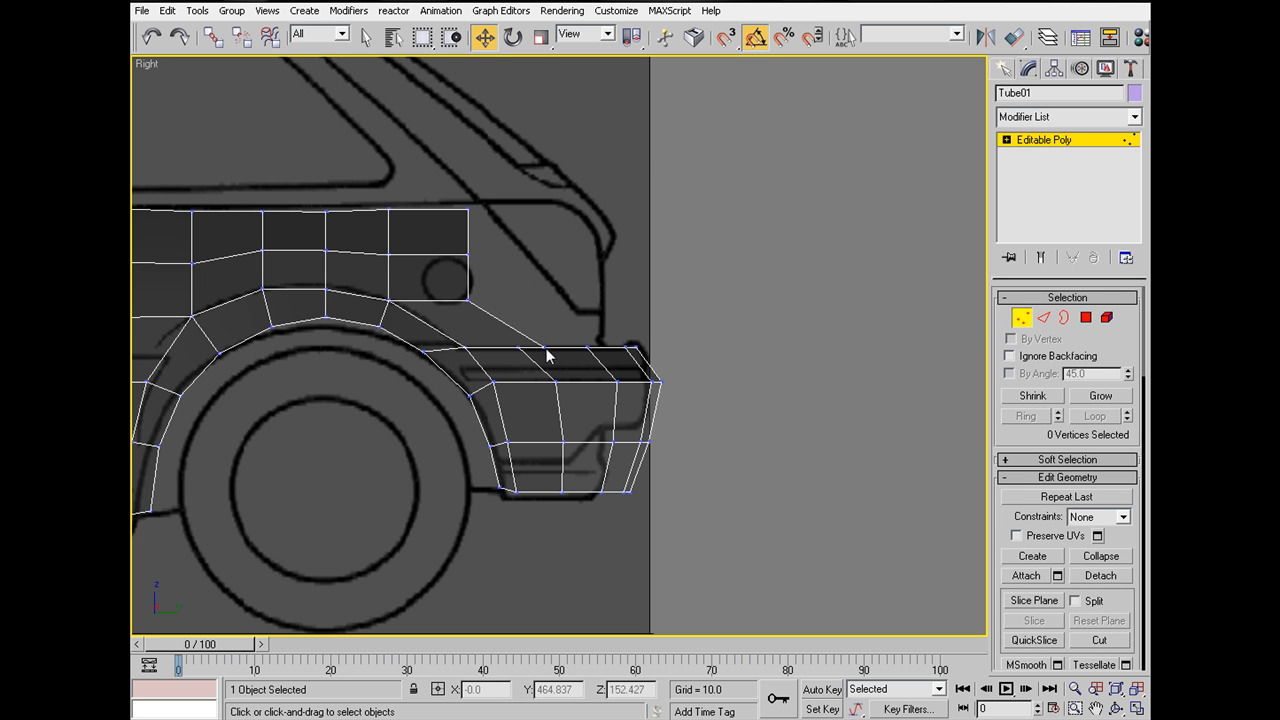
right_click(549, 356)
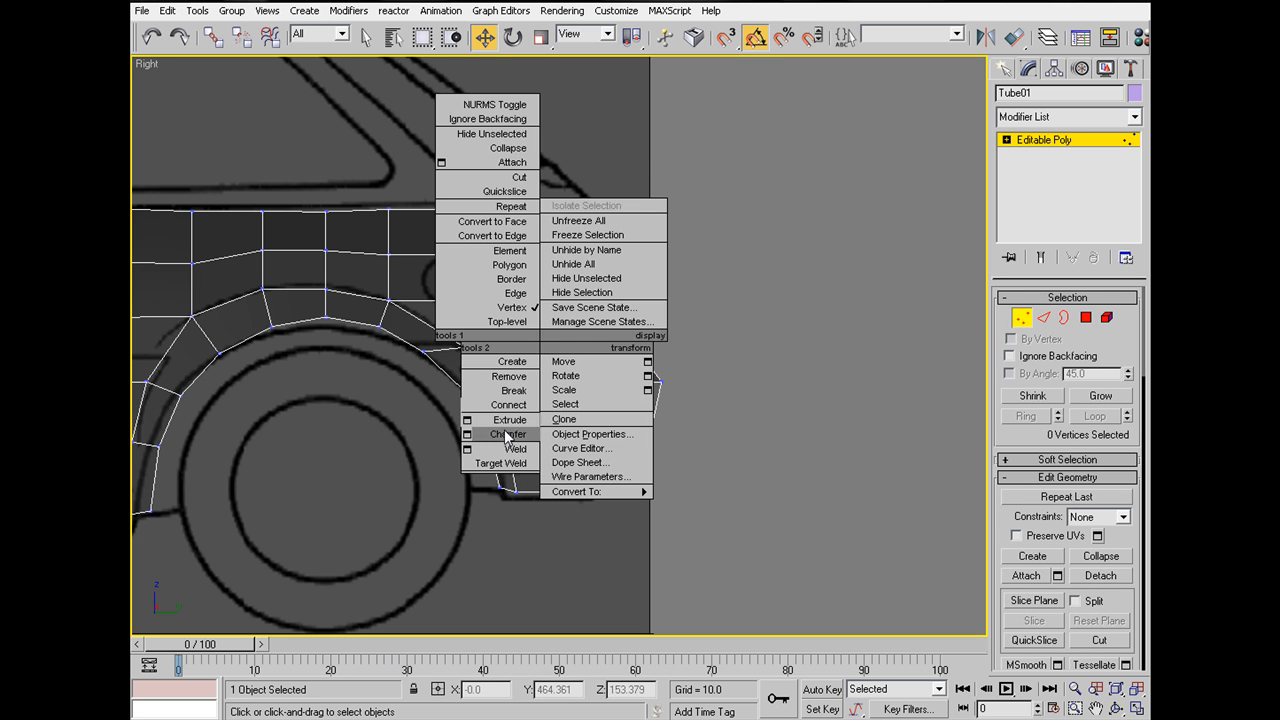
click(508, 433)
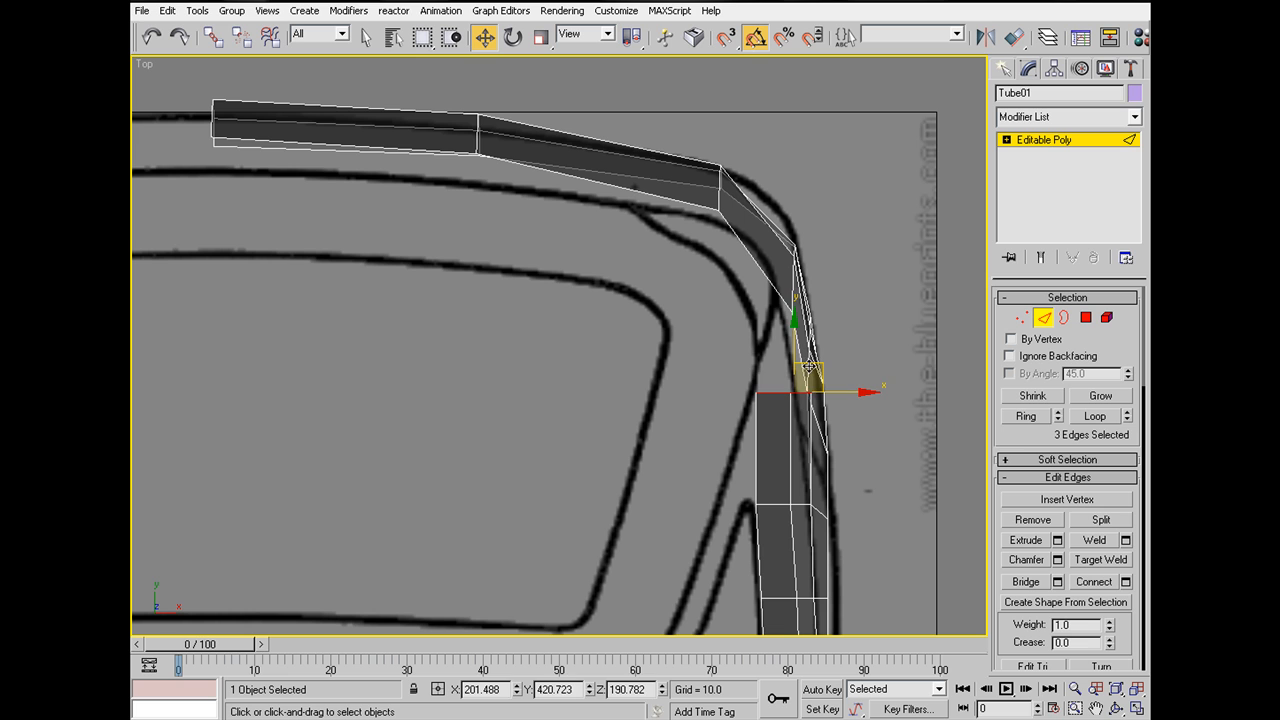
Step: Extend border edges along the top blueprint curve and reposition two front vertices
drag(810, 370, 790, 290)
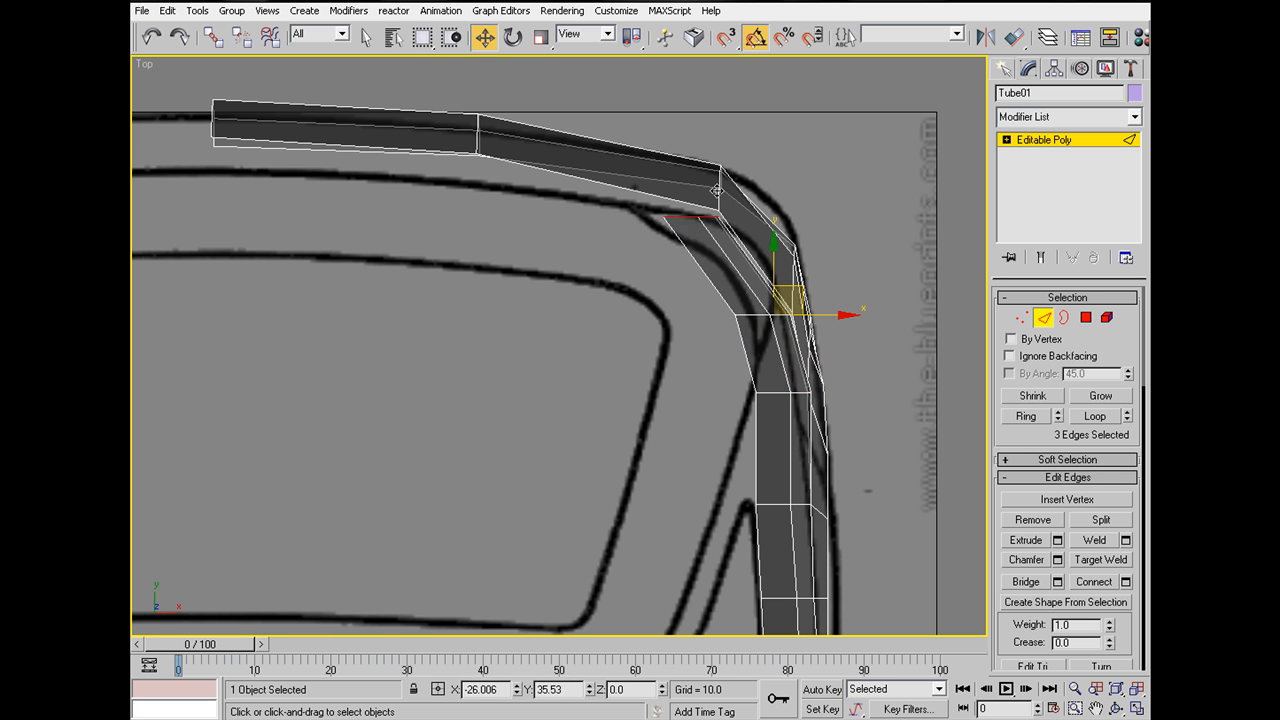
drag(775, 300, 710, 195)
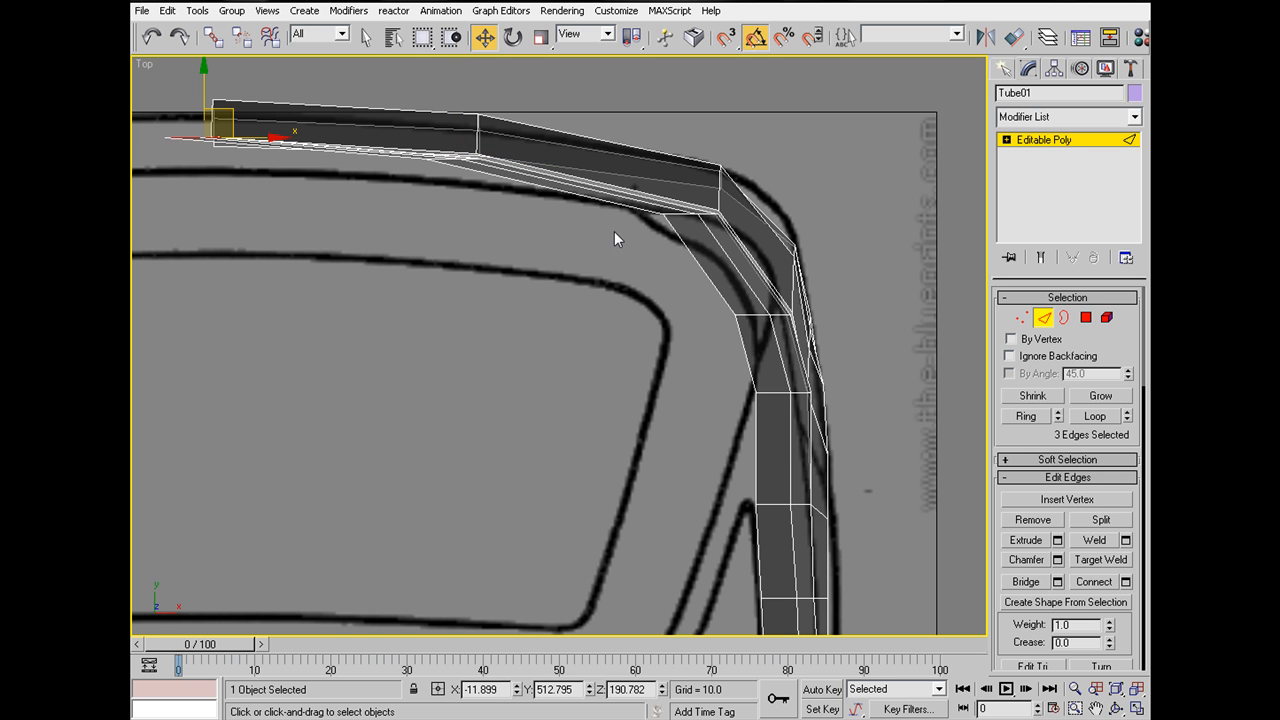
click(890, 270)
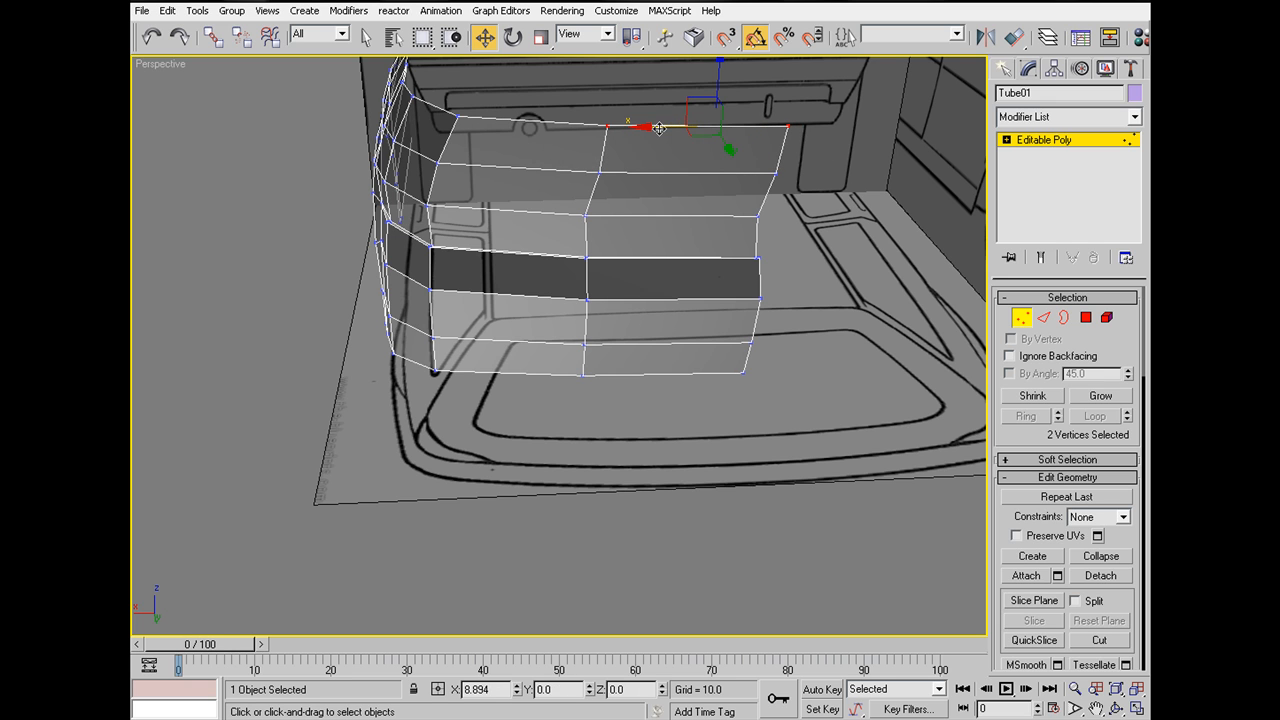
drag(659, 128, 610, 178)
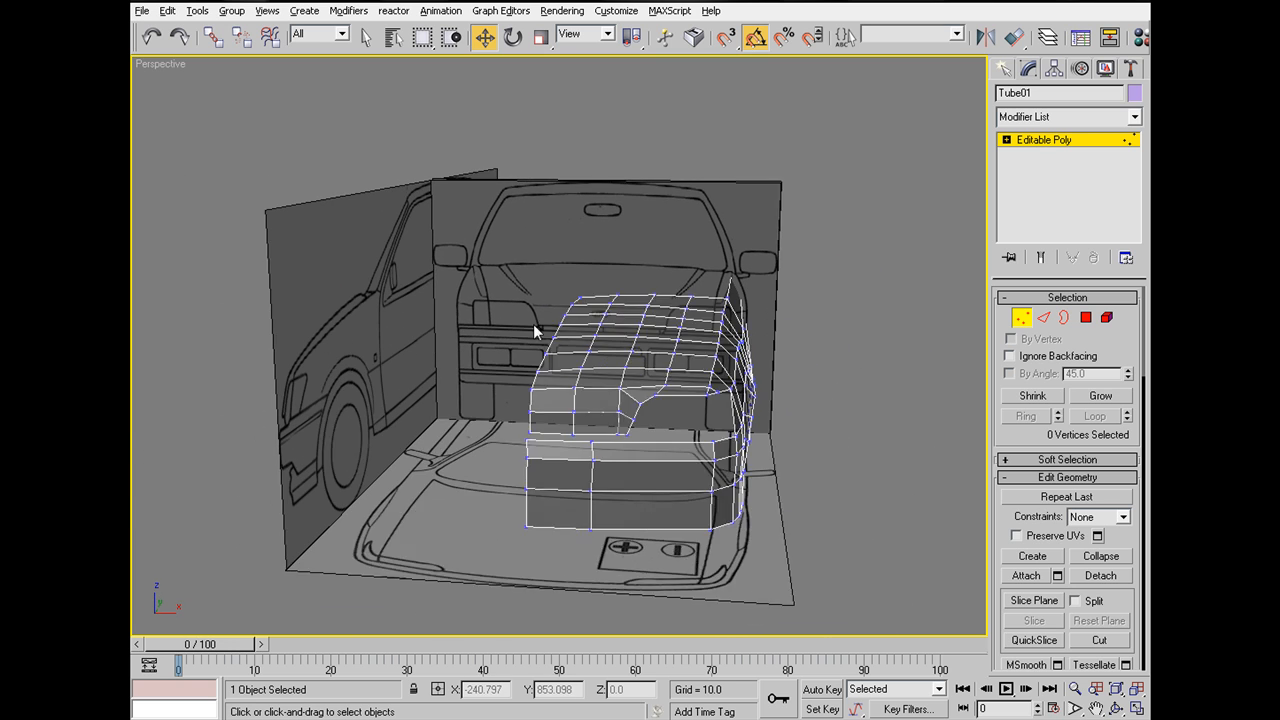
Step: Add a Symmetry modifier to the half shell, mirroring across the Z axis
click(1133, 117)
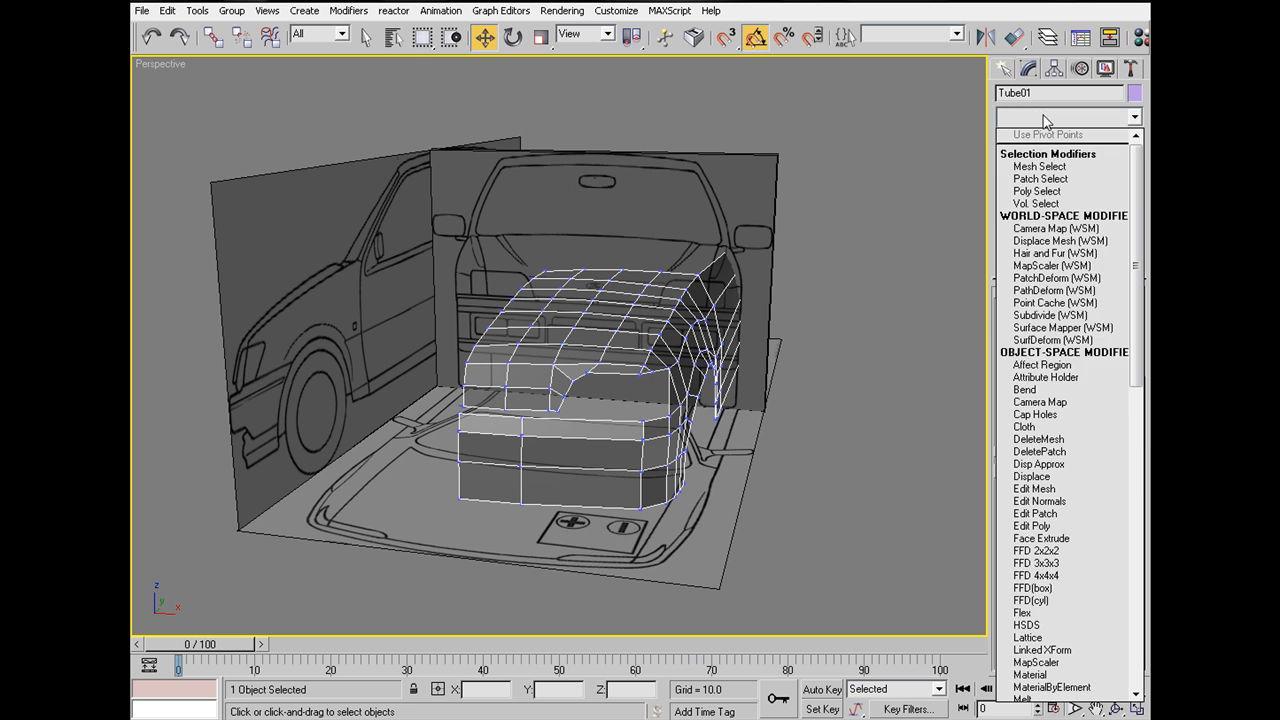
scroll(down, 3)
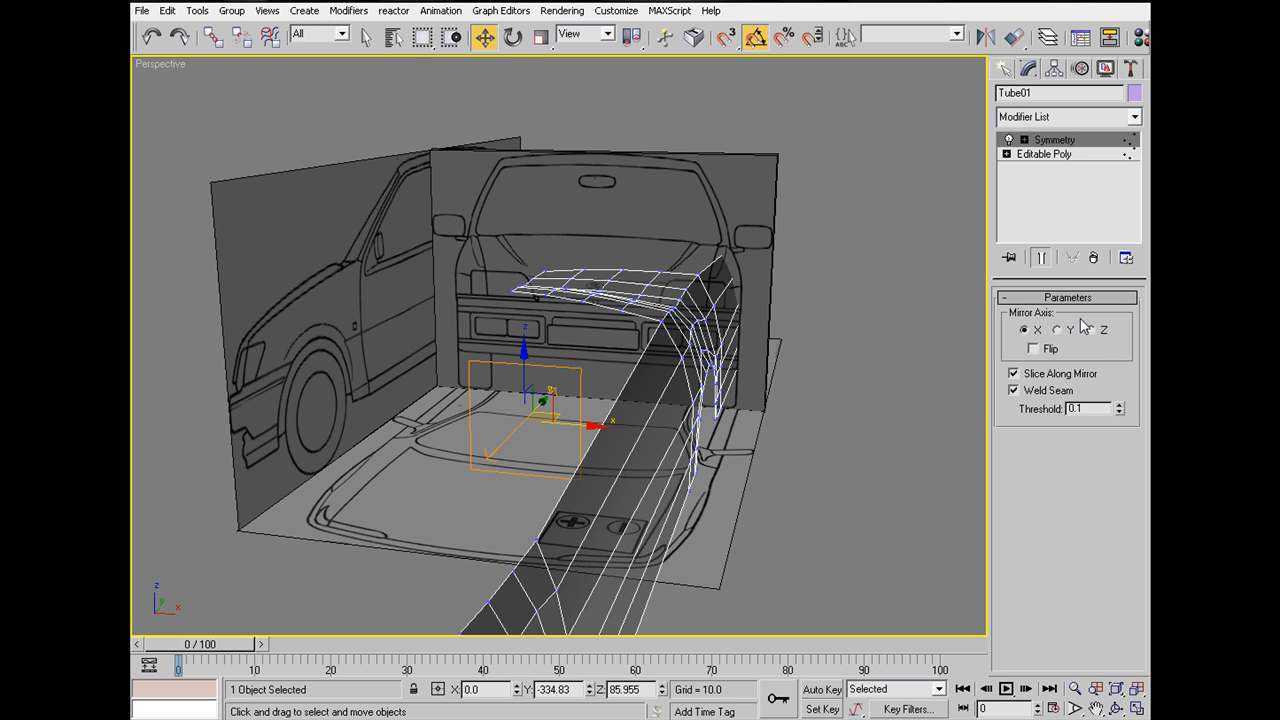
click(1120, 331)
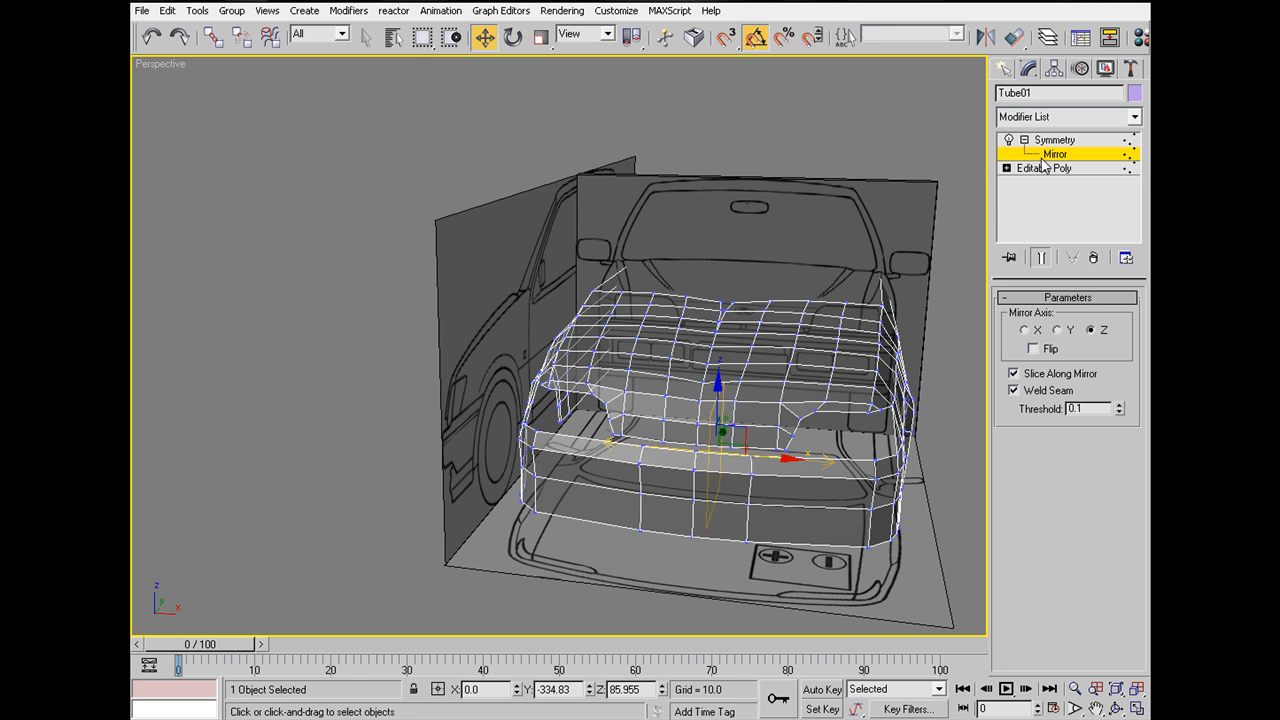
Step: Align the mirror plane with the car's centre line, then return to Editable Poly
drag(795, 457, 775, 430)
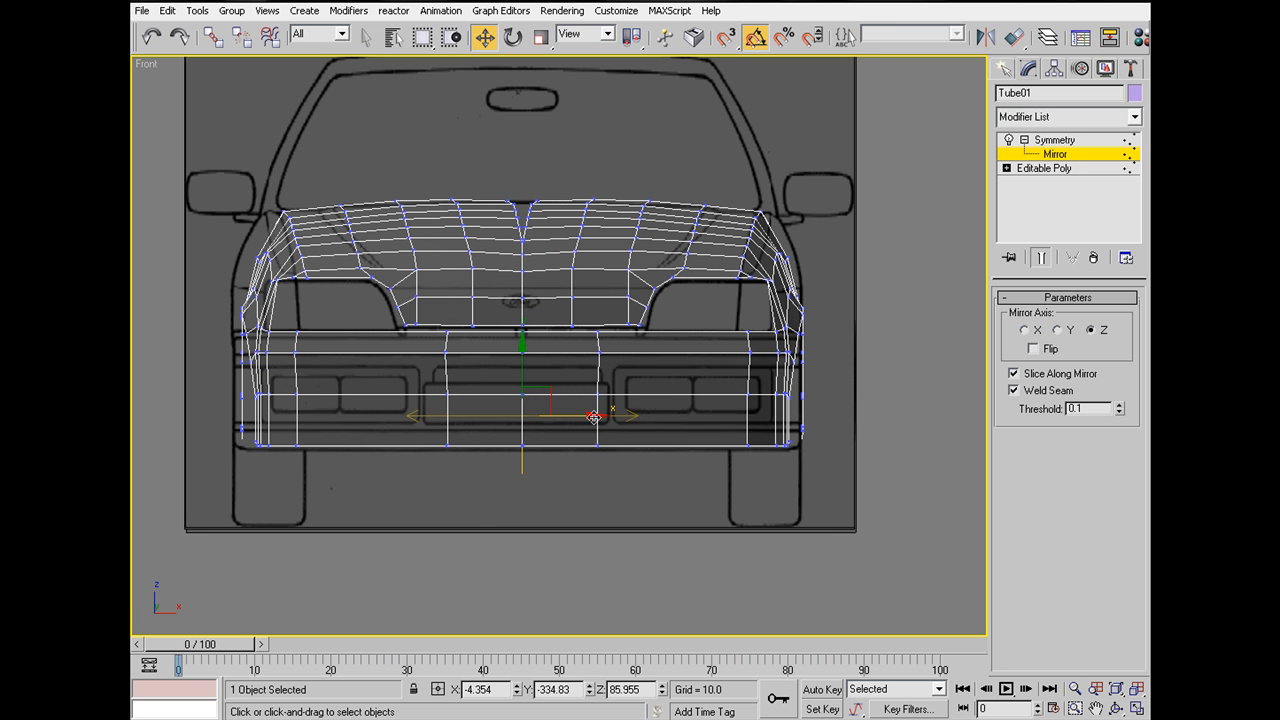
drag(595, 417, 585, 418)
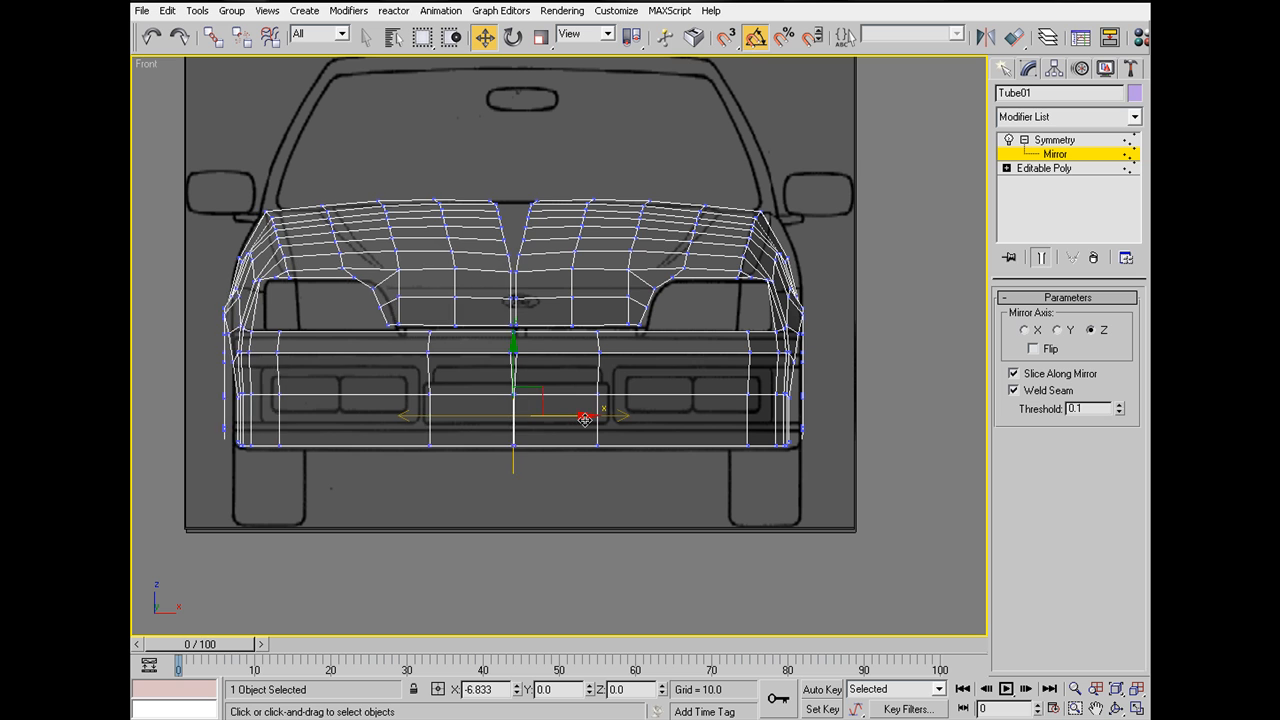
drag(585, 418, 590, 418)
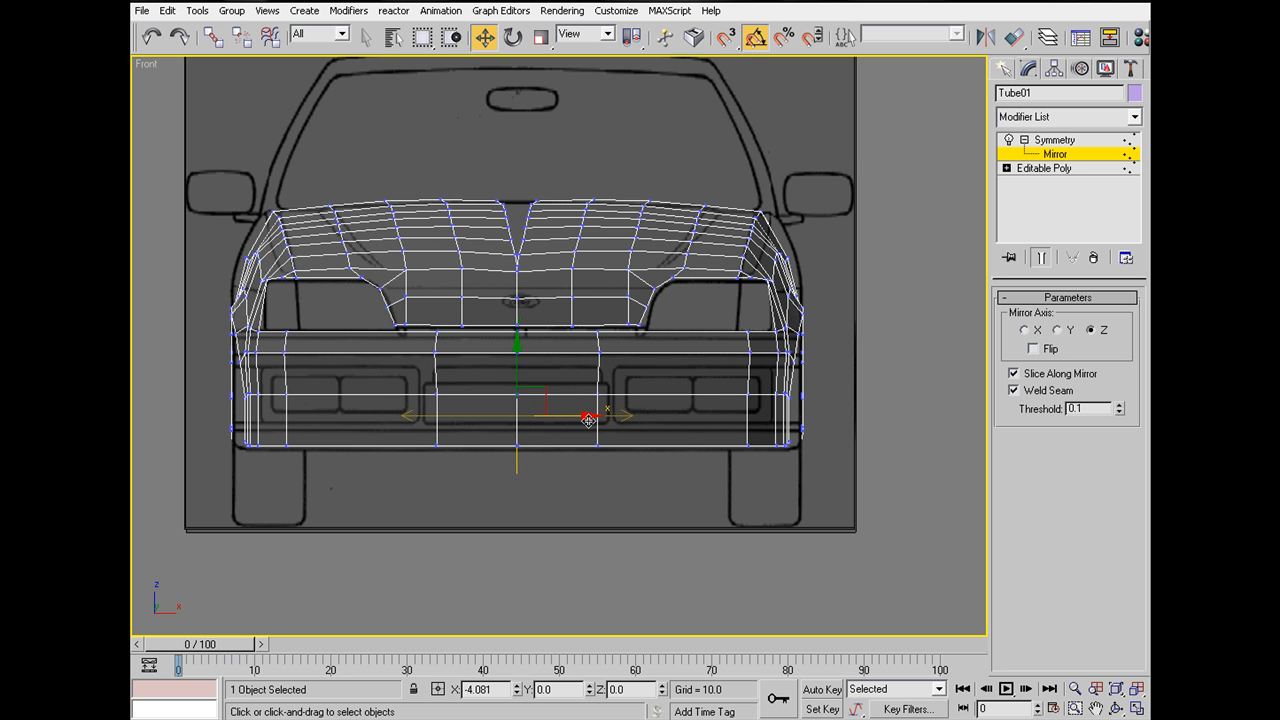
click(1025, 139)
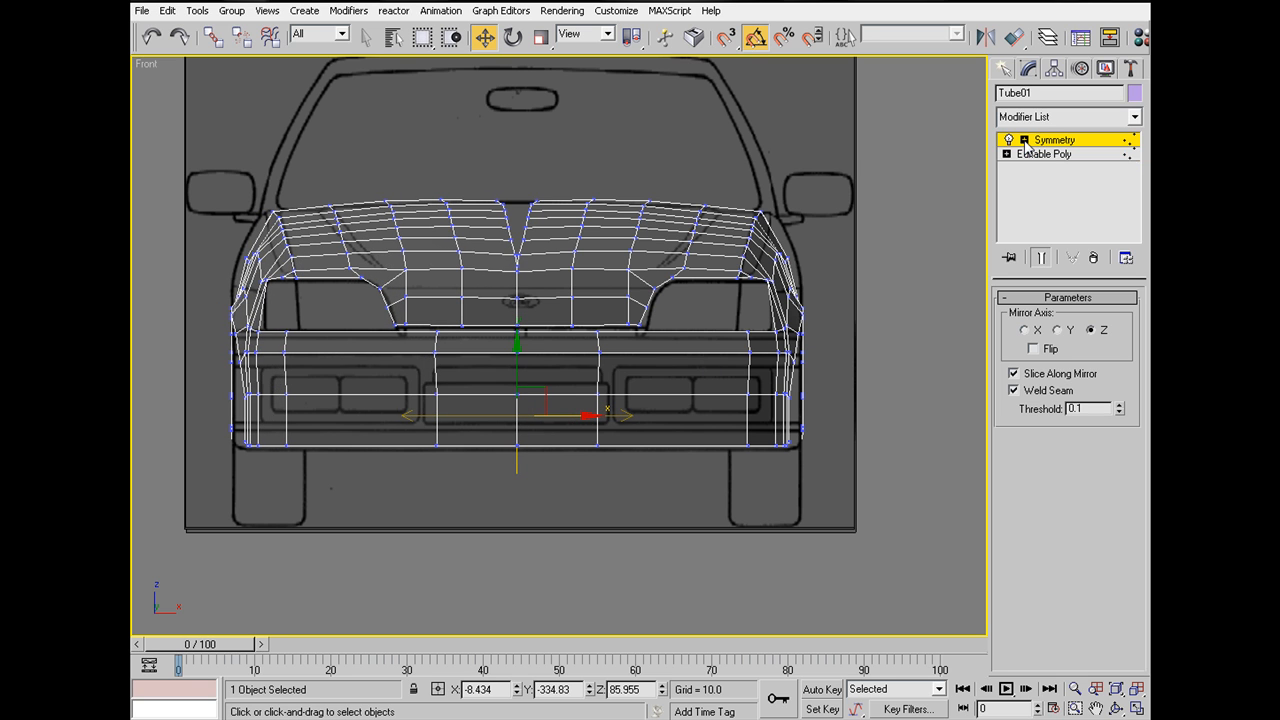
click(1044, 155)
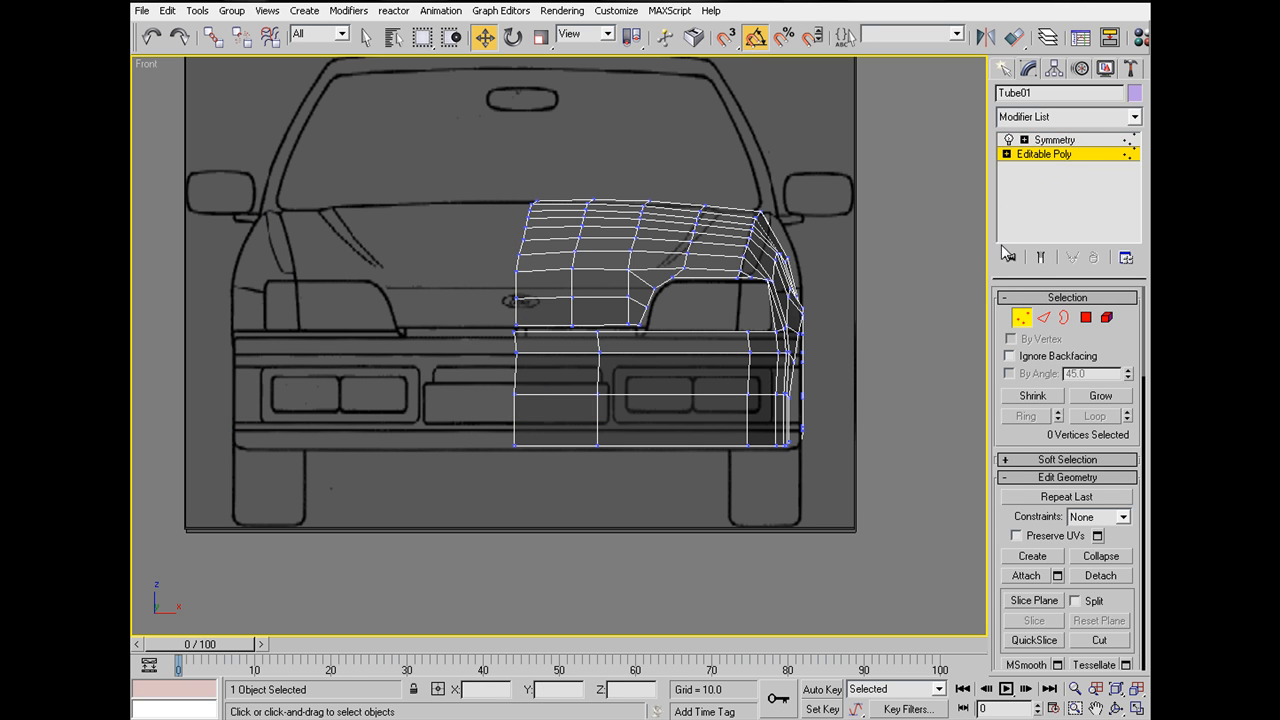
Step: Flatten the window-selected seam vertices with Make Planar X and check the Symmetry result
drag(435, 148, 563, 420)
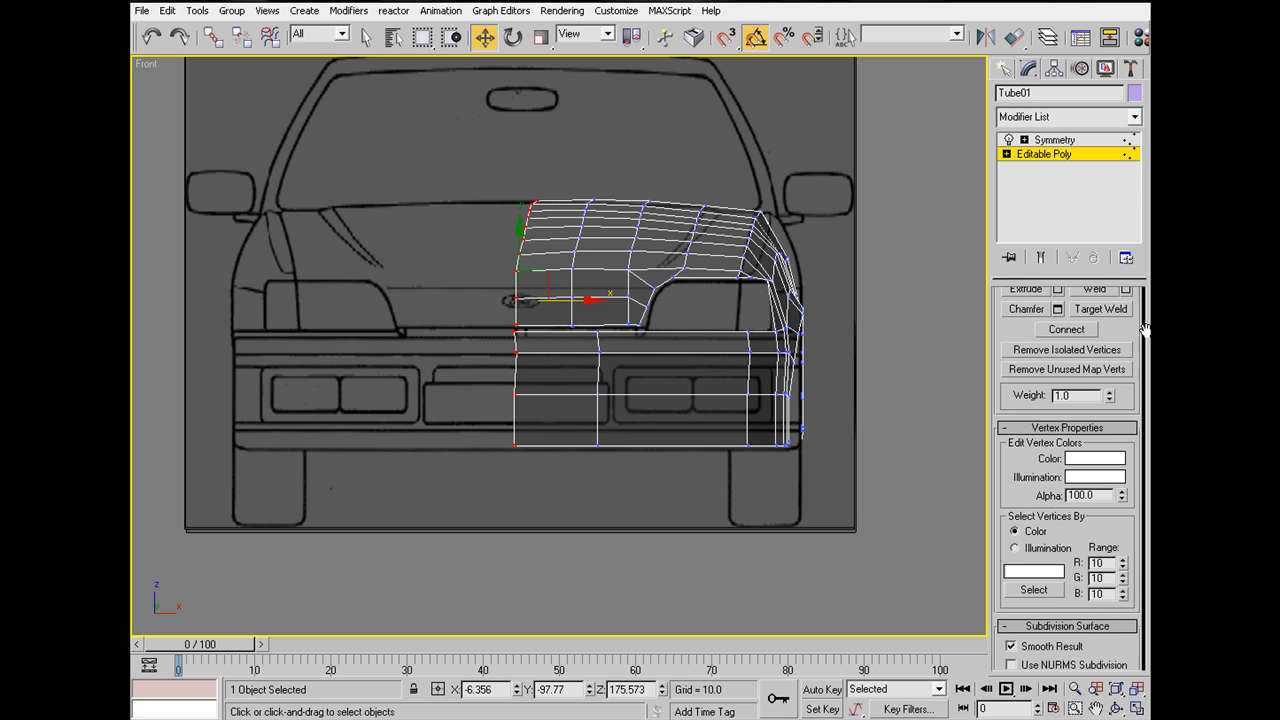
scroll(down, 3)
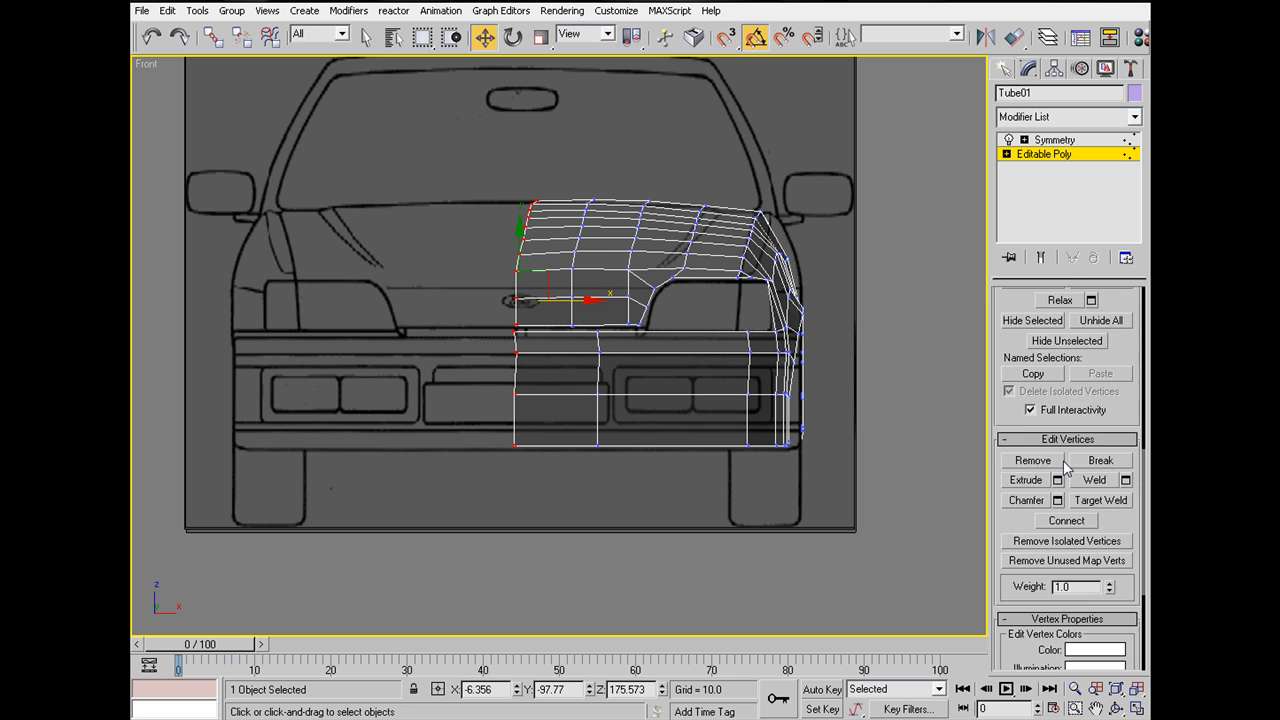
scroll(down, 3)
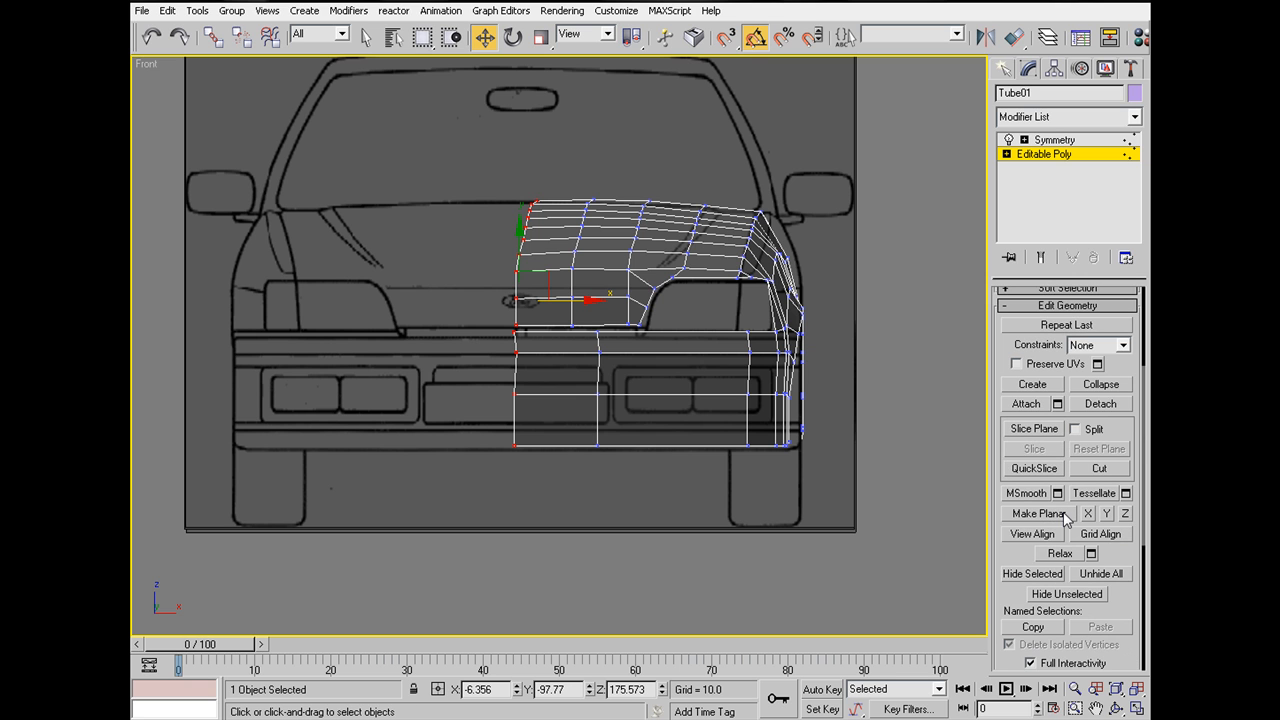
click(1125, 514)
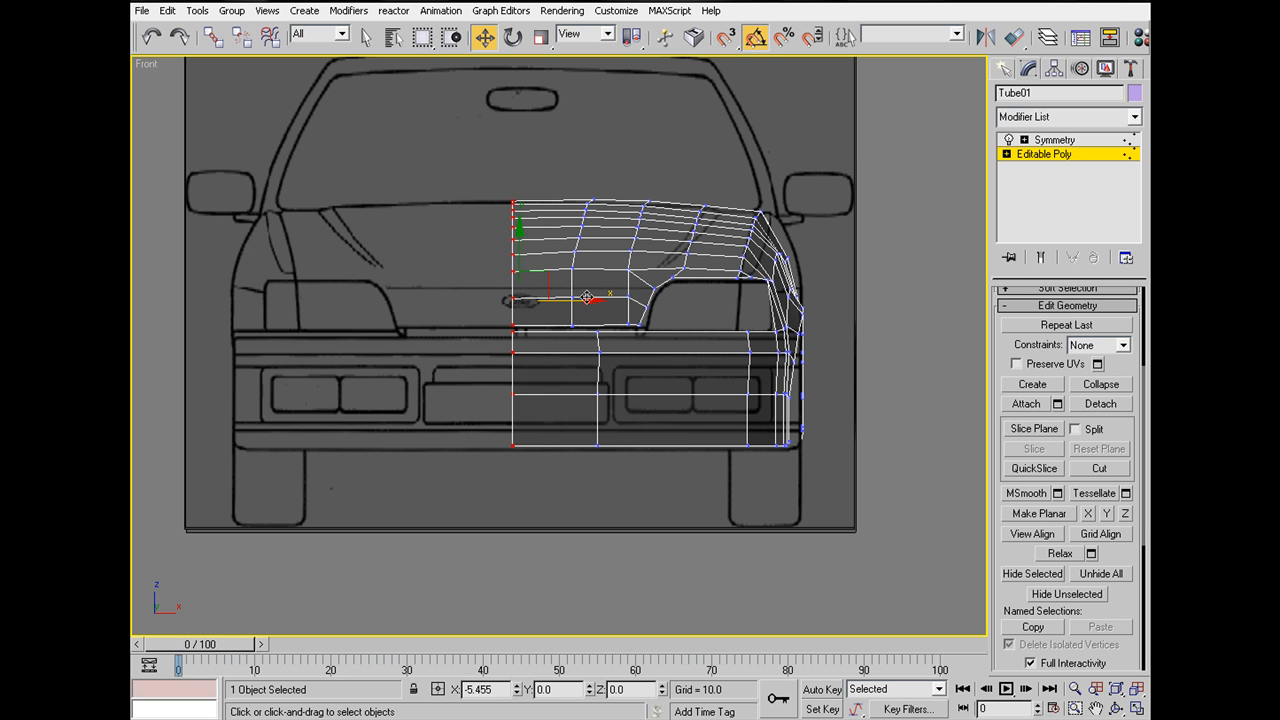
click(1053, 139)
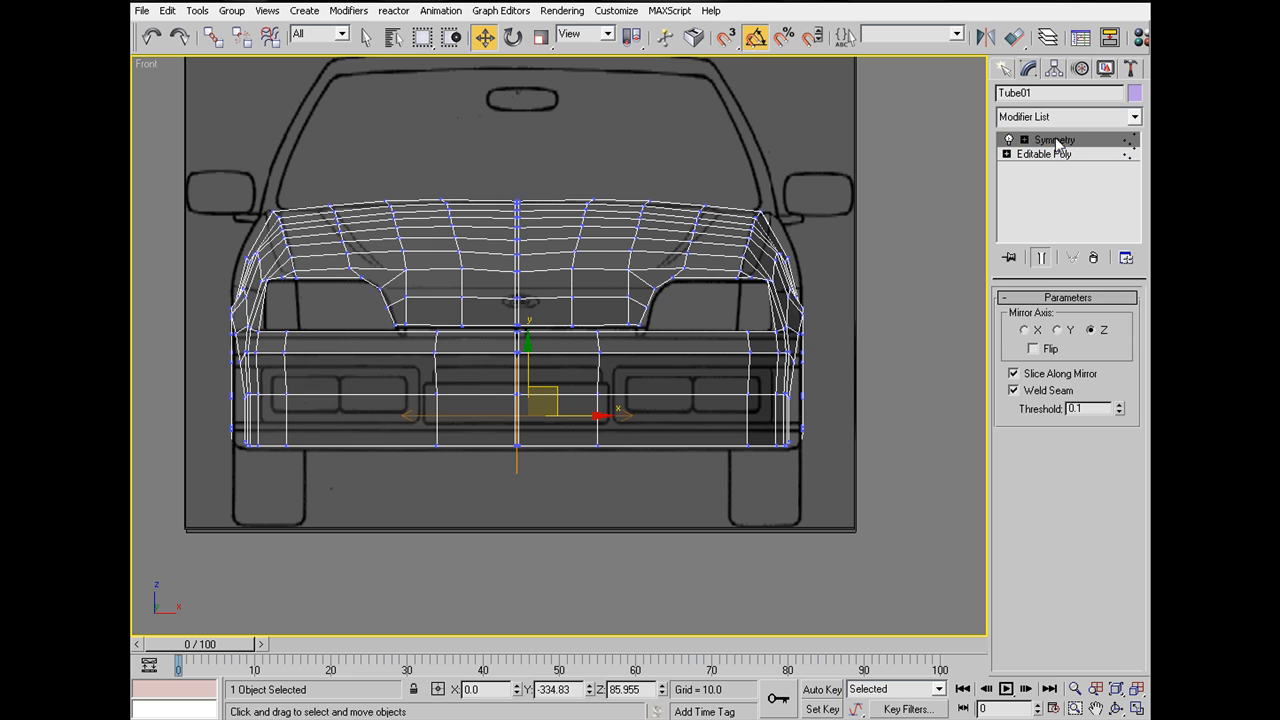
click(1053, 155)
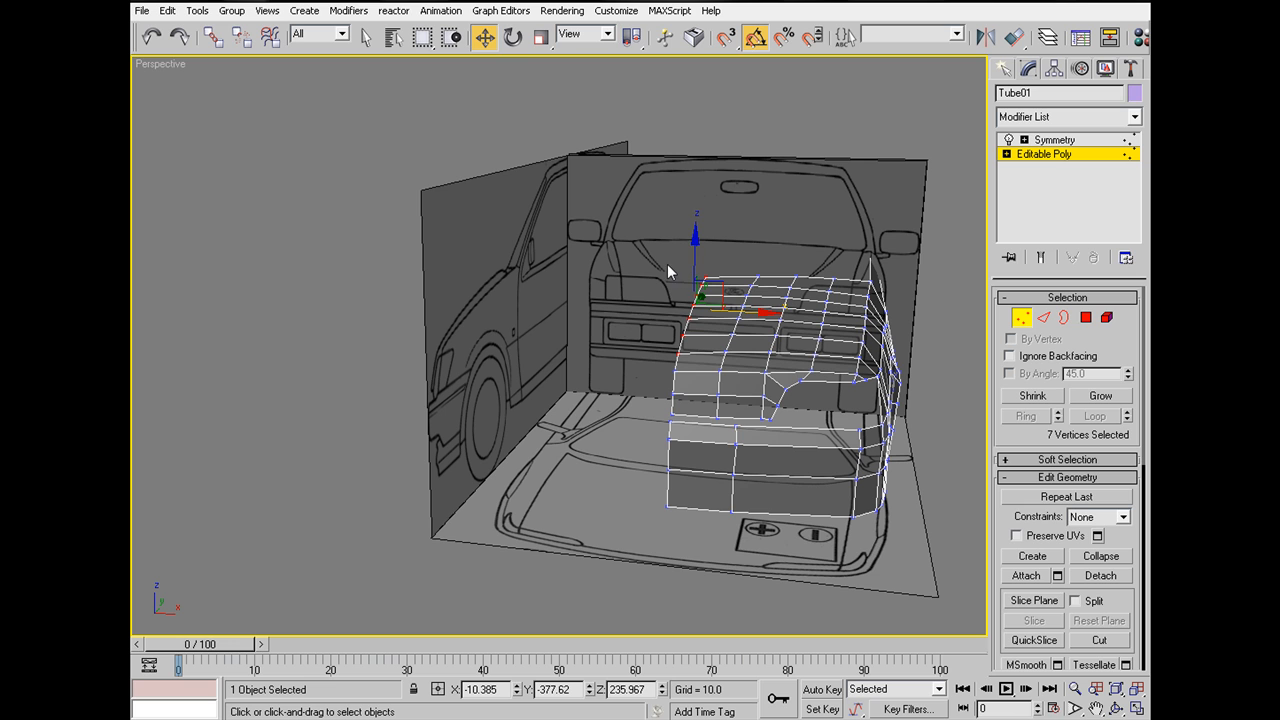
click(507, 48)
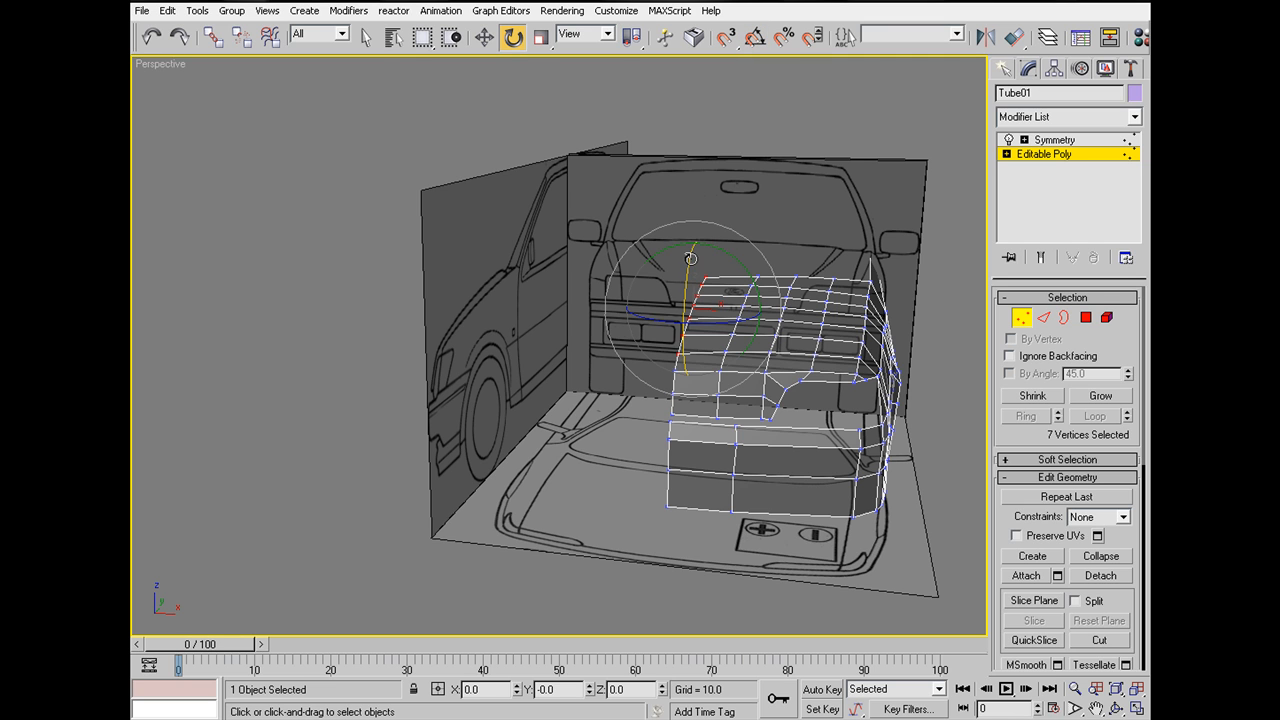
drag(690, 258, 687, 256)
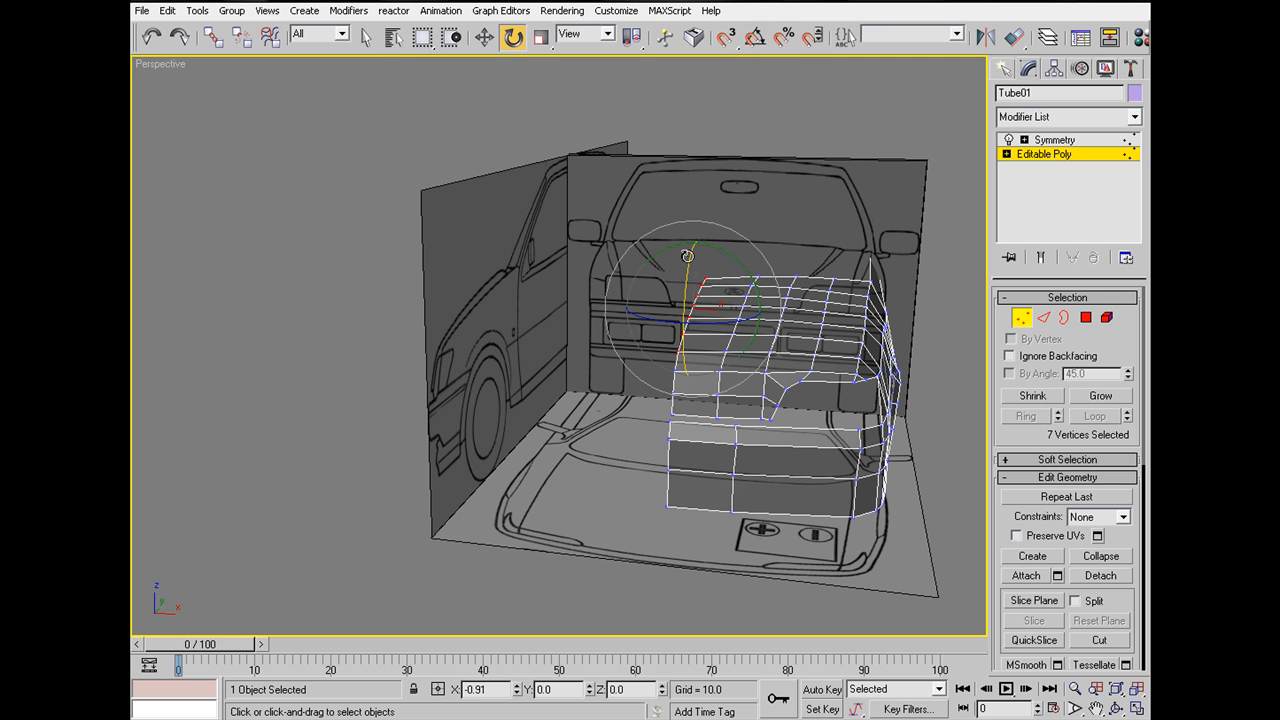
click(476, 38)
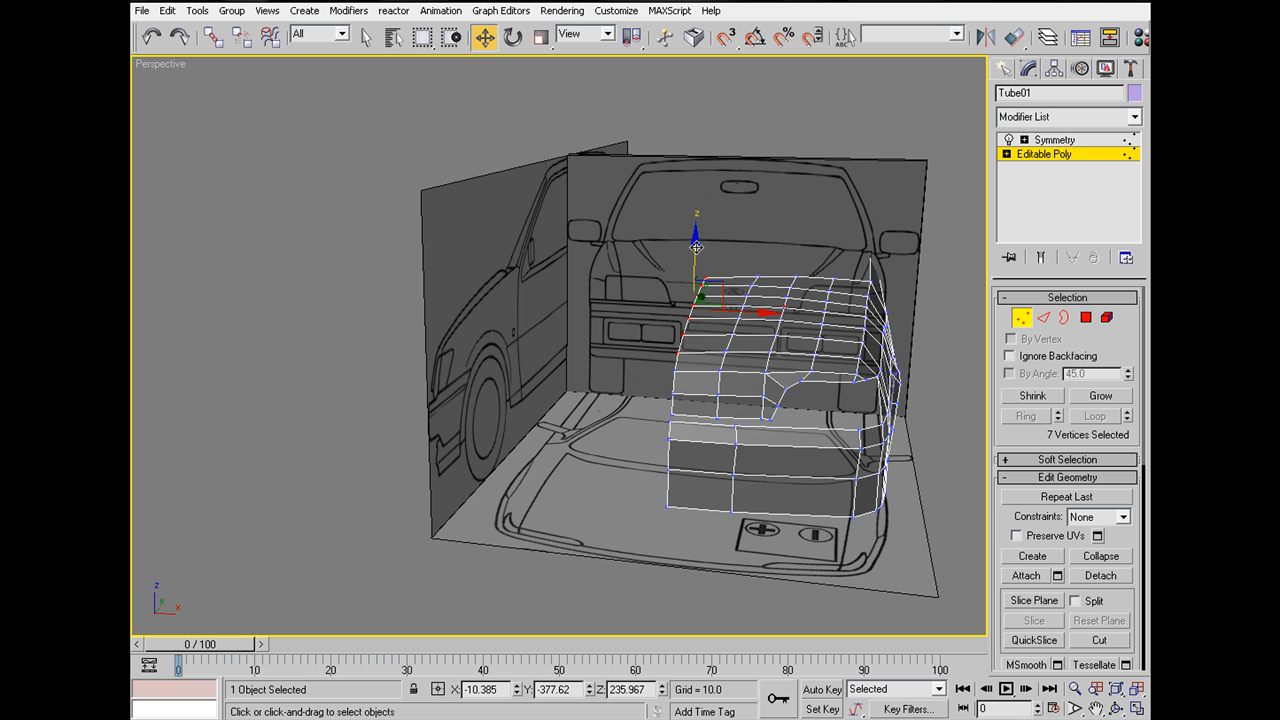
drag(696, 248, 693, 240)
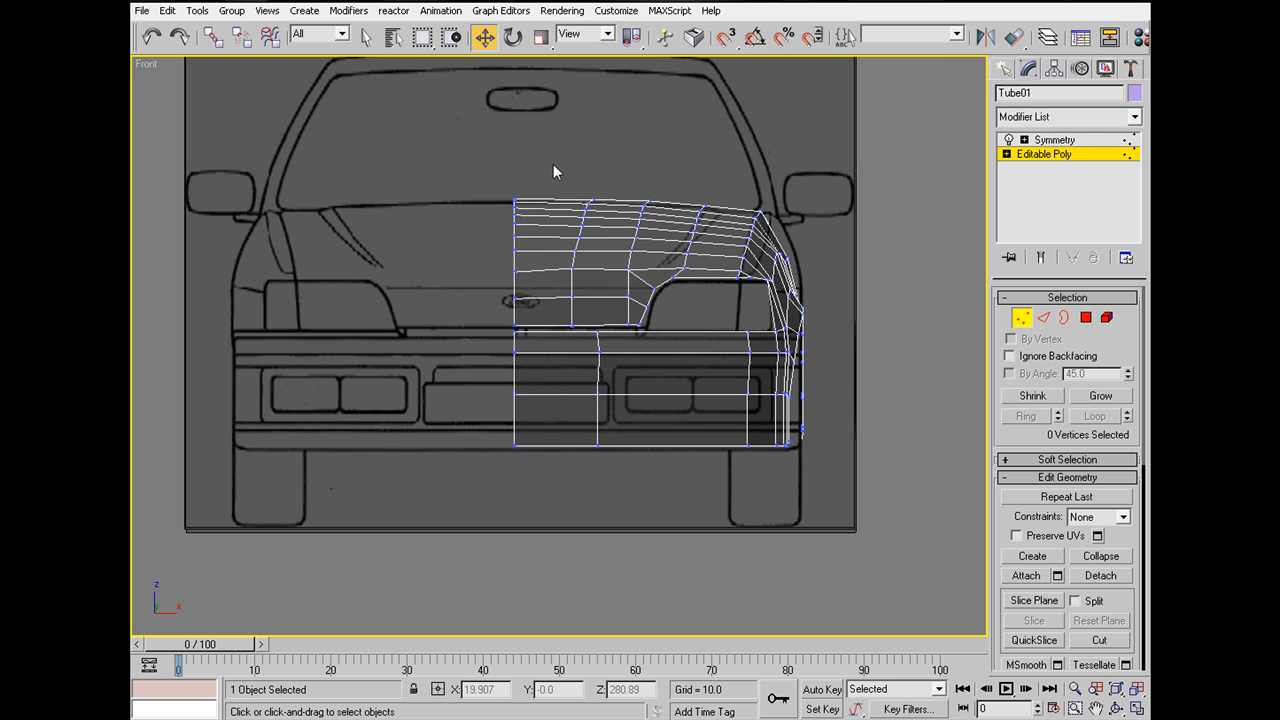
Step: Deselect the body shell and orbit to inspect its rear, front and side
click(1051, 138)
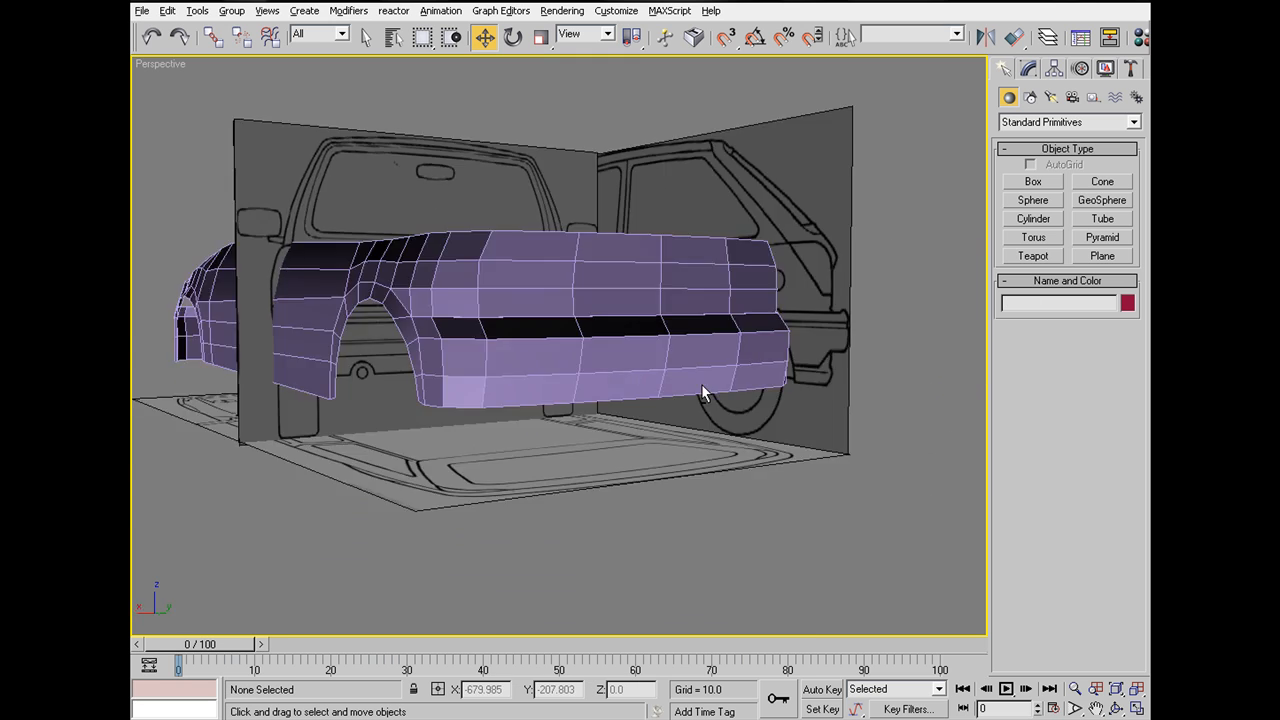
drag(705, 392, 678, 460)
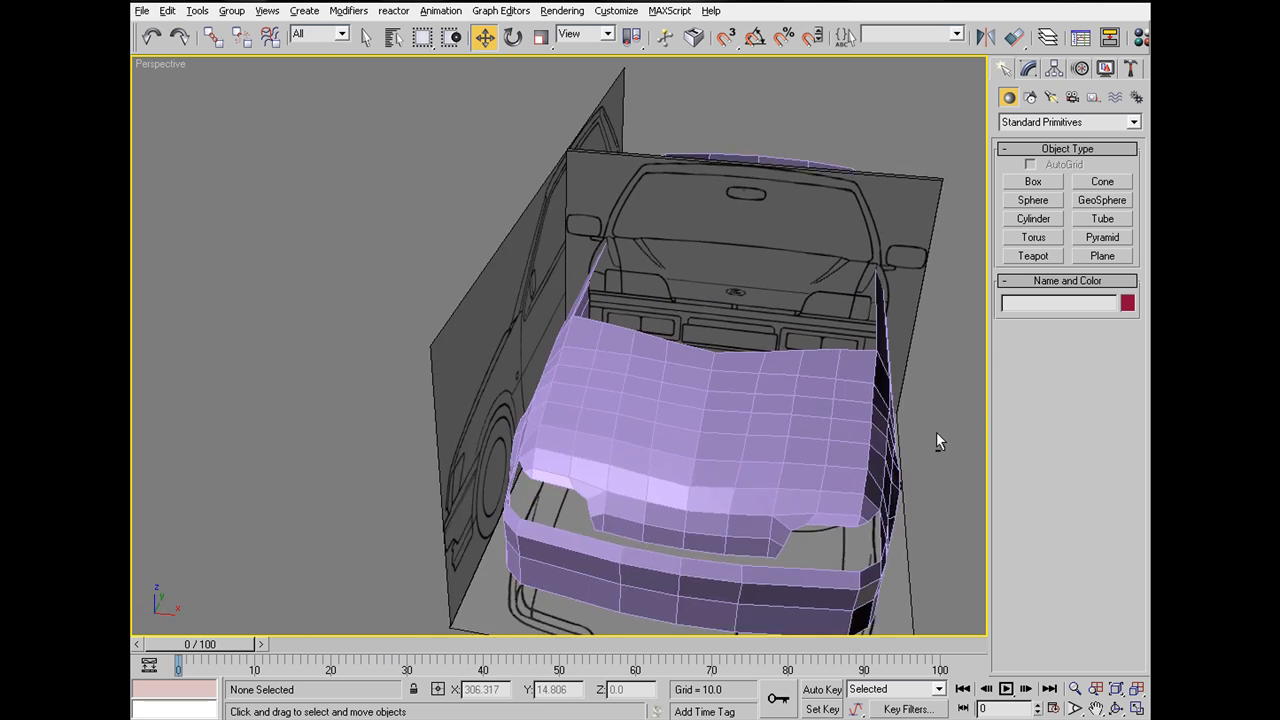
drag(940, 442, 883, 405)
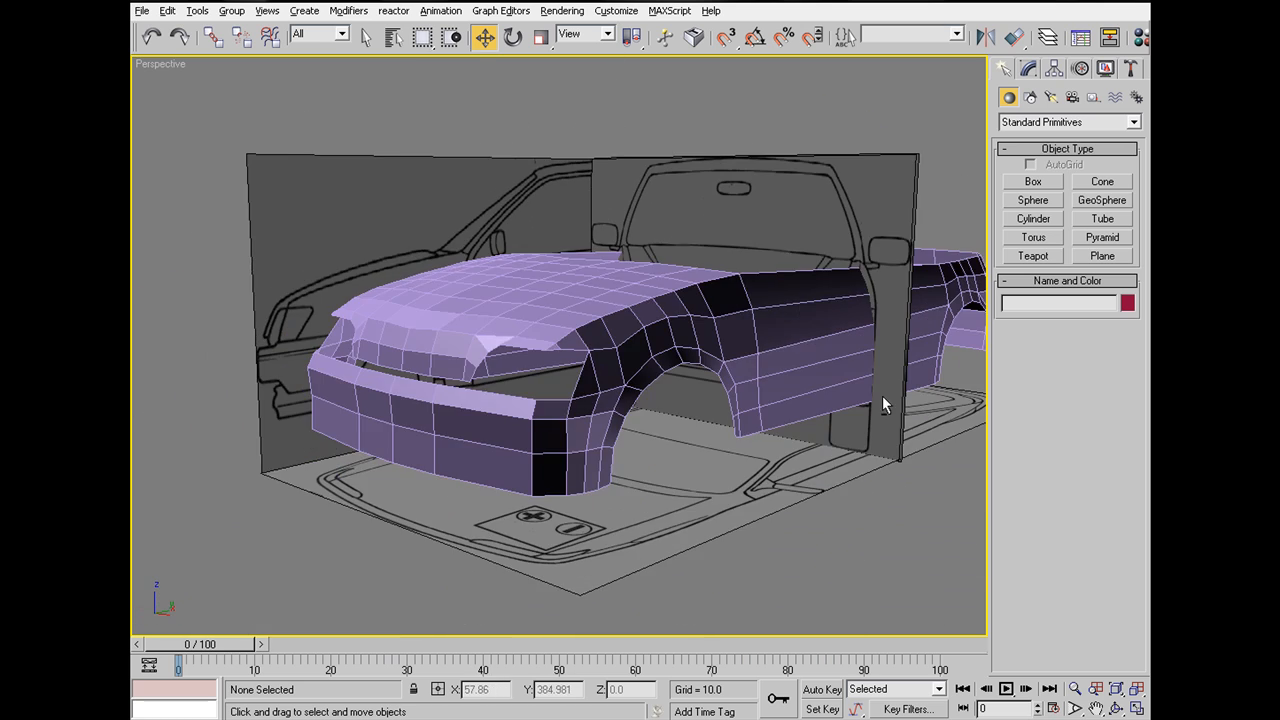